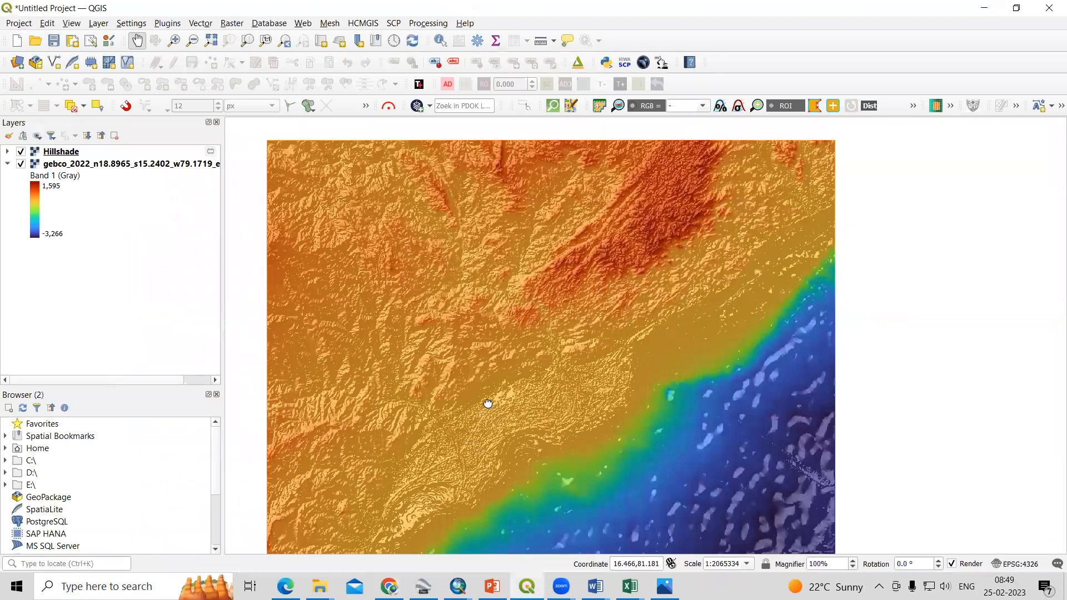
- Pan across the hillshaded bathymetry and zoom in on the terrain detail
{"action": "left_click_drag", "start_coordinate": [488, 403], "coordinate": [597, 273]}
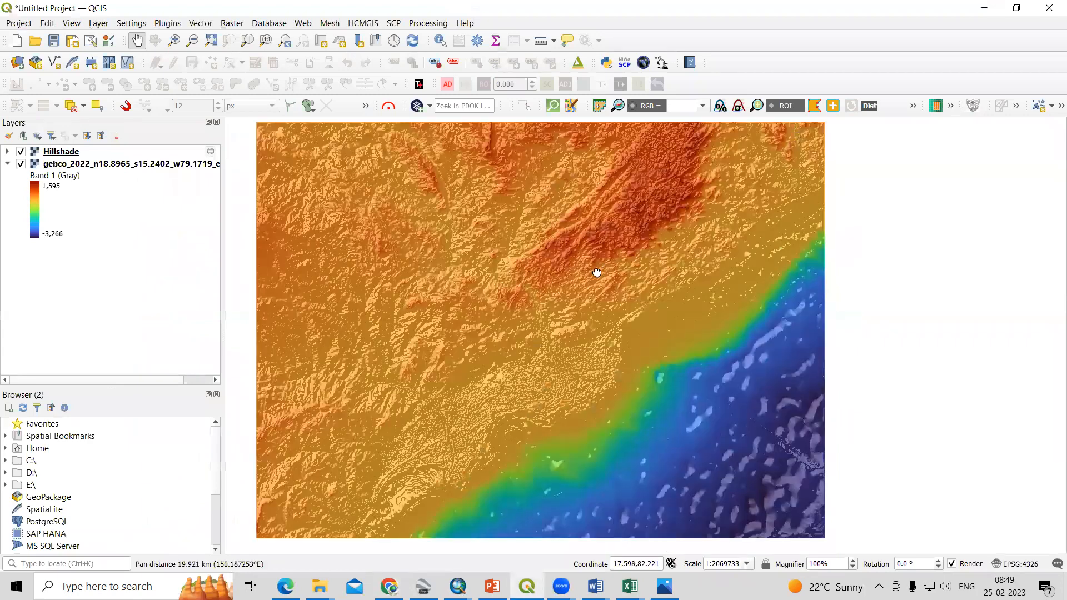
{"action": "left_click_drag", "start_coordinate": [597, 274], "coordinate": [652, 355]}
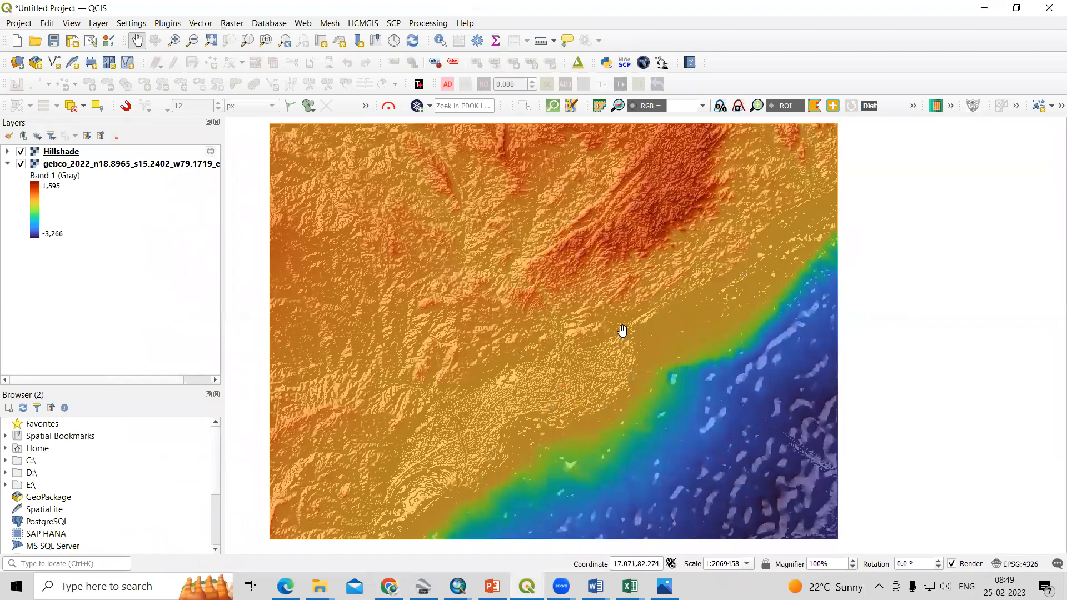
{"action": "left_click_drag", "start_coordinate": [621, 331], "coordinate": [608, 311]}
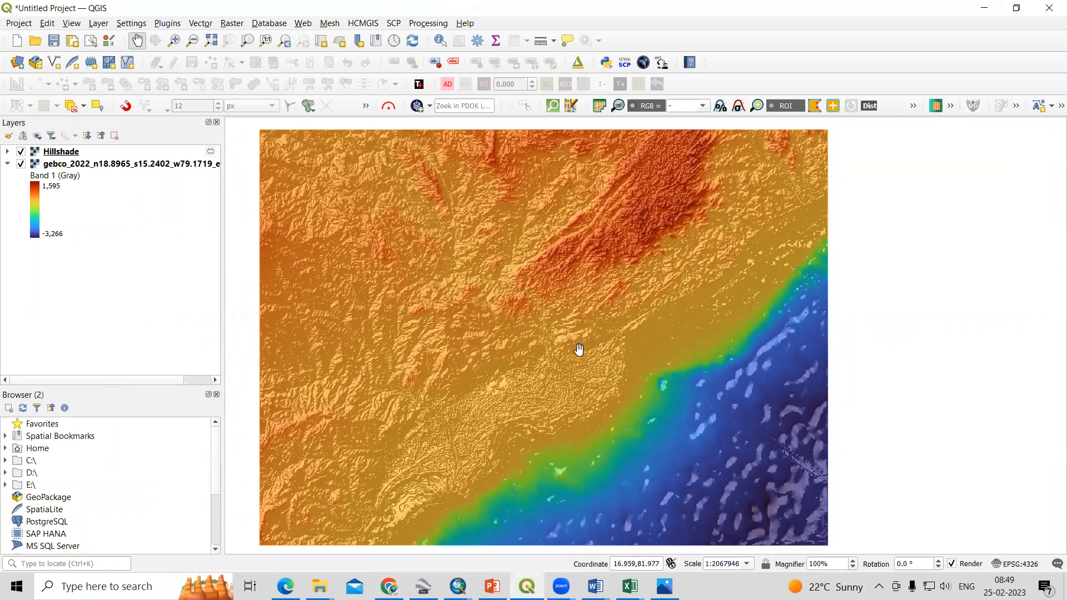
{"action": "left_click_drag", "start_coordinate": [580, 349], "coordinate": [664, 353]}
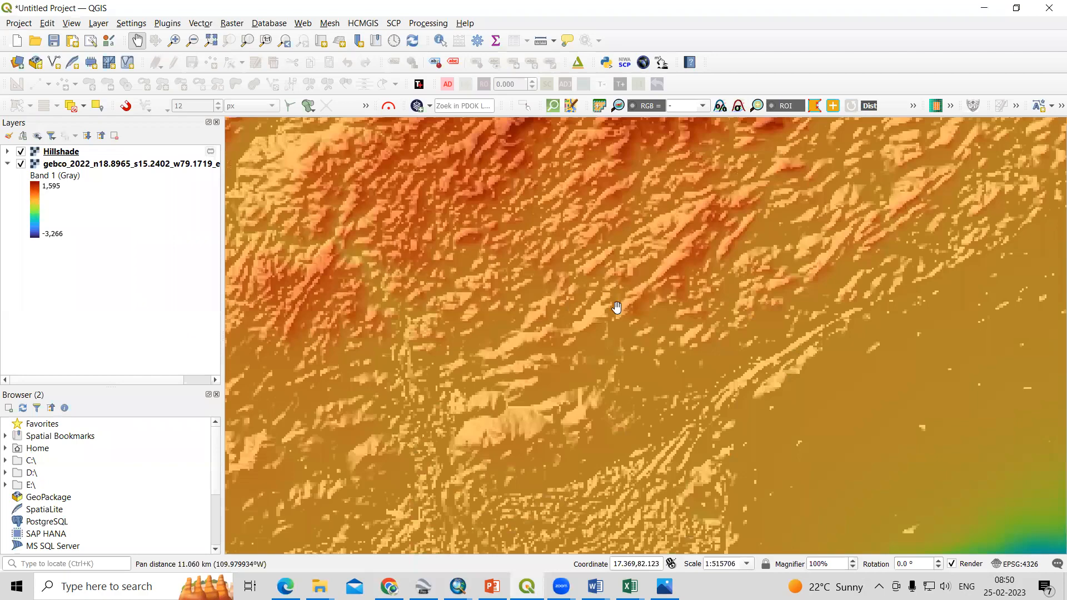
{"action": "scroll", "scroll_direction": "down", "scroll_amount": 3}
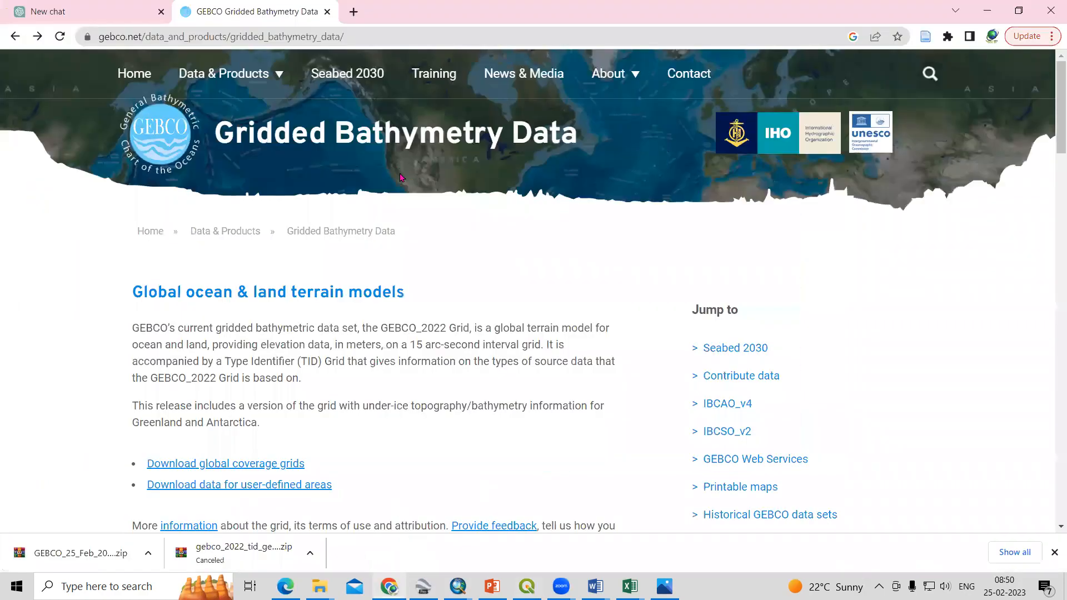
{"action": "mouse_move", "coordinate": [496, 147]}
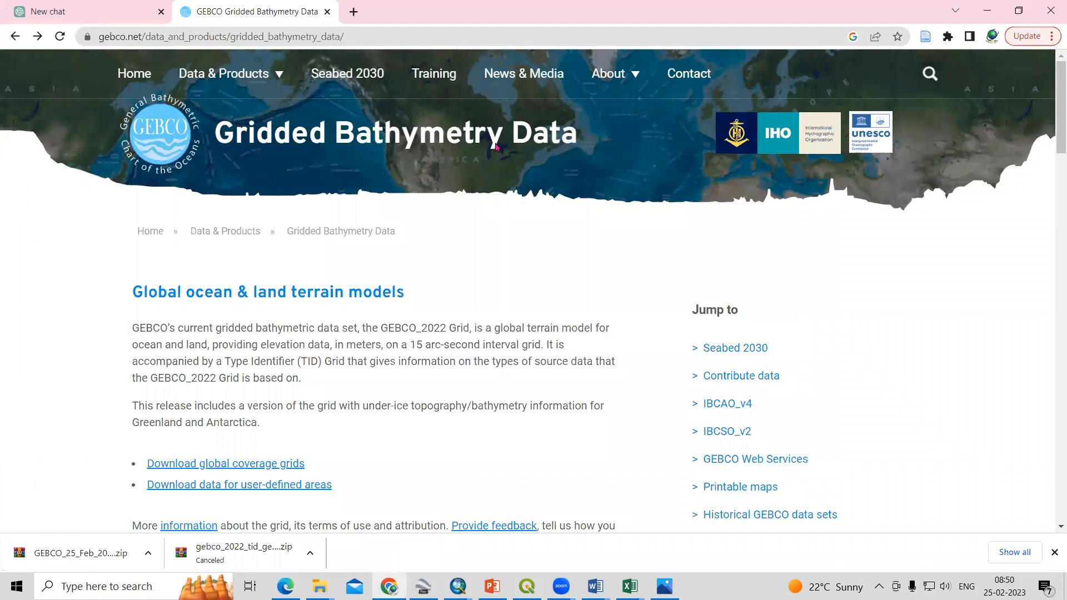
- Search Google for 'gebco bathymetry' and open the GEBCO Gridded Bathymetry Data result
{"action": "left_click", "coordinate": [352, 11]}
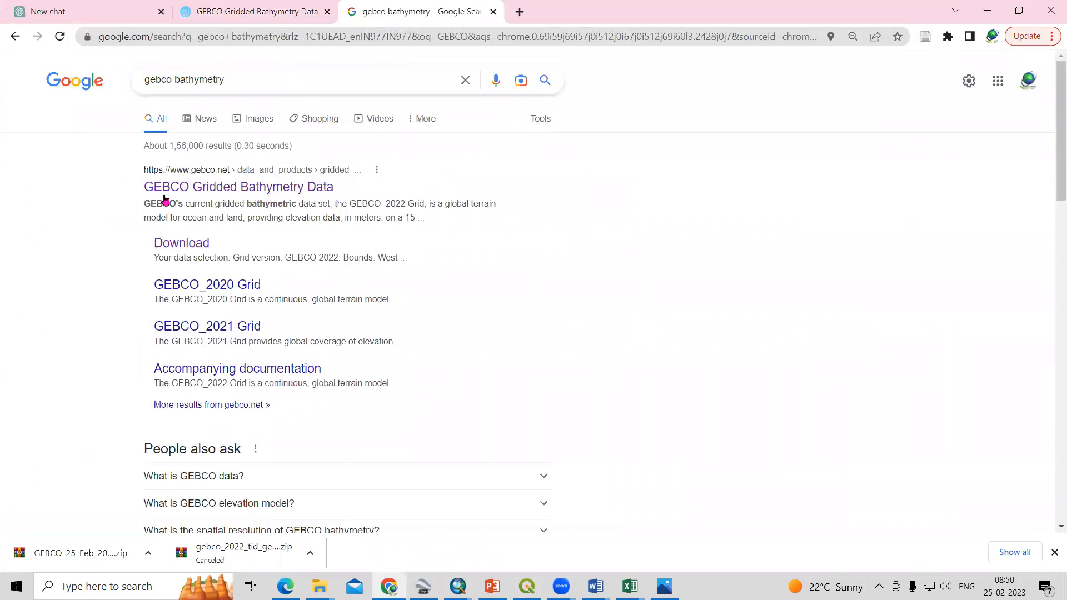
{"action": "mouse_move", "coordinate": [238, 187]}
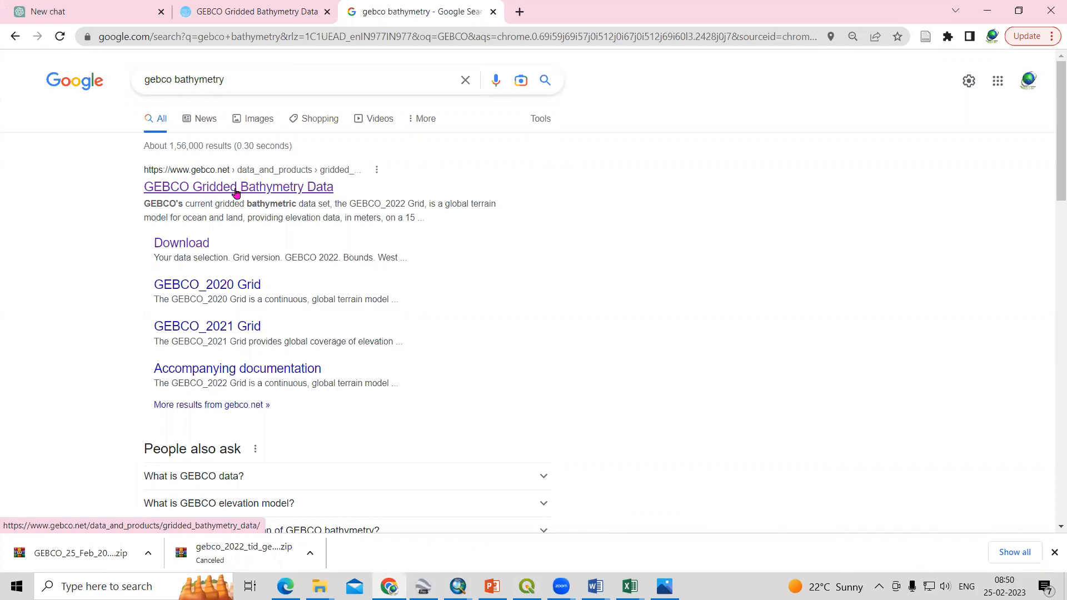
{"action": "left_click", "coordinate": [238, 186]}
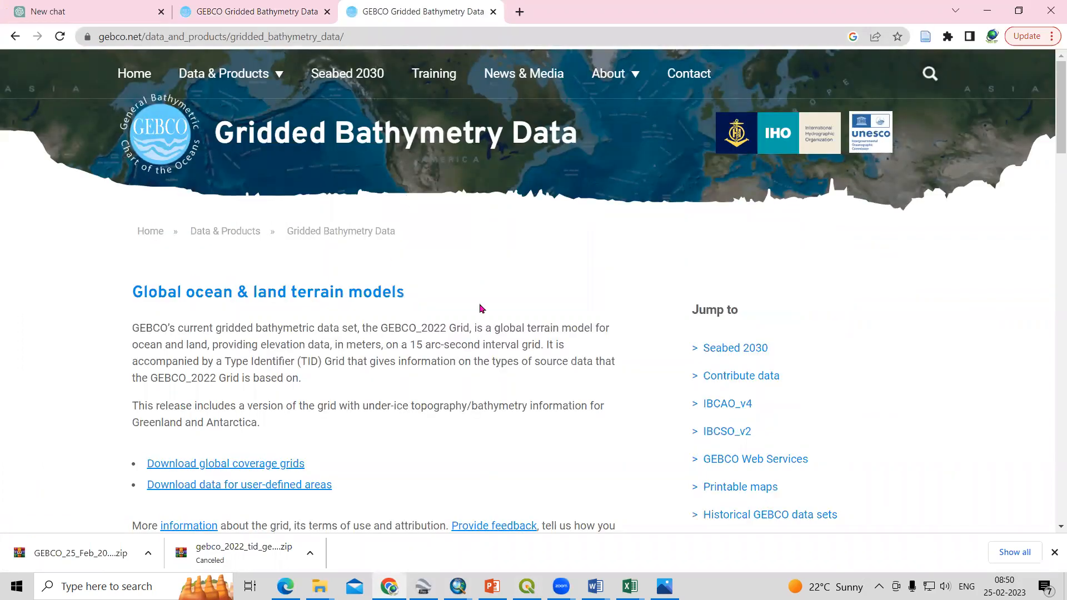
{"action": "mouse_move", "coordinate": [150, 133]}
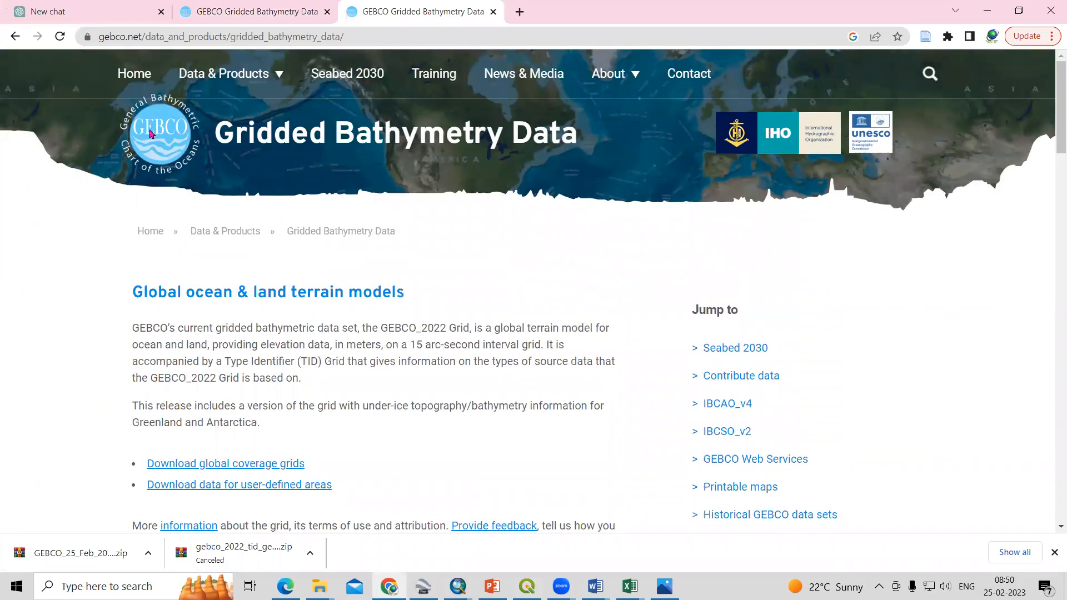
{"action": "mouse_move", "coordinate": [176, 169]}
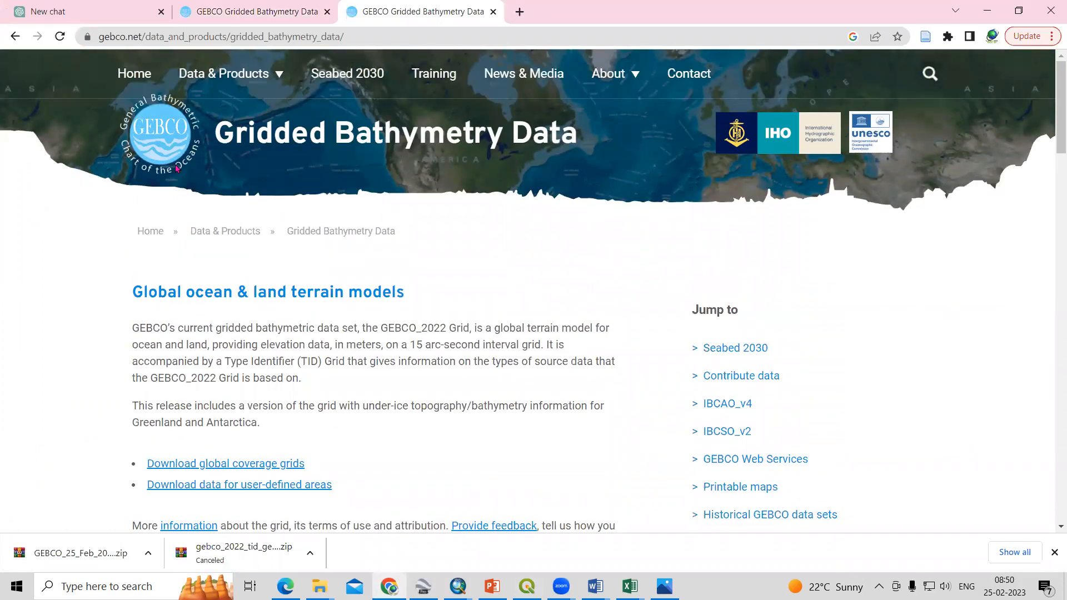
{"action": "mouse_move", "coordinate": [193, 315]}
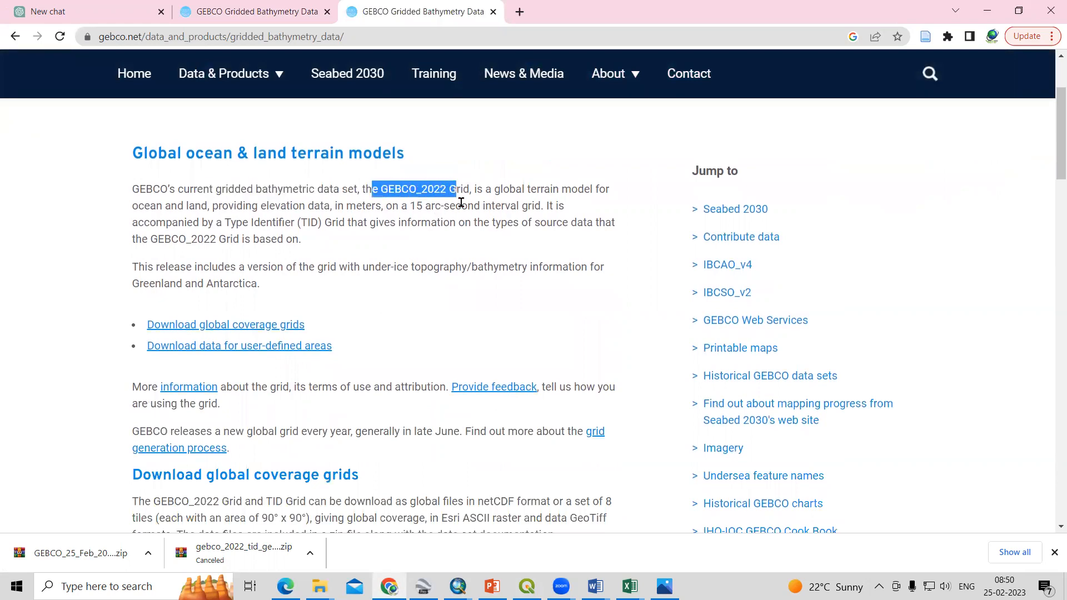
- Scroll the Gridded Bathymetry Data page down to the global coverage grids download table
{"action": "scroll", "scroll_direction": "down", "scroll_amount": 3}
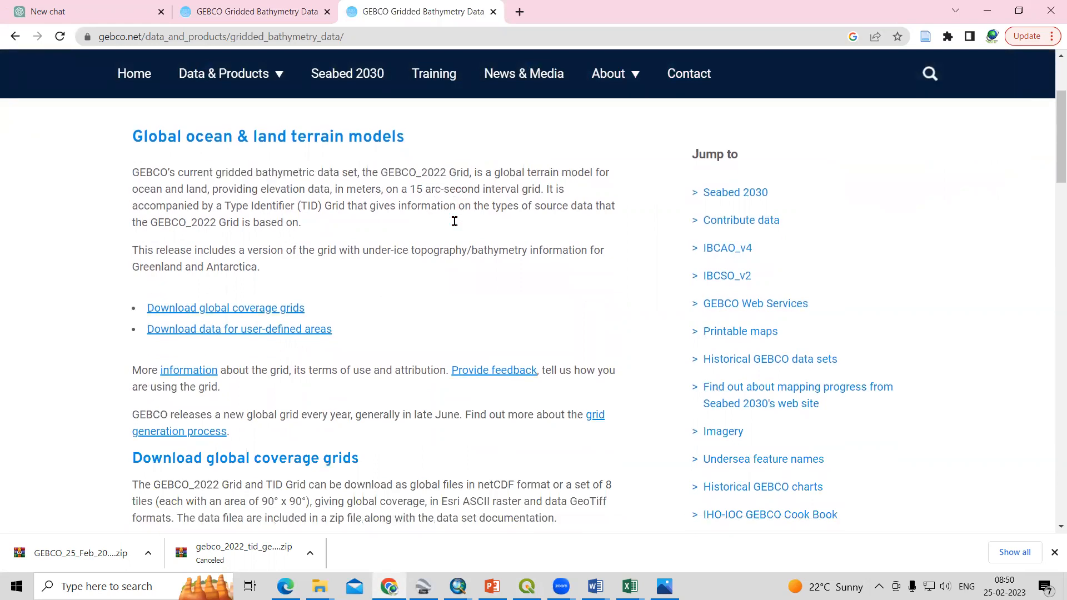
{"action": "scroll", "scroll_direction": "down", "scroll_amount": 3}
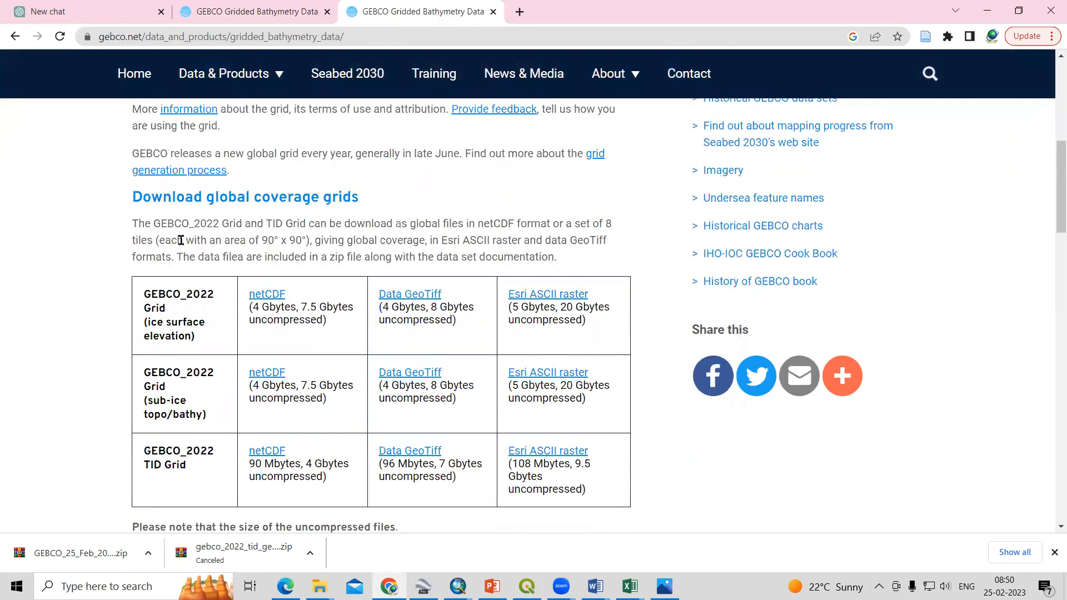
{"action": "scroll", "scroll_direction": "down", "scroll_amount": 3}
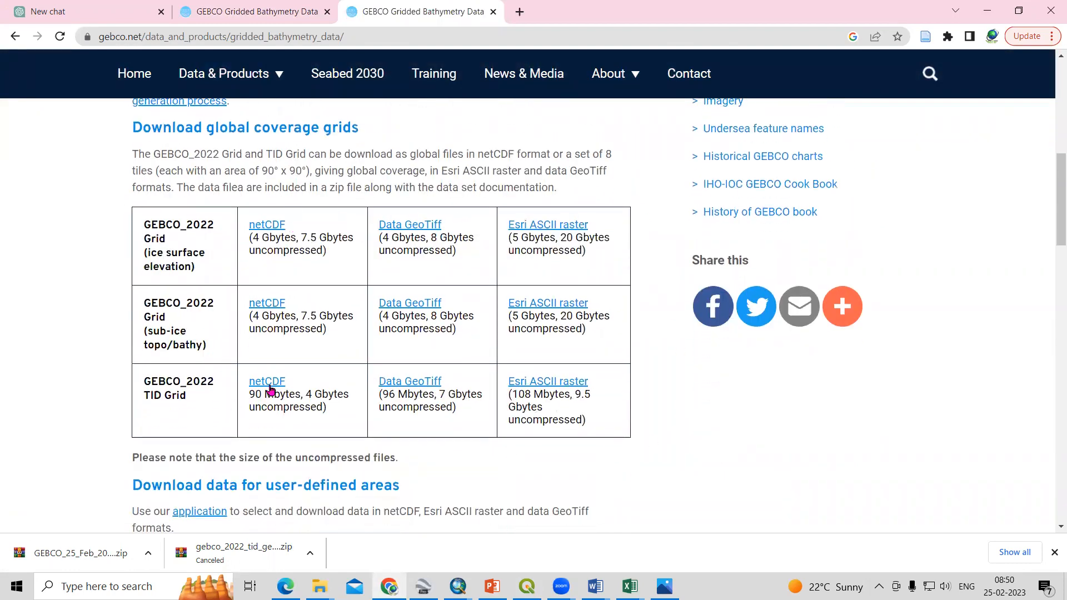
{"action": "mouse_move", "coordinate": [419, 245]}
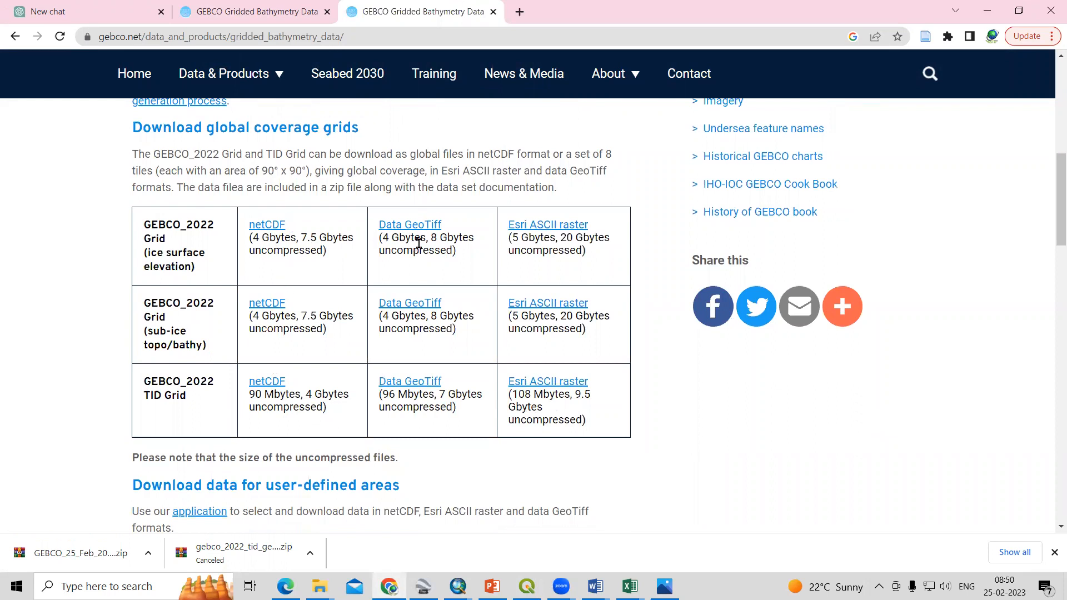
{"action": "mouse_move", "coordinate": [267, 266]}
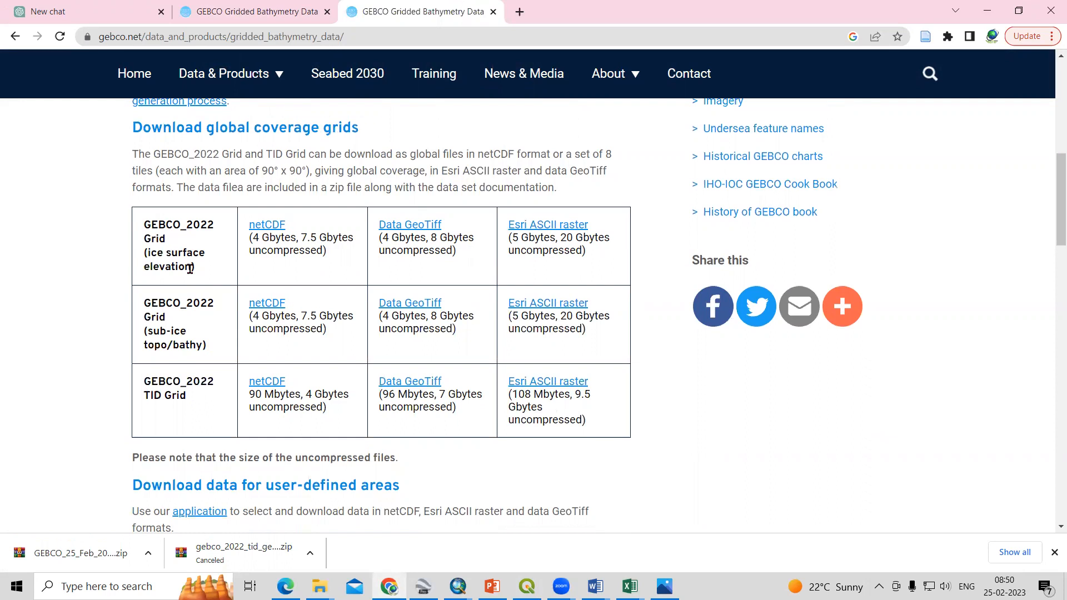
{"action": "mouse_move", "coordinate": [176, 281]}
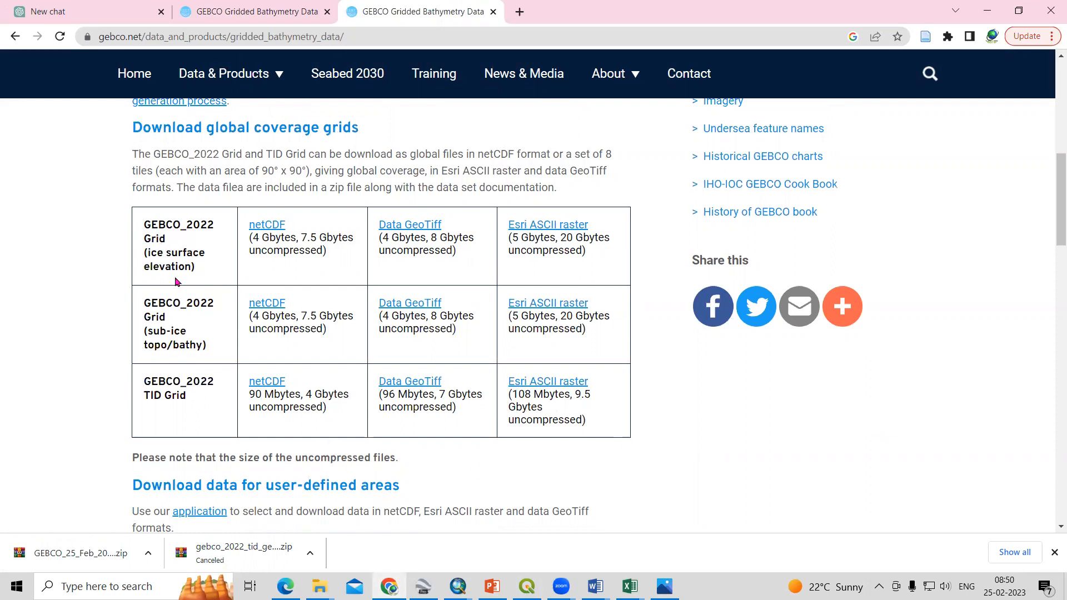
{"action": "mouse_move", "coordinate": [153, 339]}
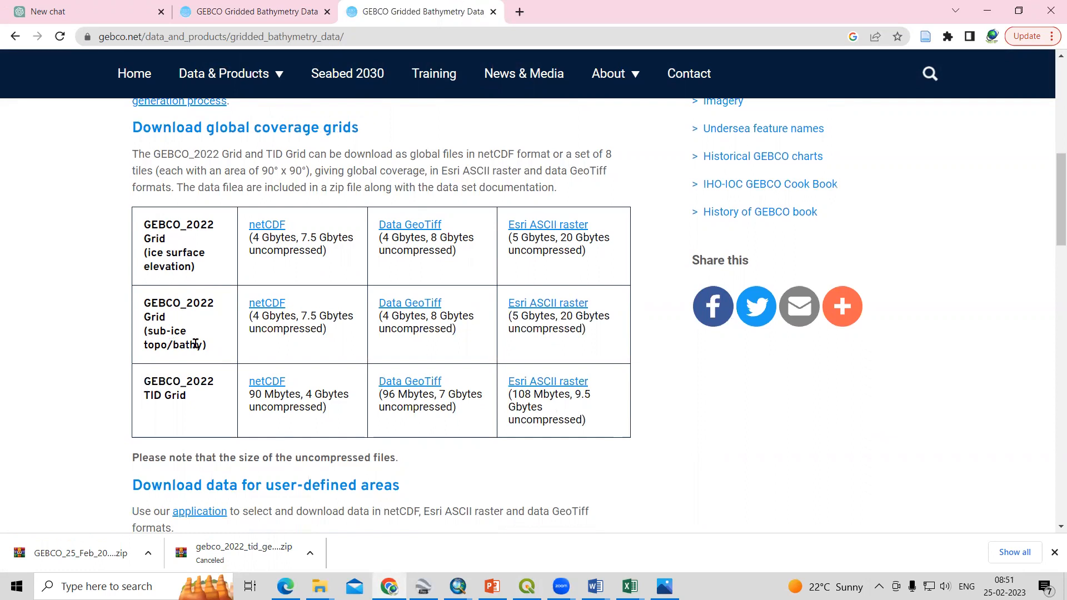
{"action": "mouse_move", "coordinate": [204, 360]}
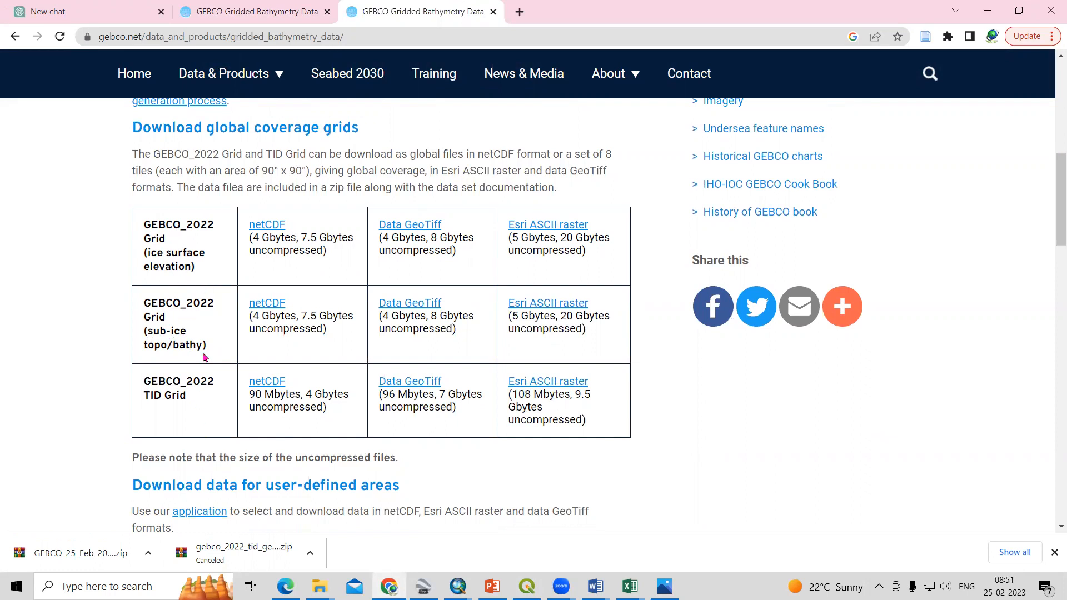
{"action": "mouse_move", "coordinate": [409, 225]}
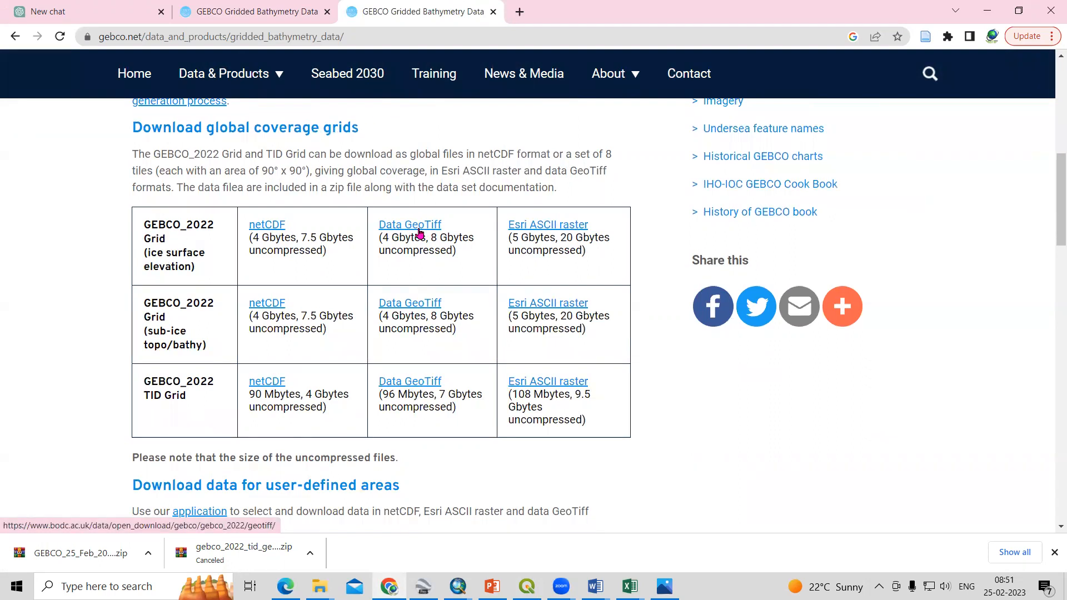
- Reach 'Download data for user-defined areas' and launch its download application link
{"action": "scroll", "scroll_direction": "down", "scroll_amount": 3}
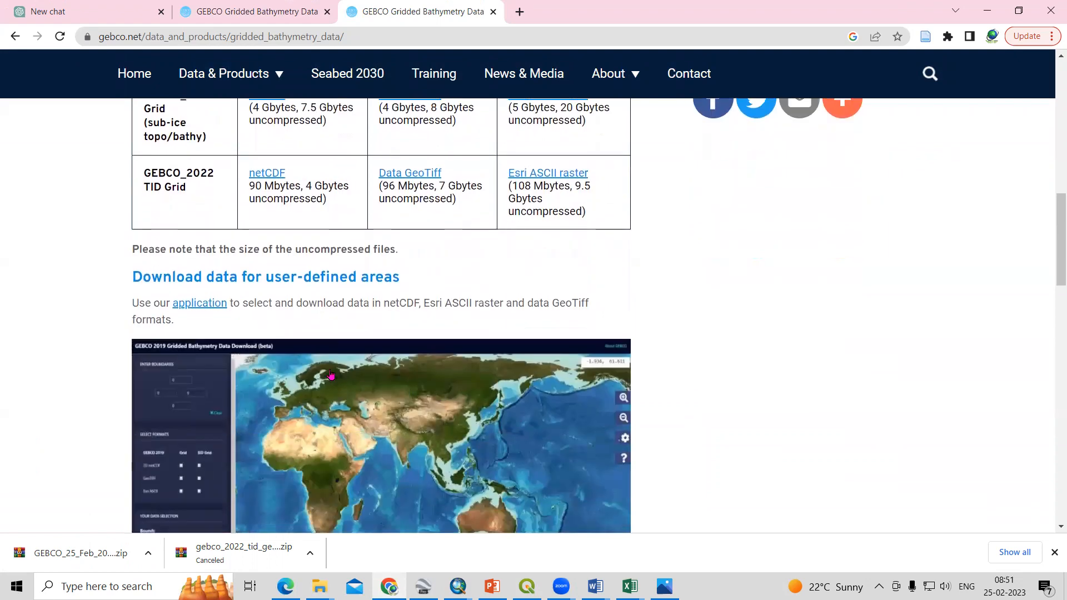
{"action": "scroll", "scroll_direction": "down", "scroll_amount": 3}
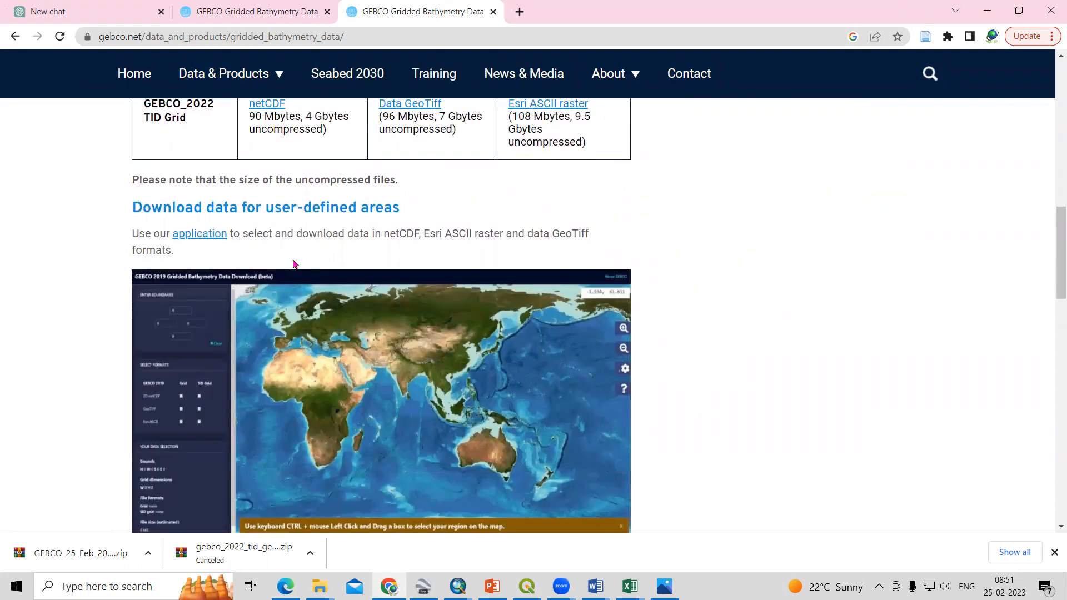
{"action": "mouse_move", "coordinate": [247, 255]}
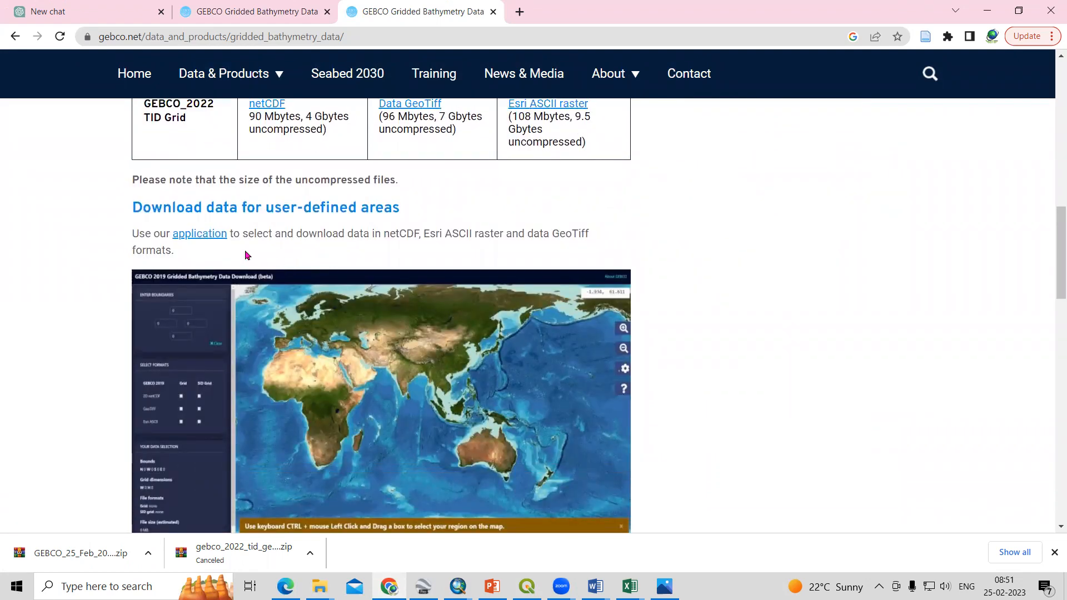
{"action": "mouse_move", "coordinate": [199, 233]}
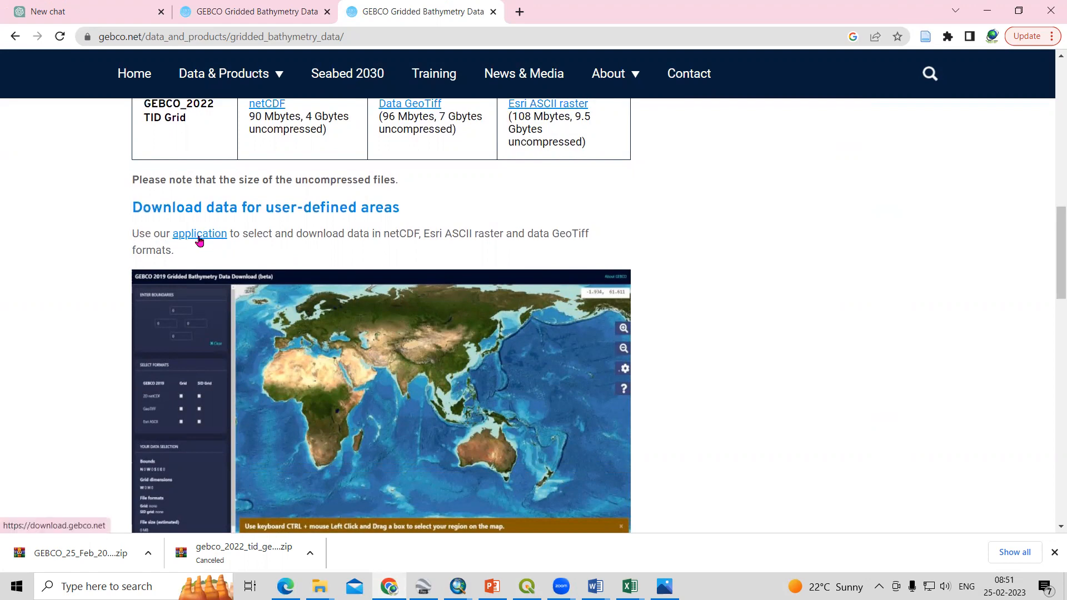
{"action": "left_click", "coordinate": [199, 234]}
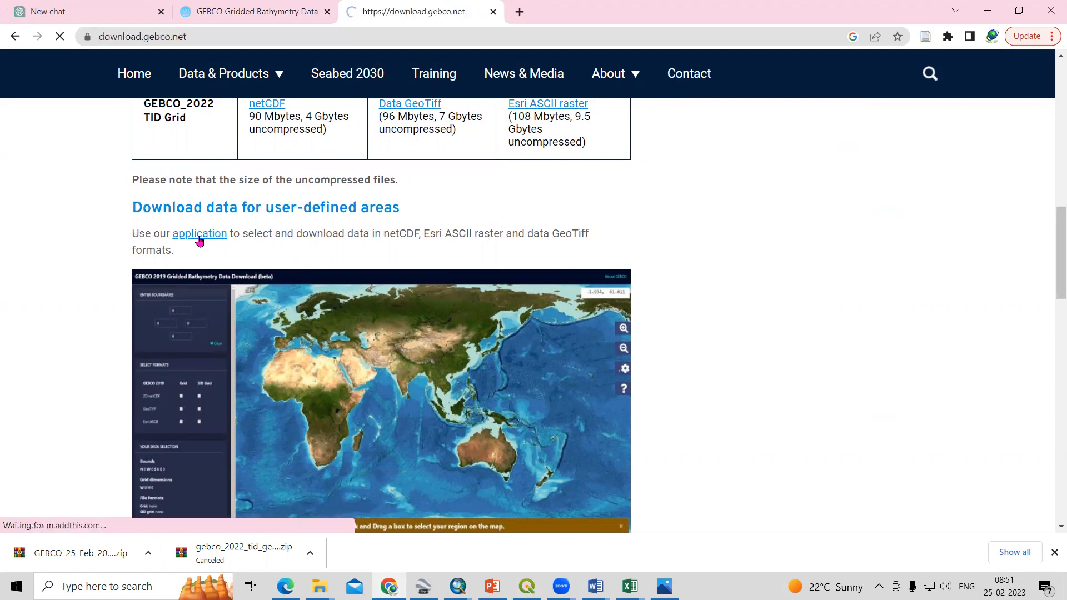
- Load the GEBCO data download app and dismiss its cookie notice
{"action": "left_click", "coordinate": [199, 233]}
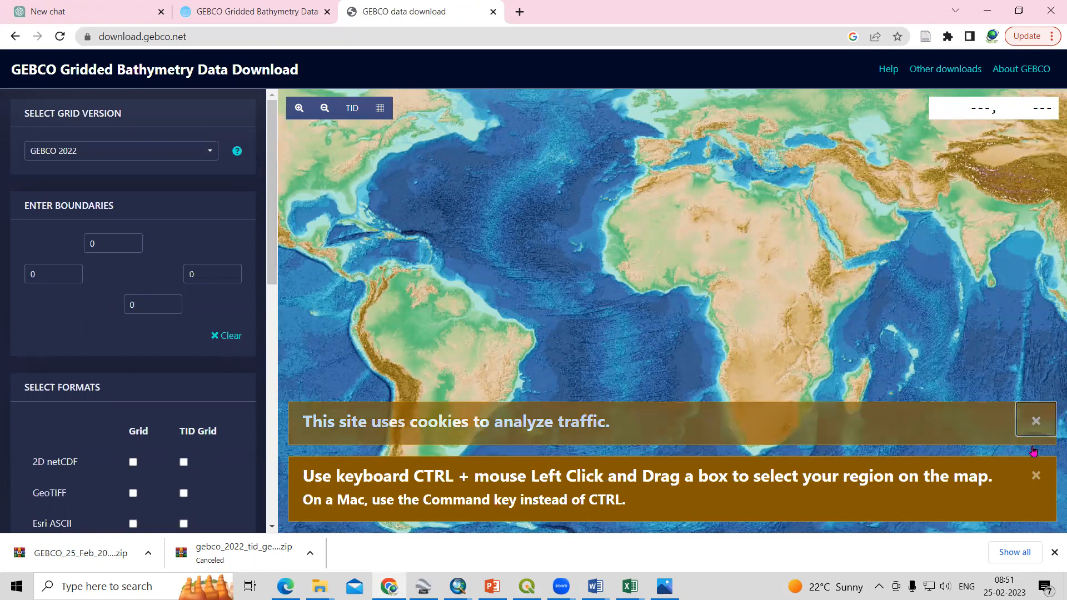
{"action": "left_click", "coordinate": [1035, 419]}
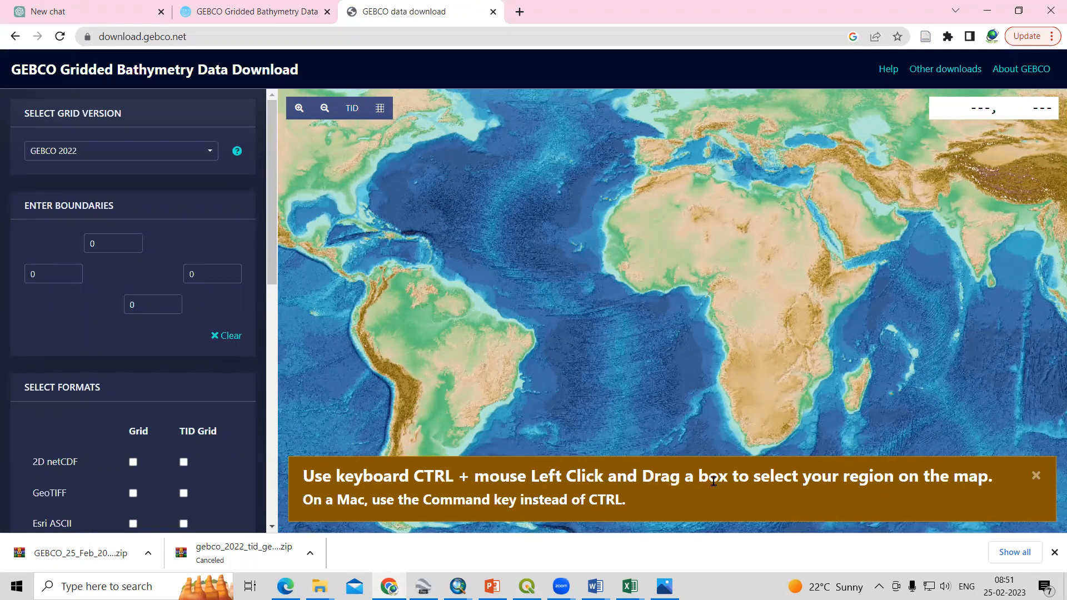
{"action": "mouse_move", "coordinate": [821, 303]}
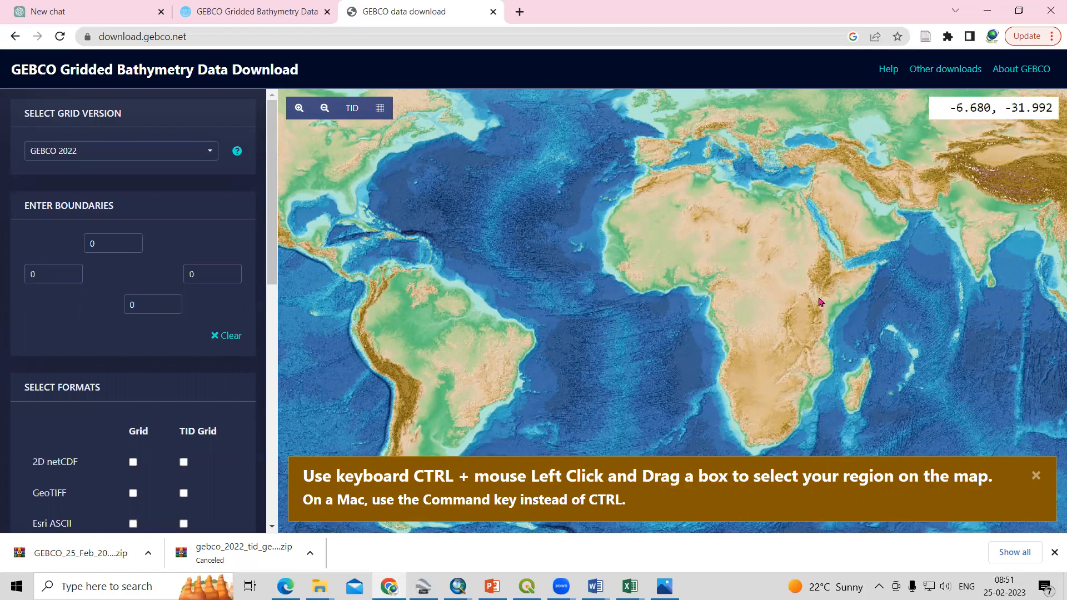
- Mark a Bay of Bengal download box (21.93°N, 12.79°S, 80.19–90°E) and check its boundary values
{"action": "left_click_drag", "start_coordinate": [820, 301], "coordinate": [790, 273]}
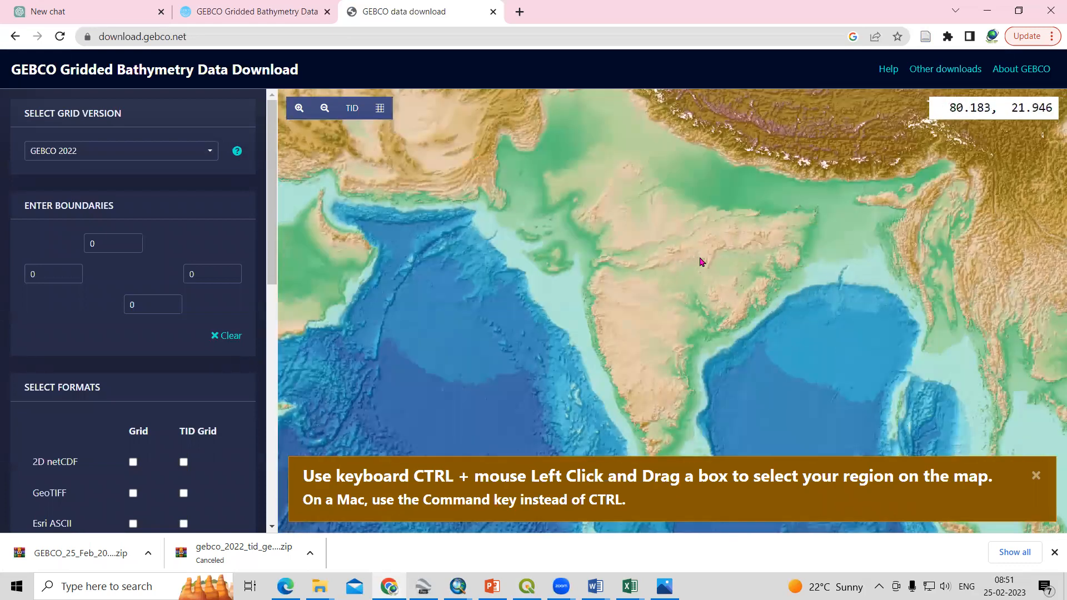
{"action": "left_click_drag", "start_coordinate": [701, 262], "coordinate": [780, 347]}
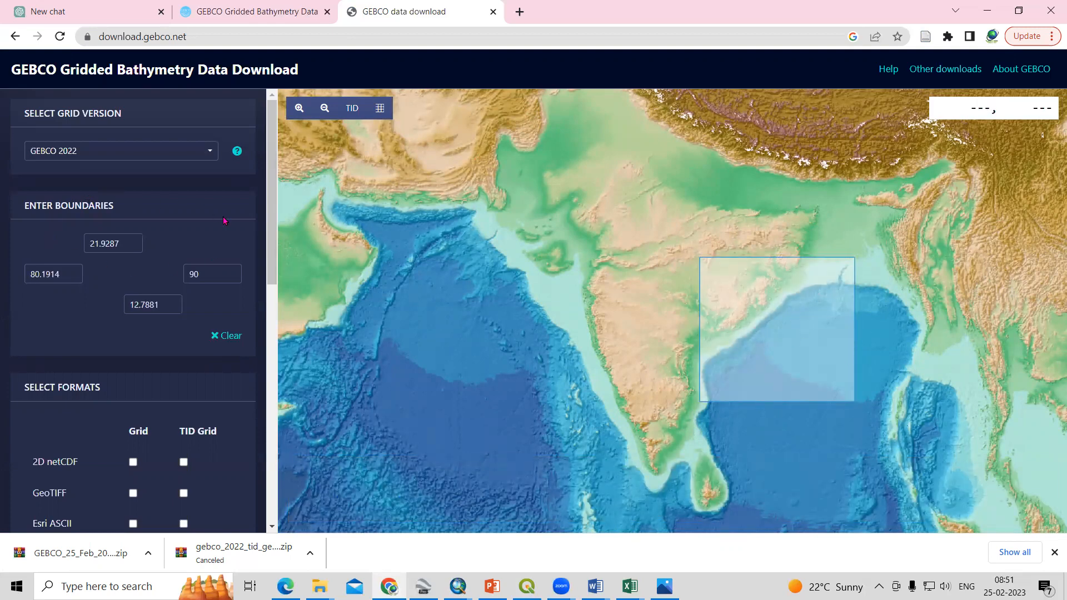
{"action": "left_click", "coordinate": [114, 244]}
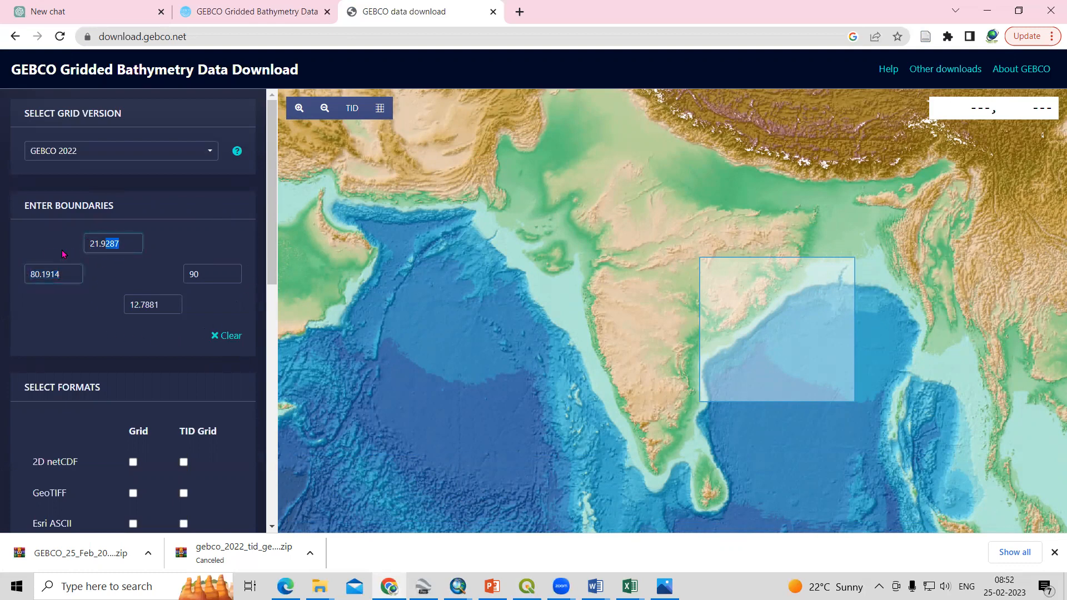
{"action": "left_click", "coordinate": [213, 274]}
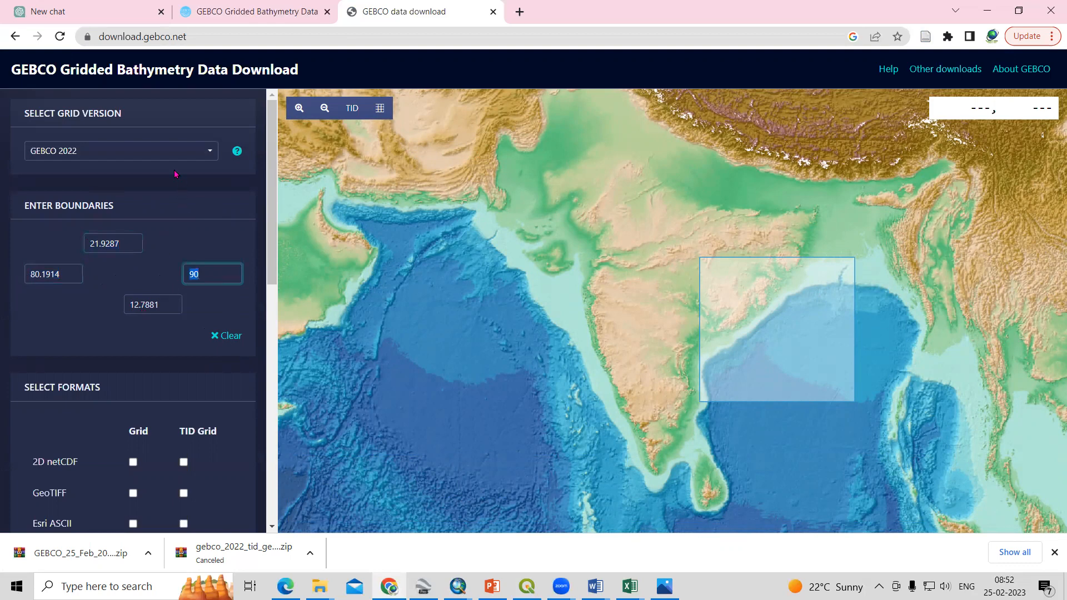
{"action": "left_click", "coordinate": [120, 150]}
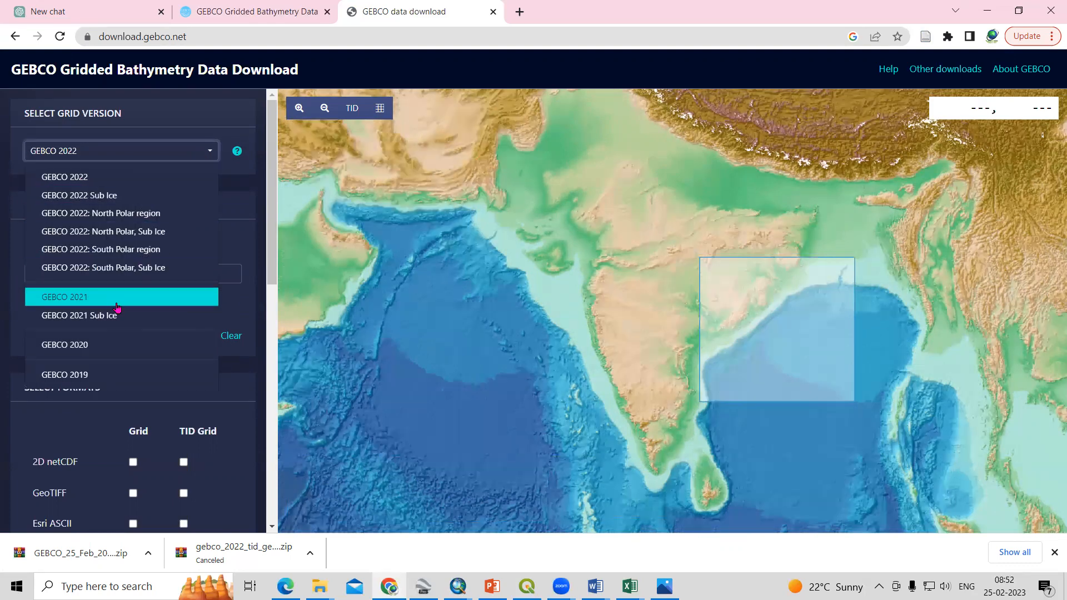
{"action": "mouse_move", "coordinate": [116, 345]}
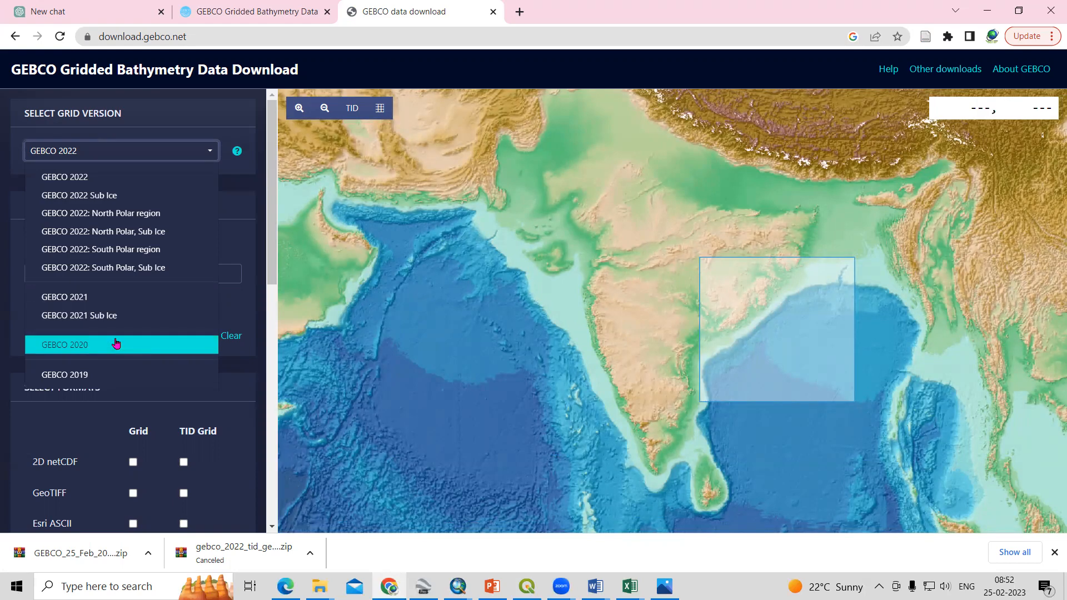
{"action": "mouse_move", "coordinate": [111, 379]}
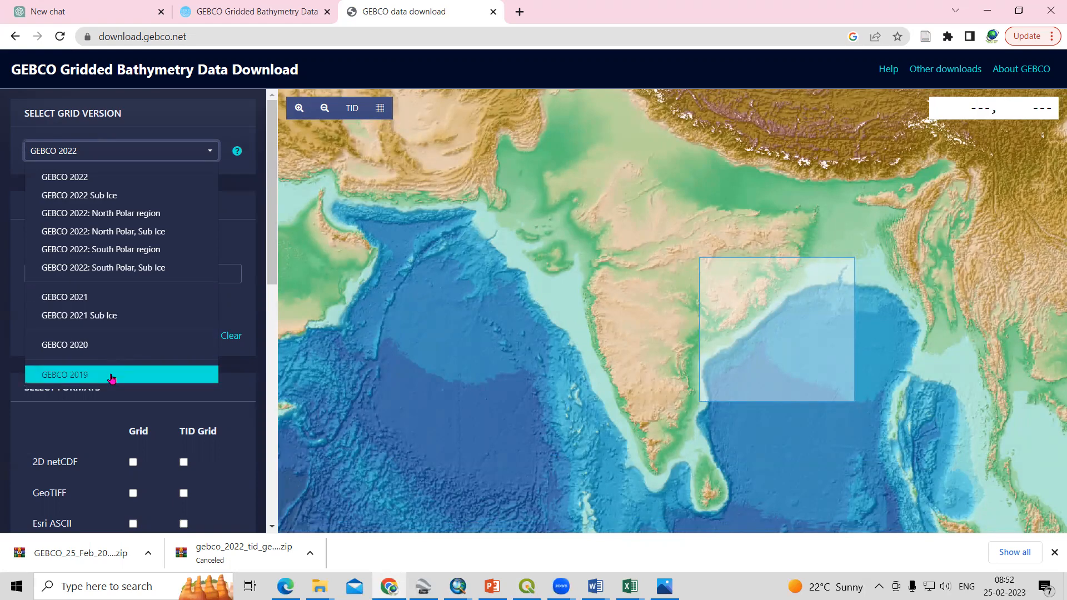
{"action": "mouse_move", "coordinate": [120, 196]}
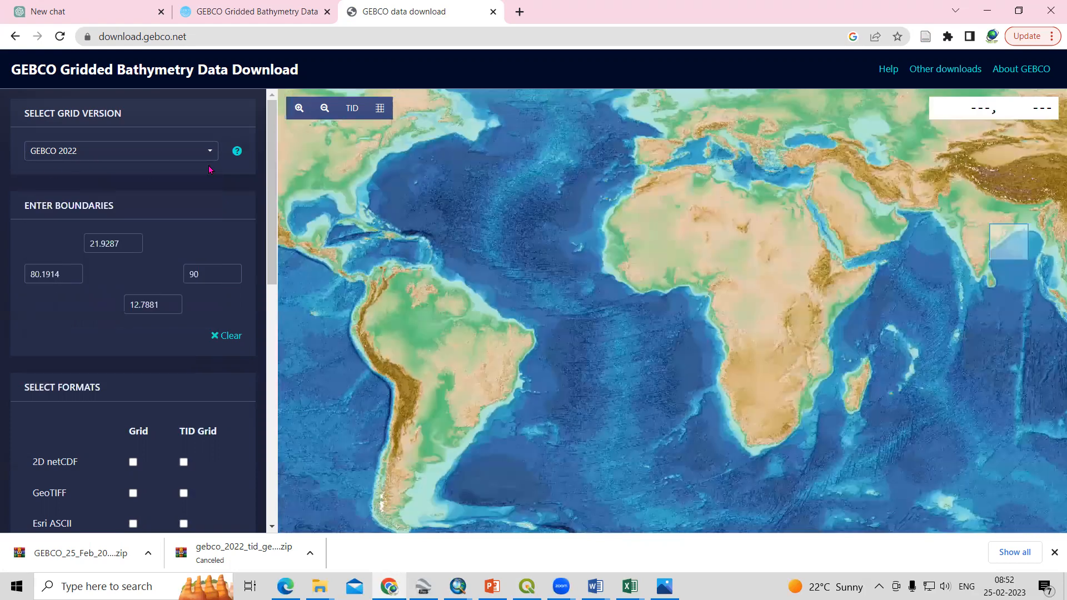
{"action": "mouse_move", "coordinate": [611, 333]}
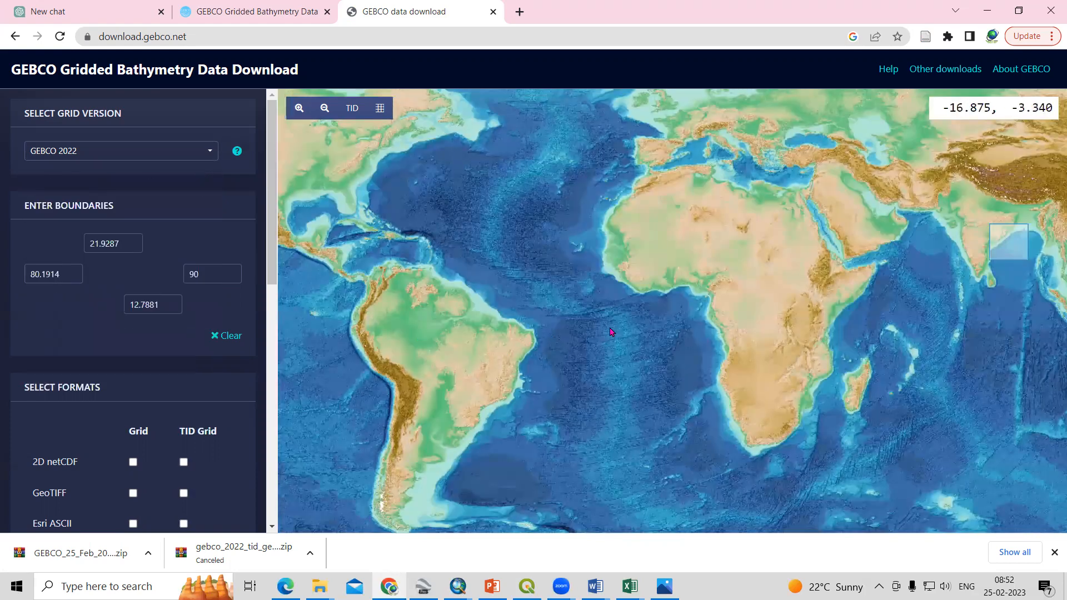
- Redraw a smaller coastal download box spanning 15.95–19.99°N and 80.58–85.46°E
{"action": "left_click", "coordinate": [325, 108]}
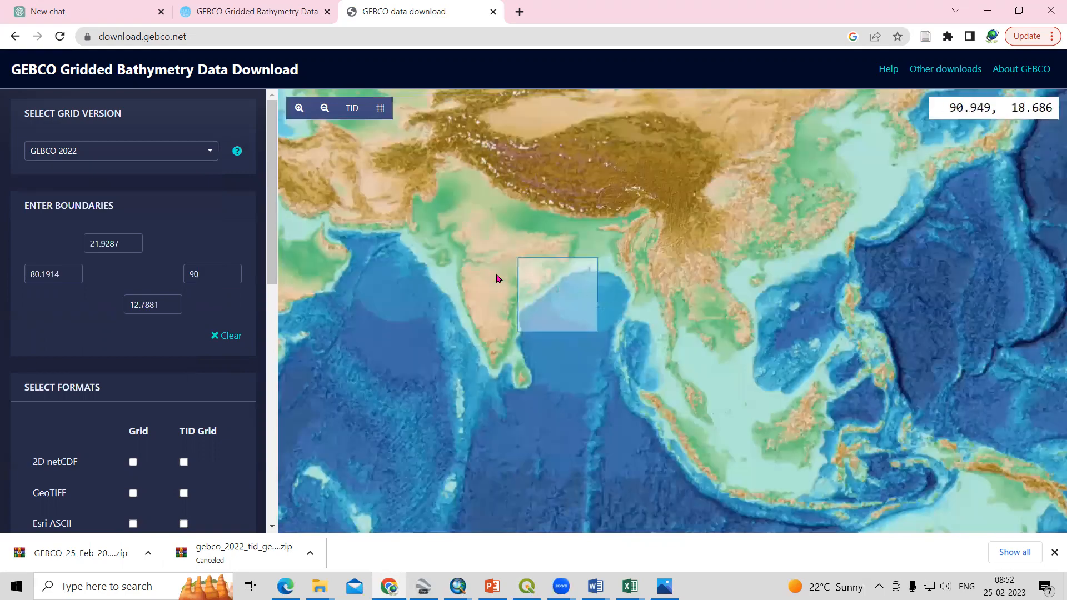
{"action": "left_click_drag", "start_coordinate": [497, 278], "coordinate": [727, 243]}
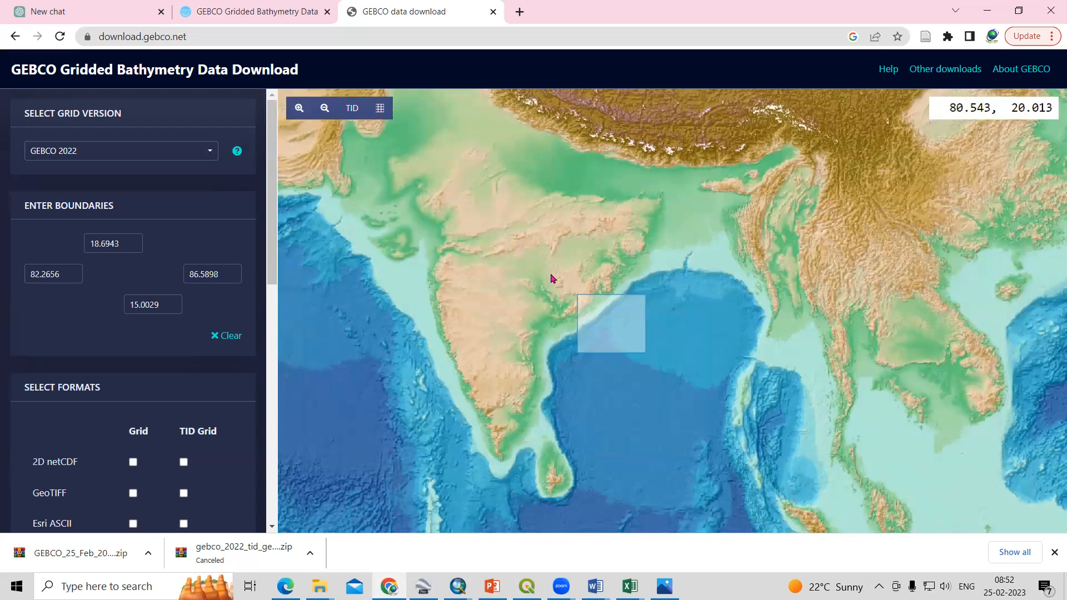
{"action": "left_click_drag", "start_coordinate": [610, 324], "coordinate": [590, 305]}
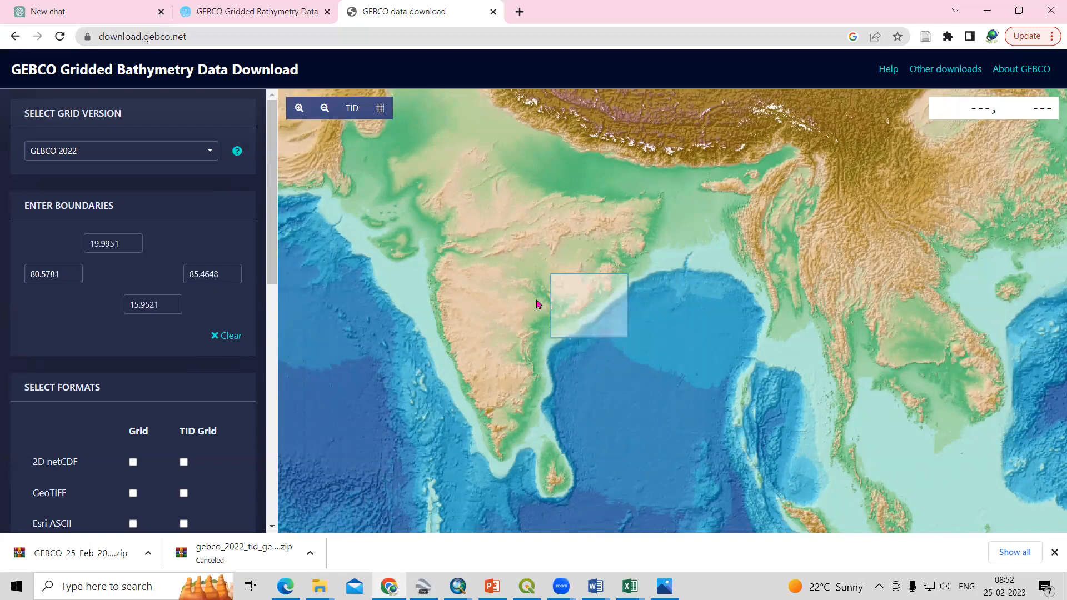
- Select GeoTIFF for Grid and TID Grid plus JPEG Colour Map and Shaded Relief images
{"action": "scroll", "scroll_direction": "down", "scroll_amount": 3}
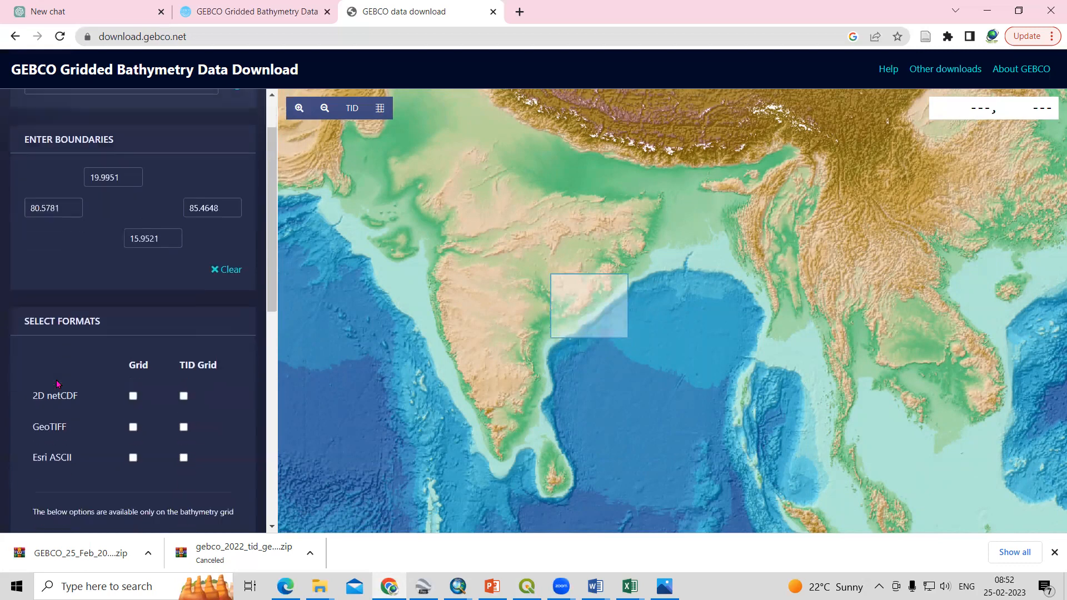
{"action": "scroll", "scroll_direction": "down", "scroll_amount": 3}
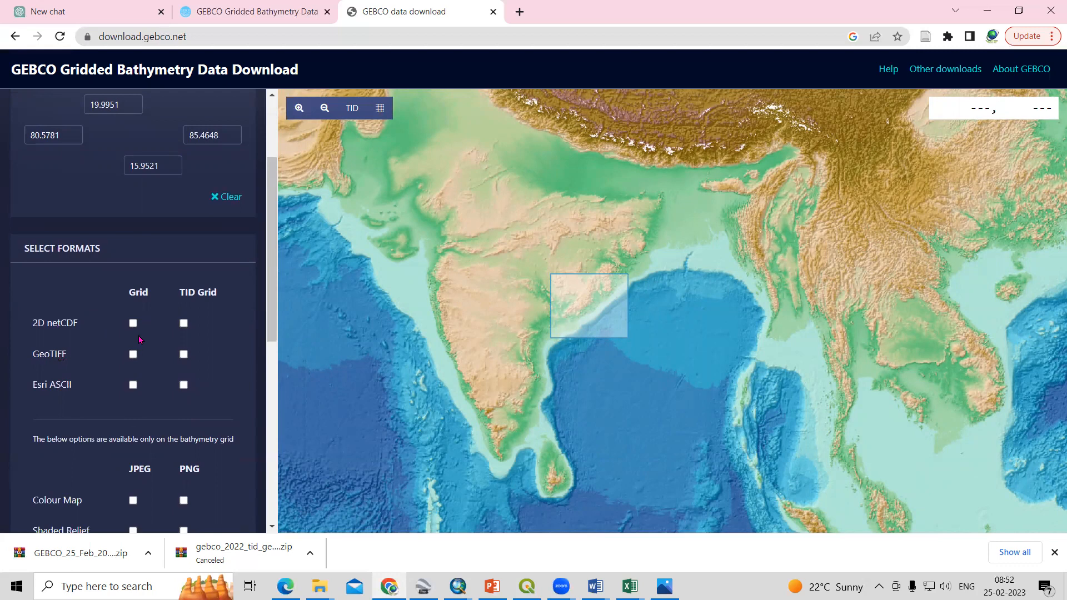
{"action": "mouse_move", "coordinate": [136, 371]}
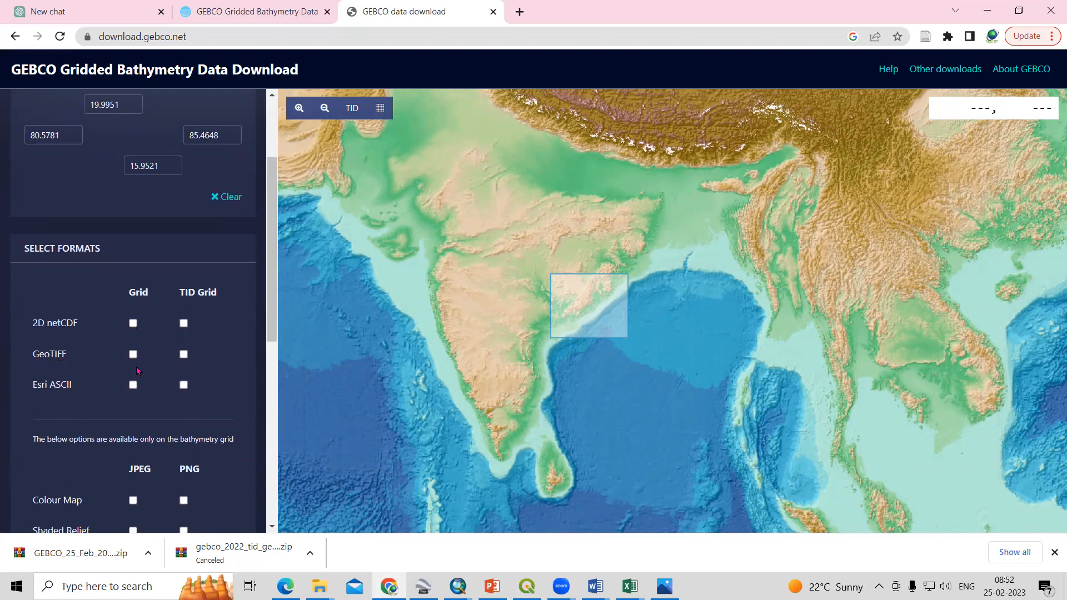
{"action": "left_click", "coordinate": [132, 353]}
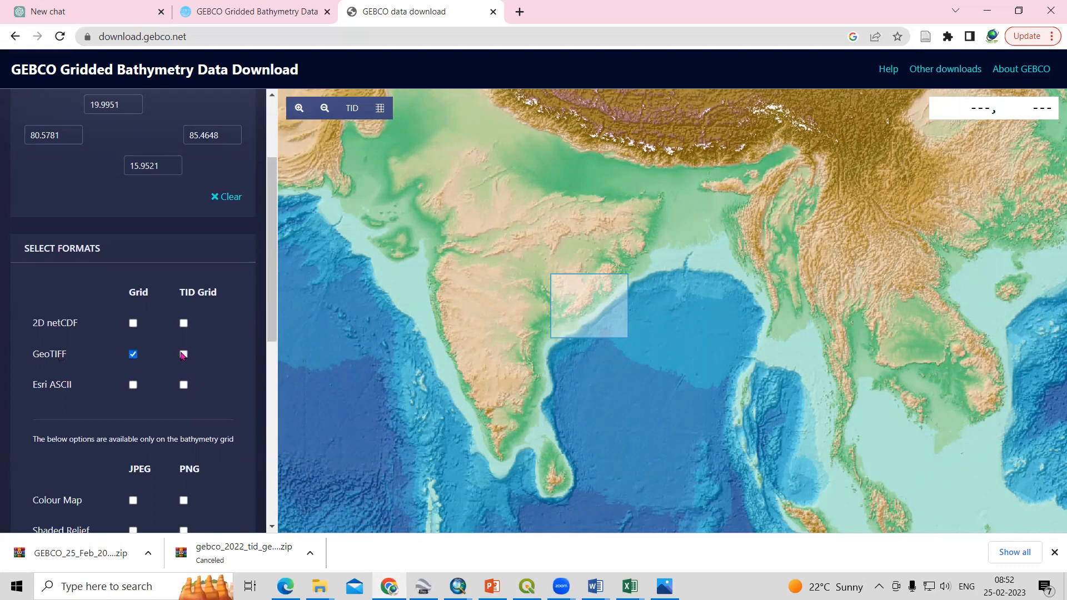
{"action": "scroll", "scroll_direction": "down", "scroll_amount": 3}
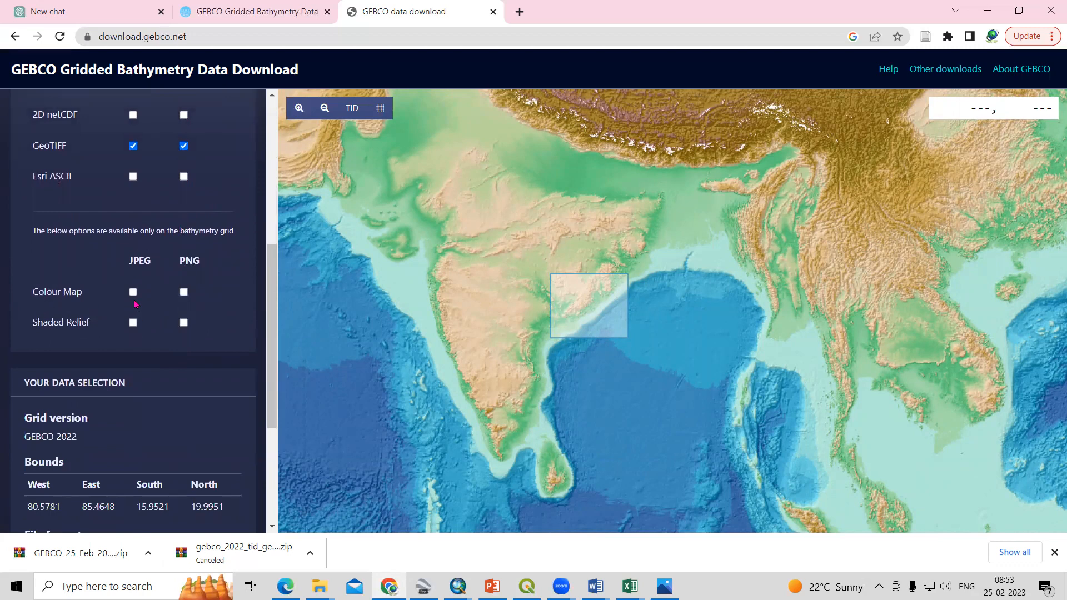
{"action": "mouse_move", "coordinate": [231, 272]}
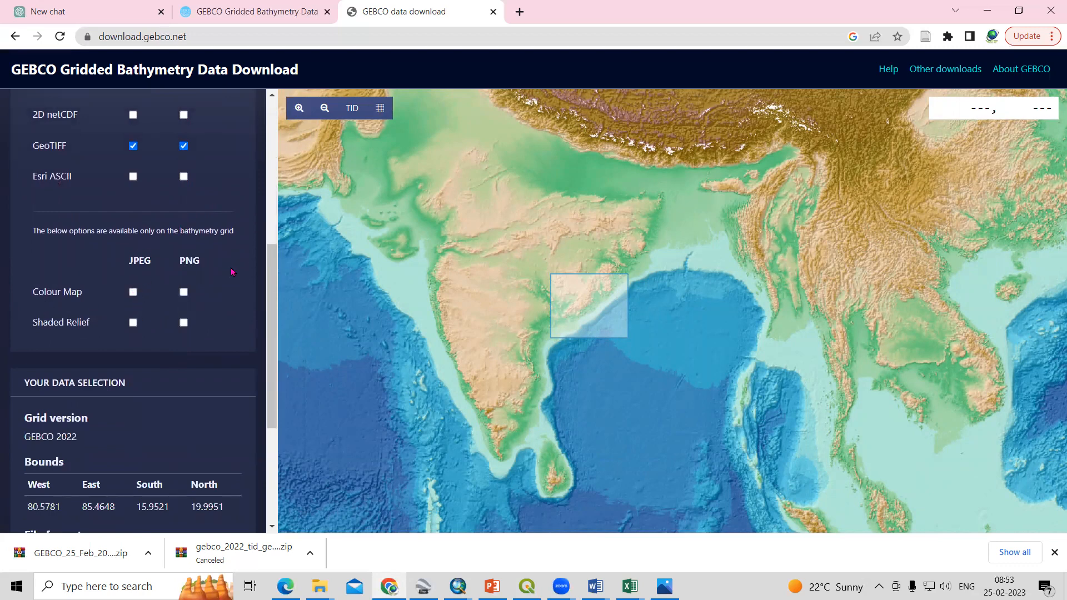
{"action": "left_click", "coordinate": [132, 323]}
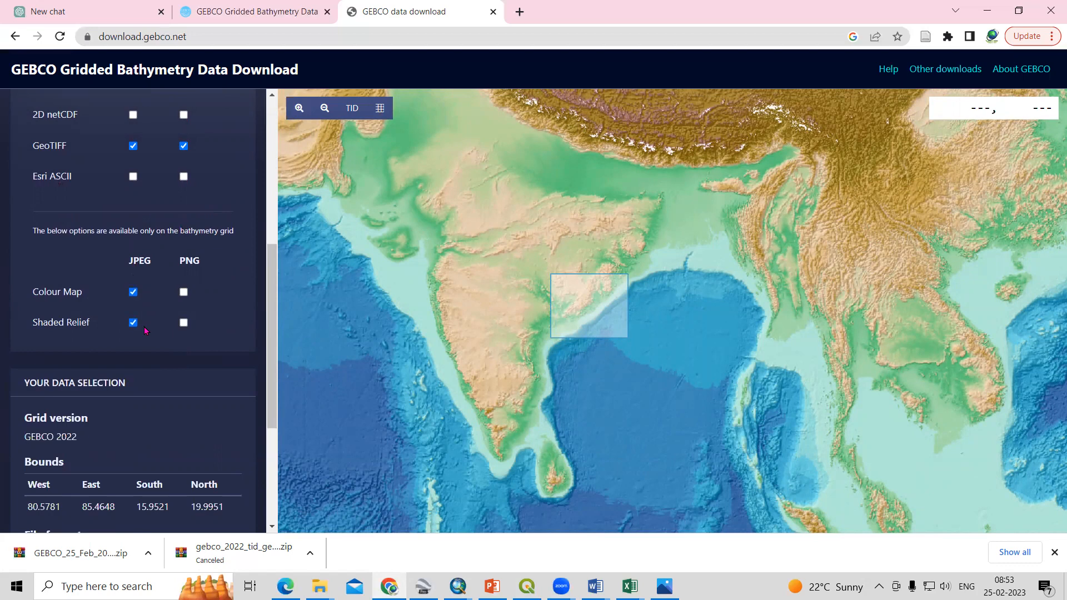
{"action": "scroll", "scroll_direction": "down", "scroll_amount": 3}
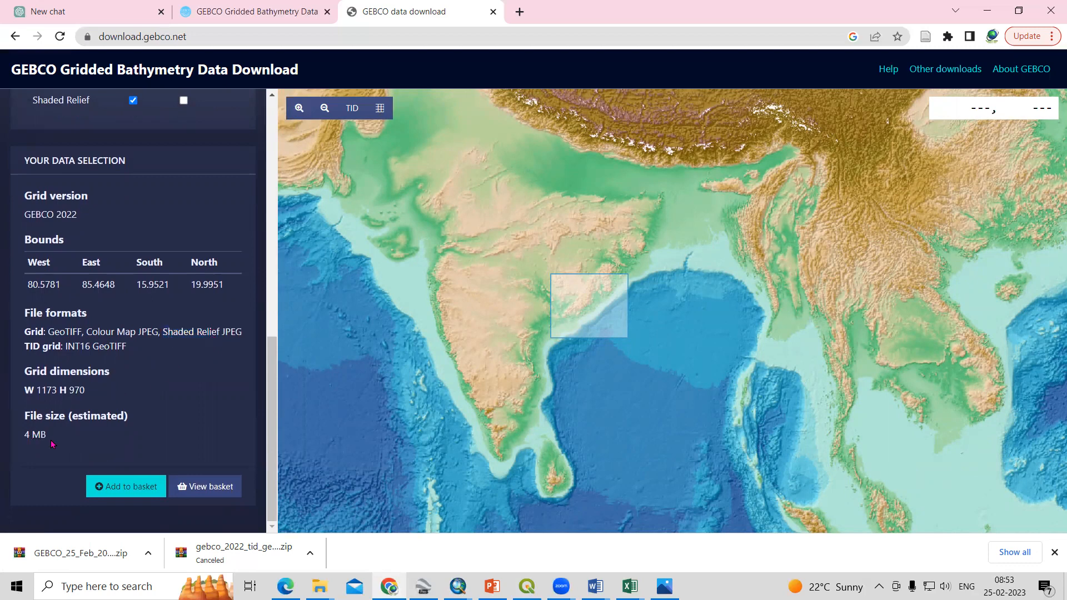
{"action": "mouse_move", "coordinate": [56, 440]}
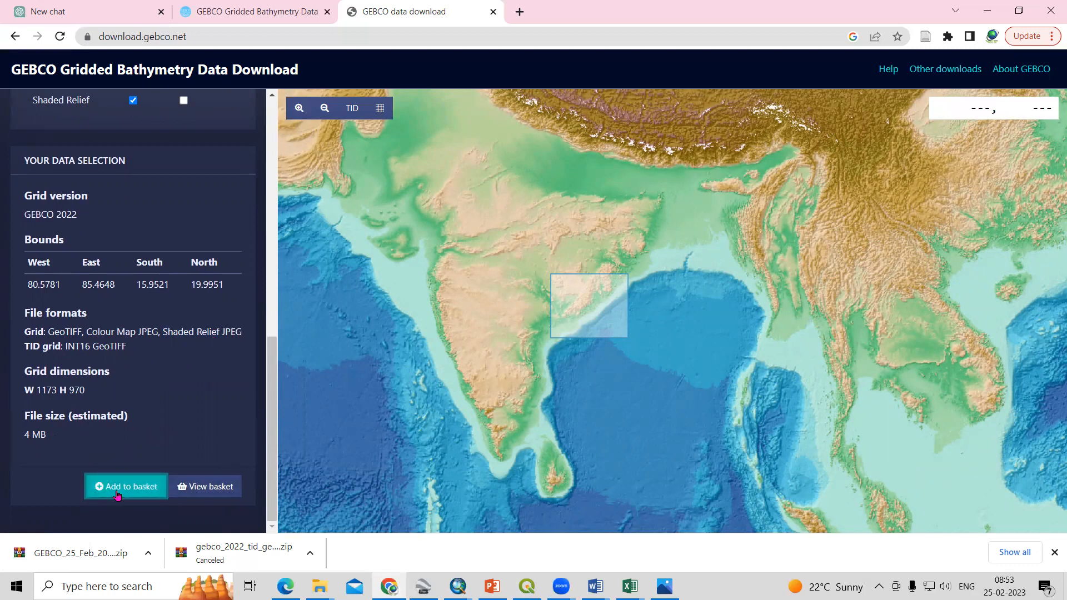
- Add the selection to the basket and view the basket listing the GEBCO 2022 order
{"action": "left_click", "coordinate": [126, 486]}
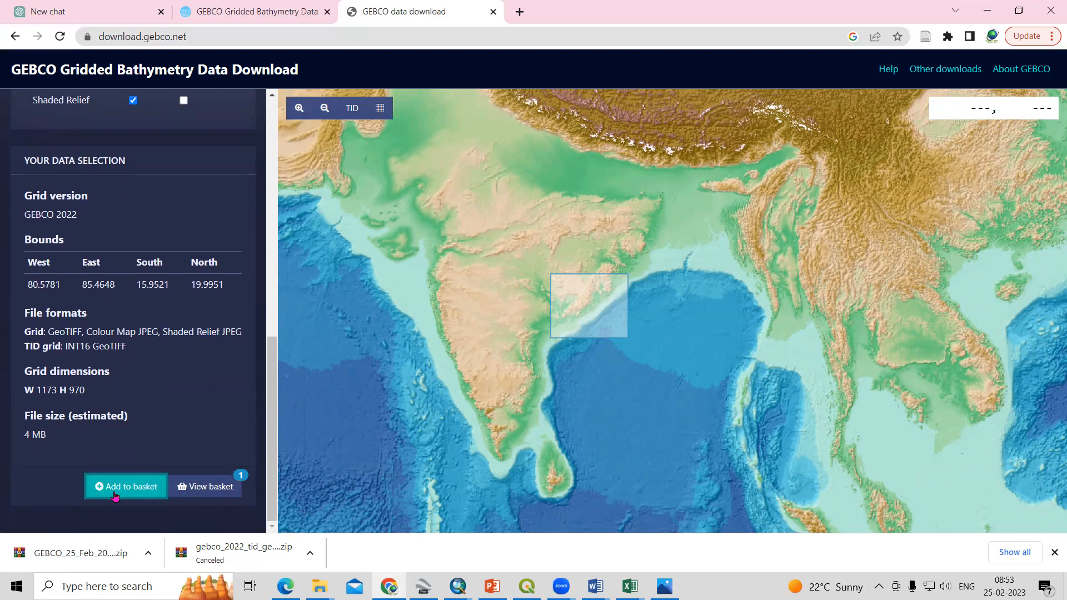
{"action": "mouse_move", "coordinate": [205, 486]}
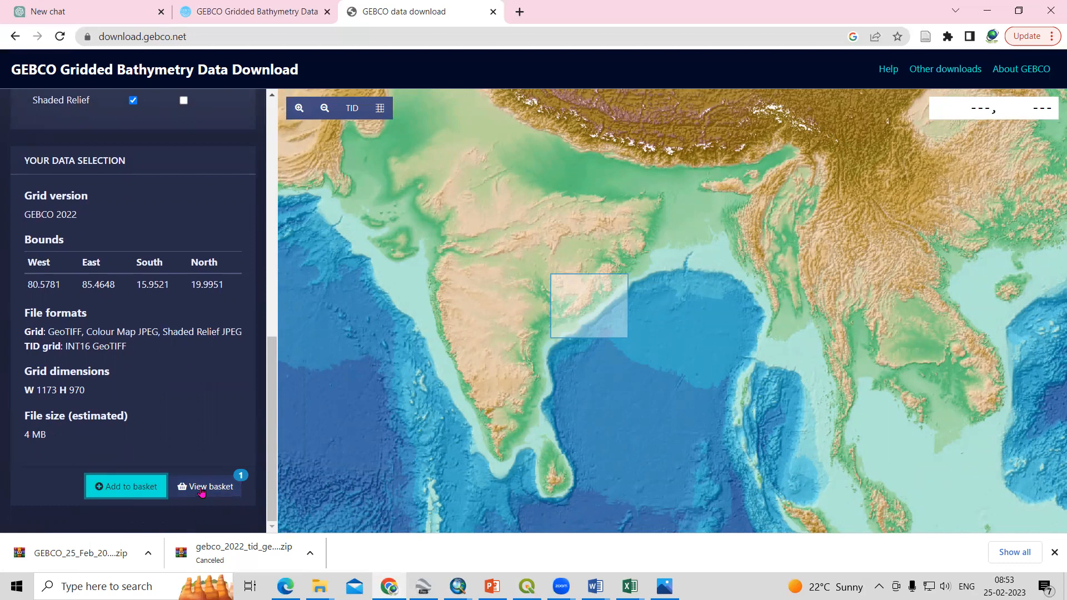
{"action": "left_click", "coordinate": [211, 486]}
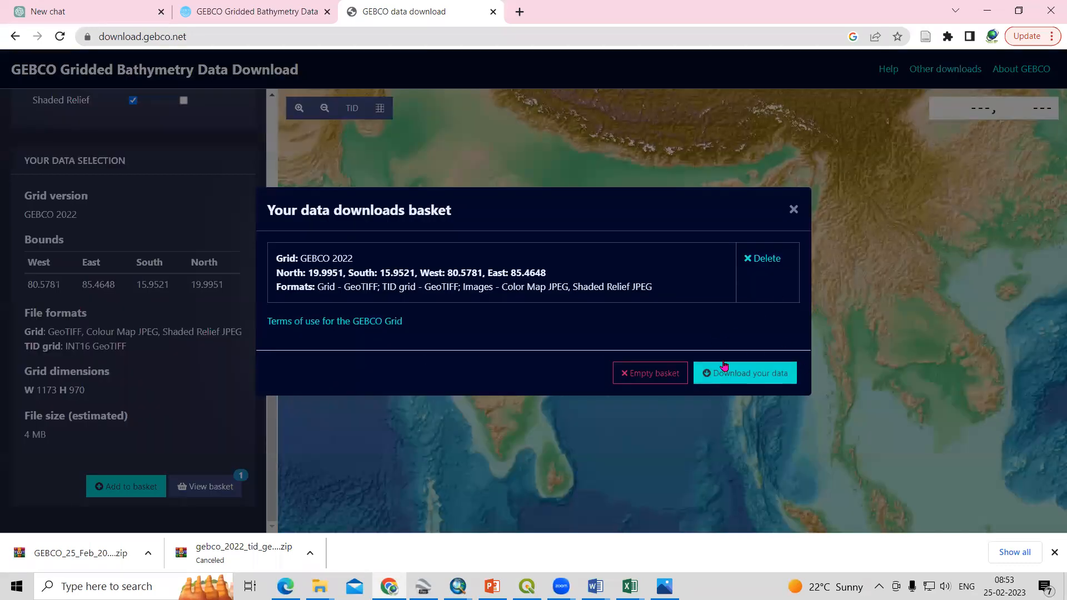
- Download the basket as a ~4 MB zip and reach the finished file in the download bar
{"action": "left_click", "coordinate": [745, 373]}
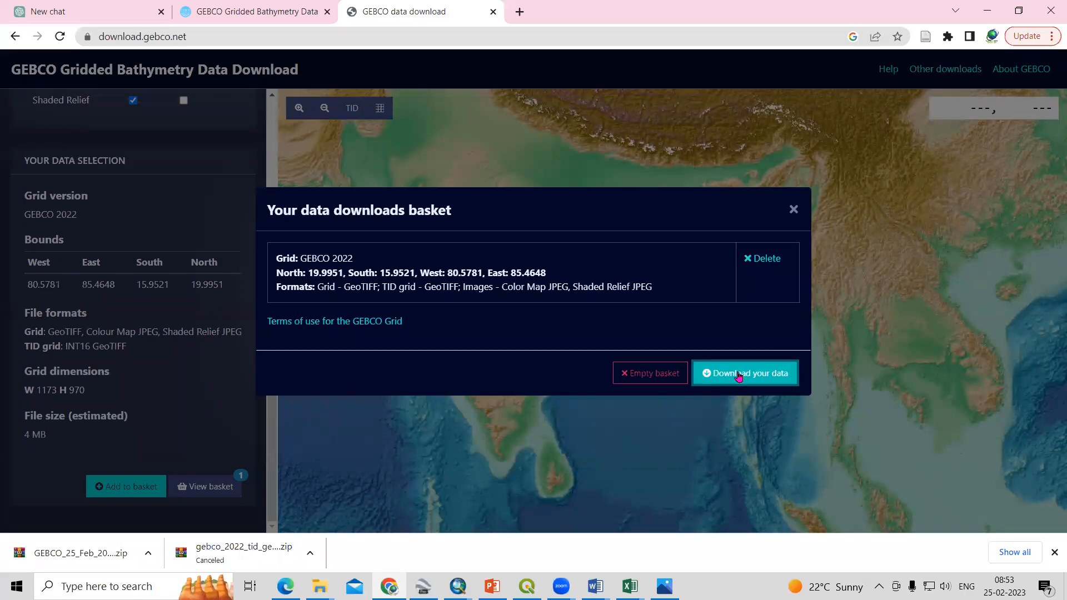
{"action": "left_click", "coordinate": [745, 374]}
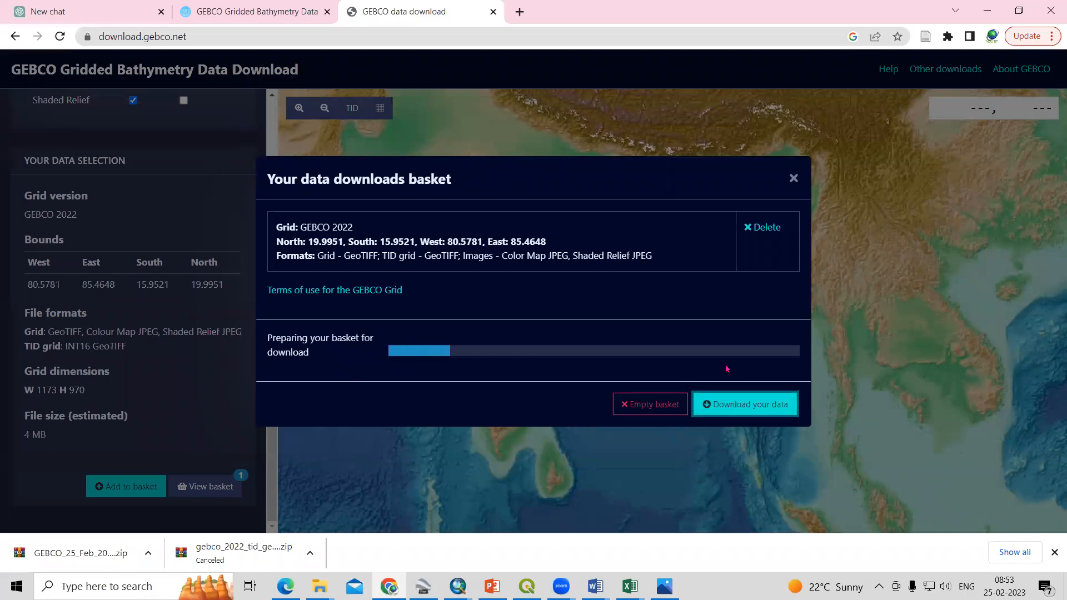
{"action": "left_click", "coordinate": [745, 403]}
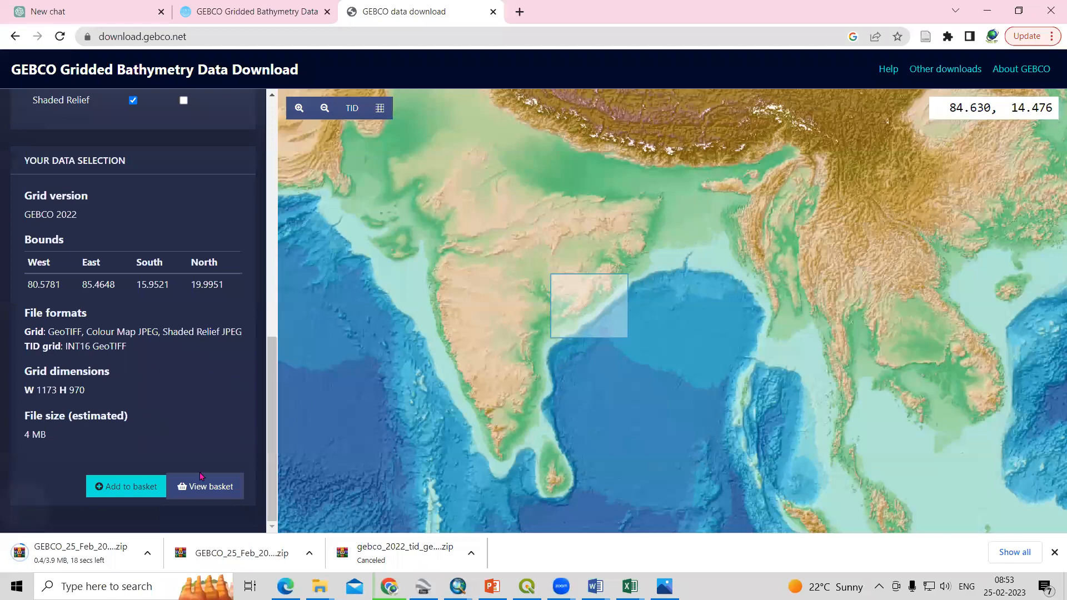
{"action": "mouse_move", "coordinate": [7, 538]}
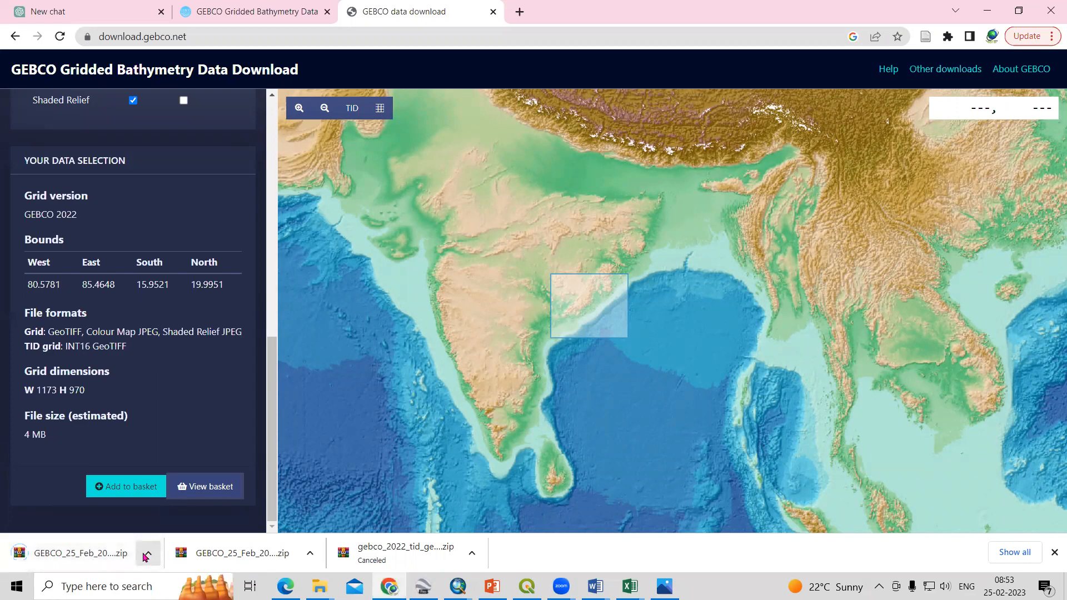
{"action": "left_click", "coordinate": [146, 552]}
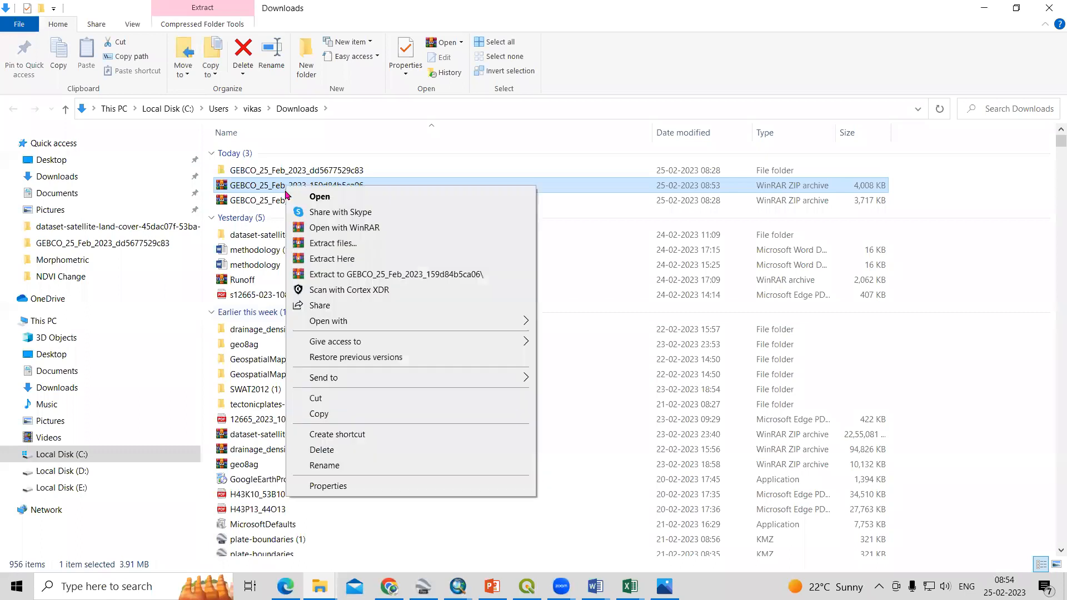
{"action": "mouse_move", "coordinate": [332, 420]}
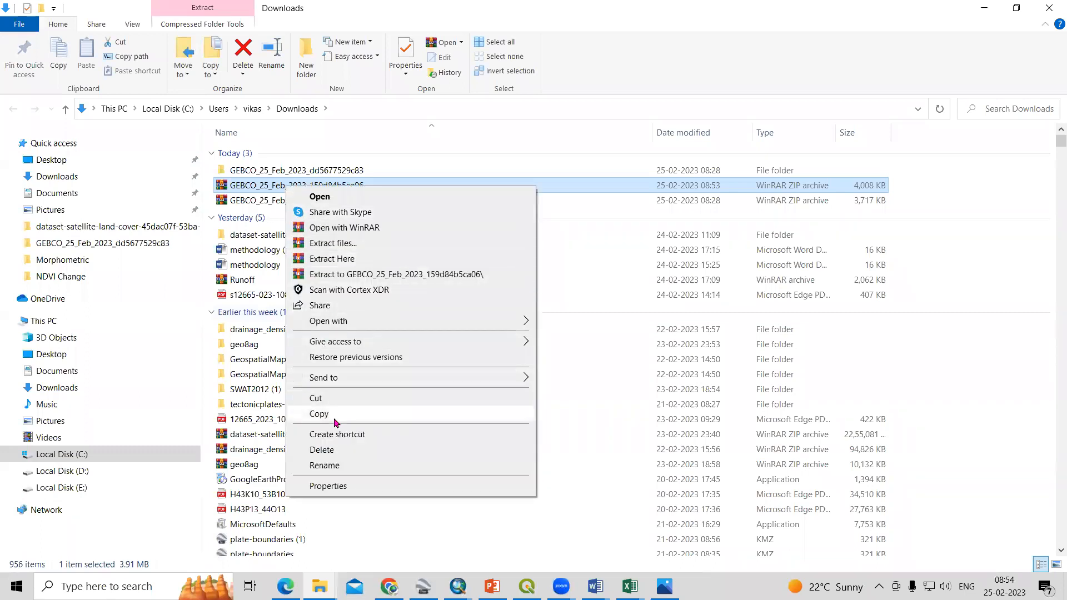
{"action": "mouse_move", "coordinate": [350, 256]}
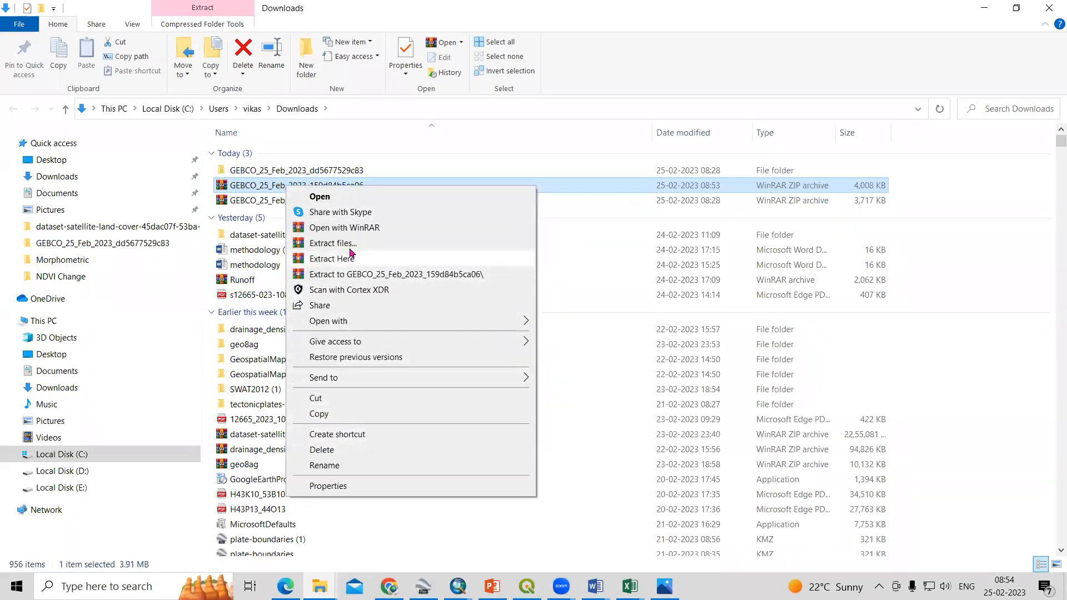
- Extract the GEBCO zip with WinRAR into the suggested GEBCO_25_Feb_2023_159d84b5ca06 folder and select it
{"action": "left_click", "coordinate": [332, 243]}
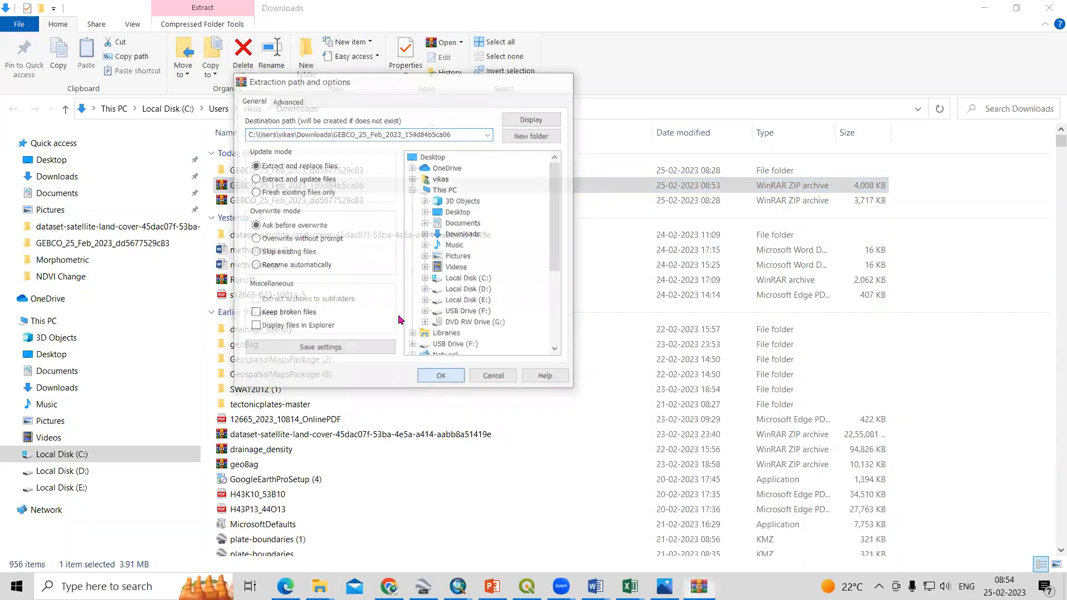
{"action": "left_click", "coordinate": [440, 374]}
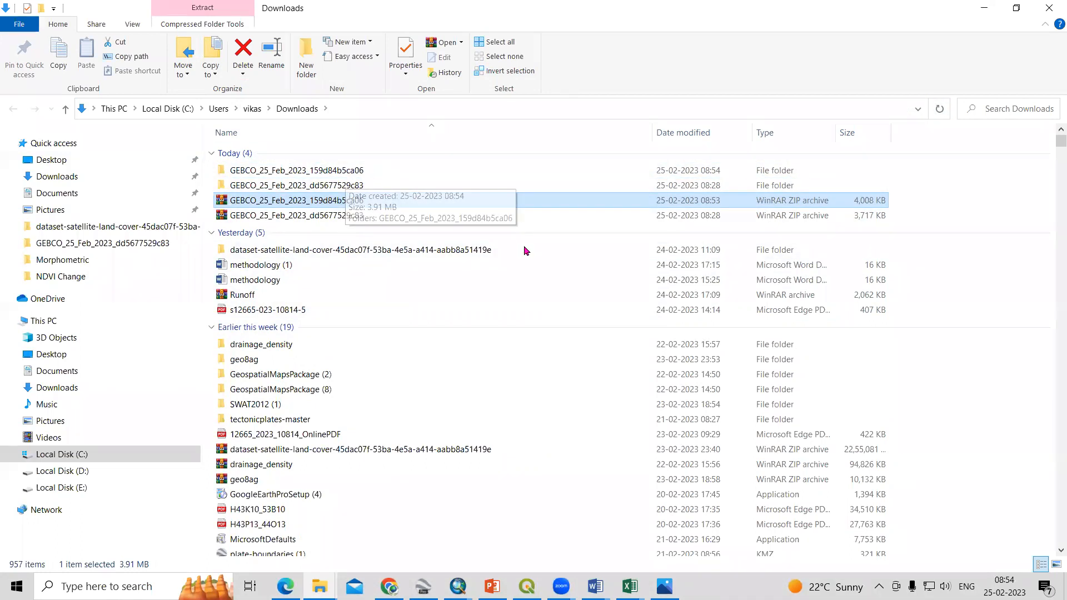
{"action": "left_click", "coordinate": [296, 170]}
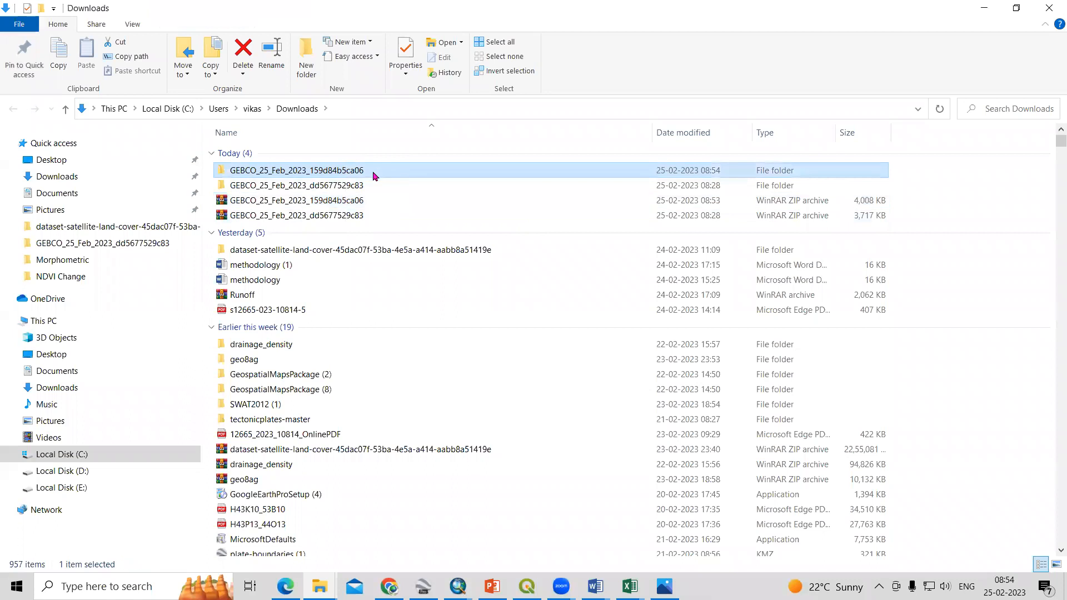
- Browse into the inner folder of grid files and PDFs, ending on the _relief image
{"action": "double_click", "coordinate": [296, 170]}
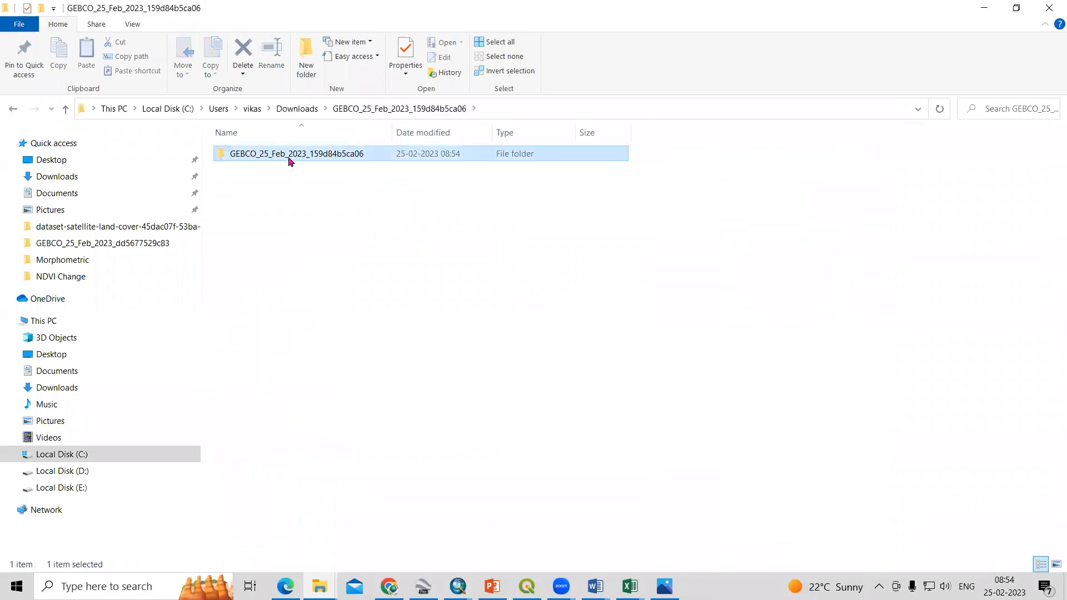
{"action": "double_click", "coordinate": [296, 153]}
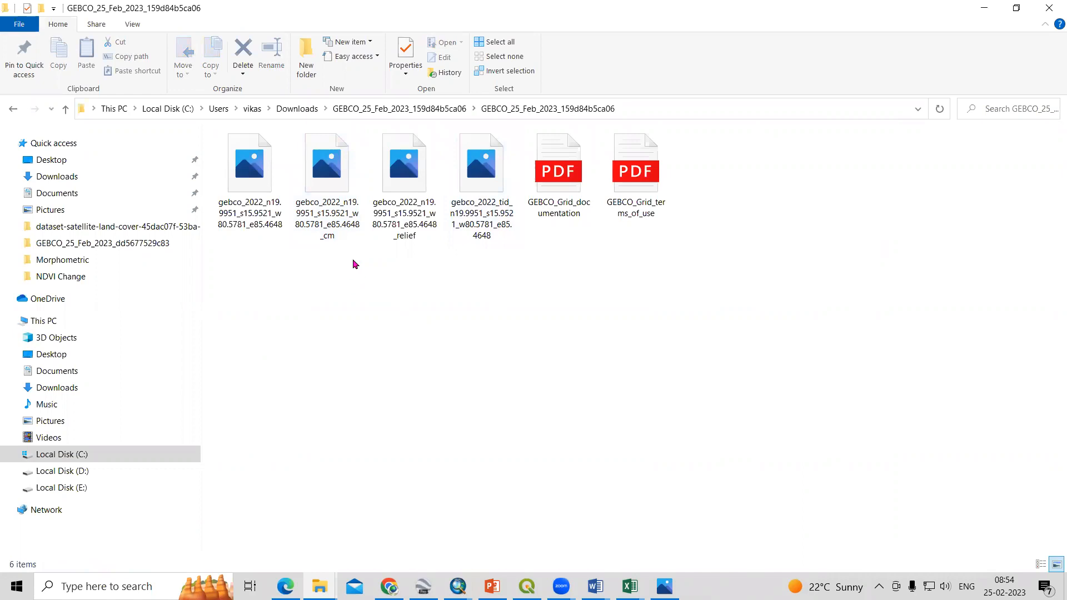
{"action": "left_click", "coordinate": [249, 163]}
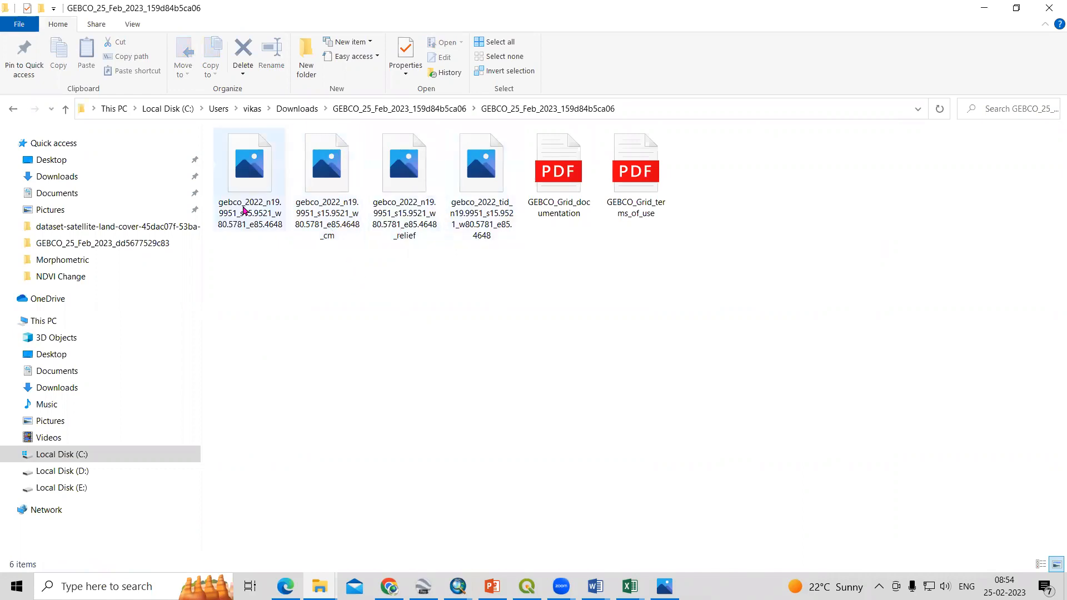
{"action": "left_click", "coordinate": [423, 250]}
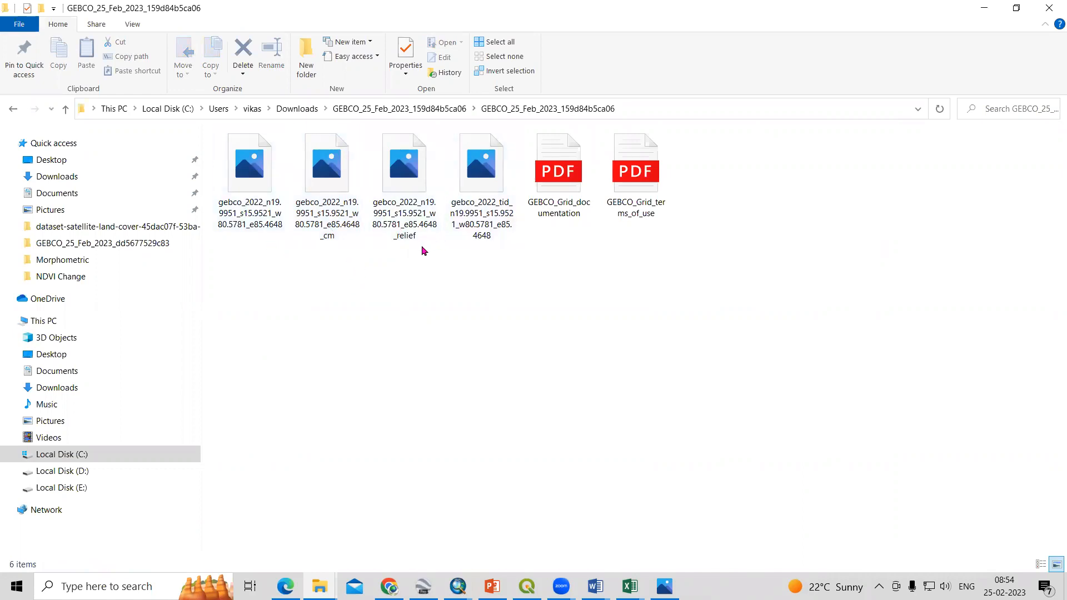
{"action": "left_click", "coordinate": [403, 162]}
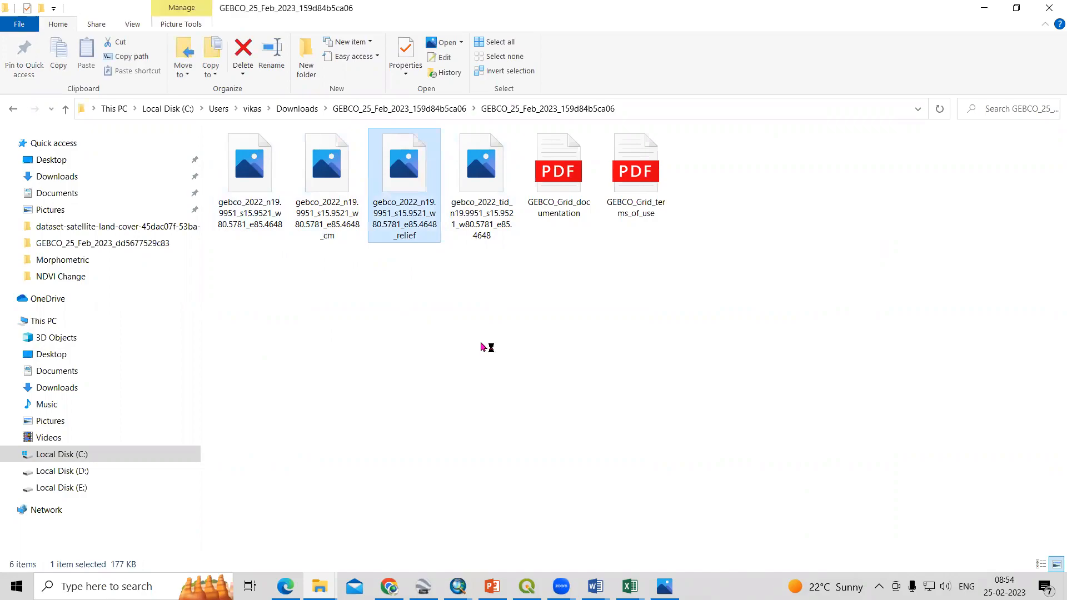
- View the _relief JPEG of the coastal area in Windows Photos
{"action": "double_click", "coordinate": [405, 161]}
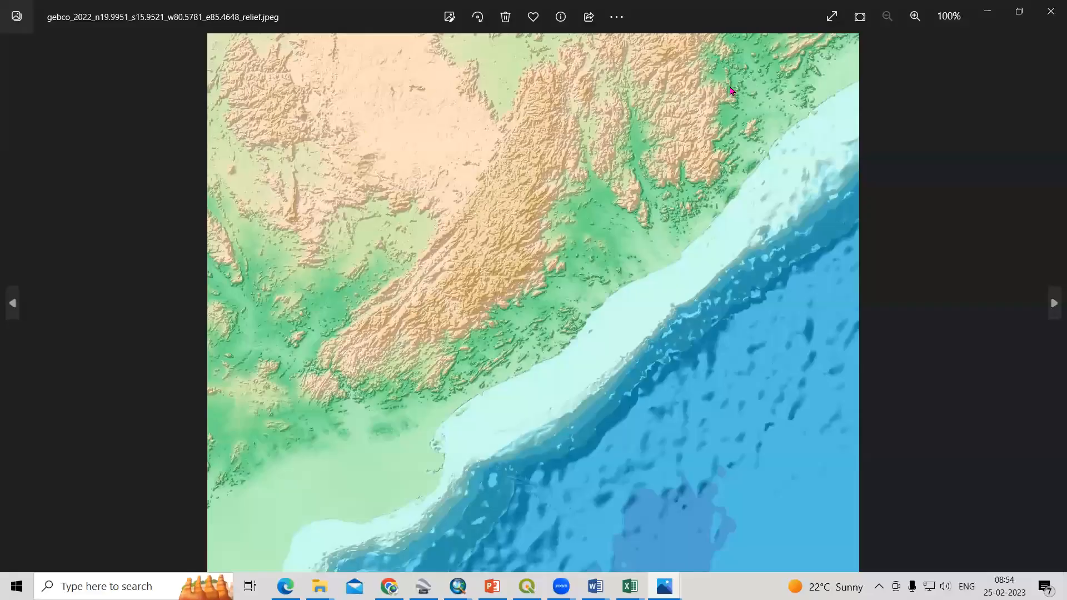
{"action": "mouse_move", "coordinate": [714, 422]}
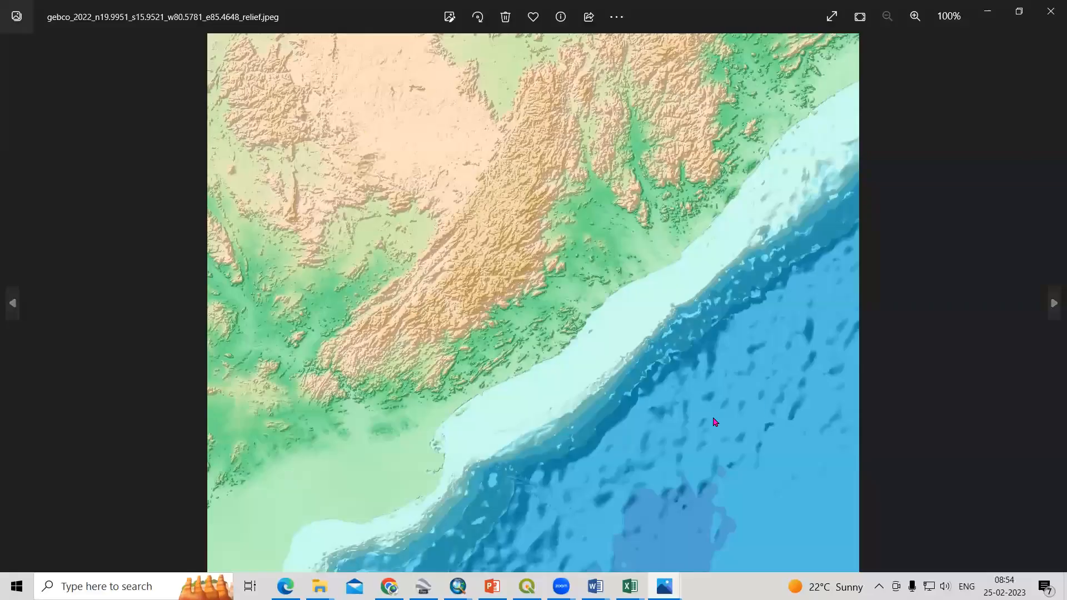
{"action": "left_click", "coordinate": [1054, 302]}
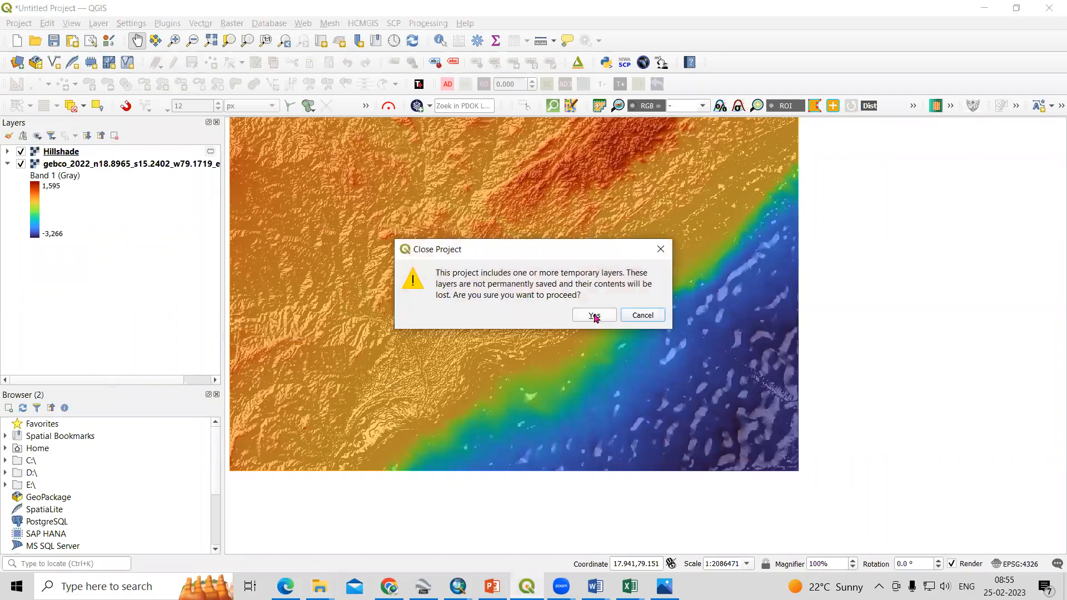
- Discard the old project's temporary layers and browse for a raster file to add
{"action": "left_click", "coordinate": [593, 315]}
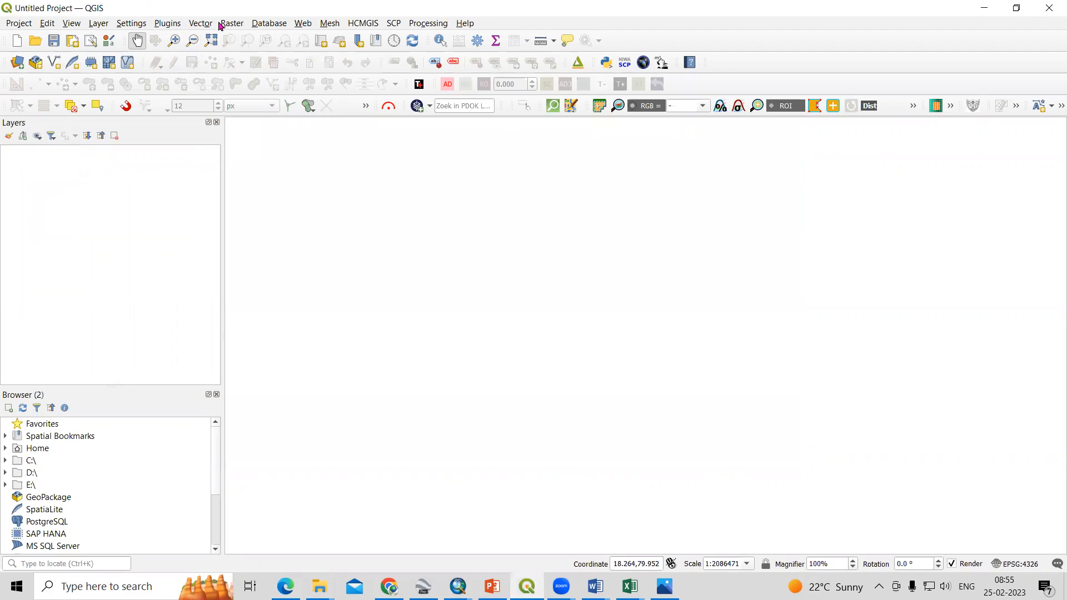
{"action": "left_click", "coordinate": [98, 22]}
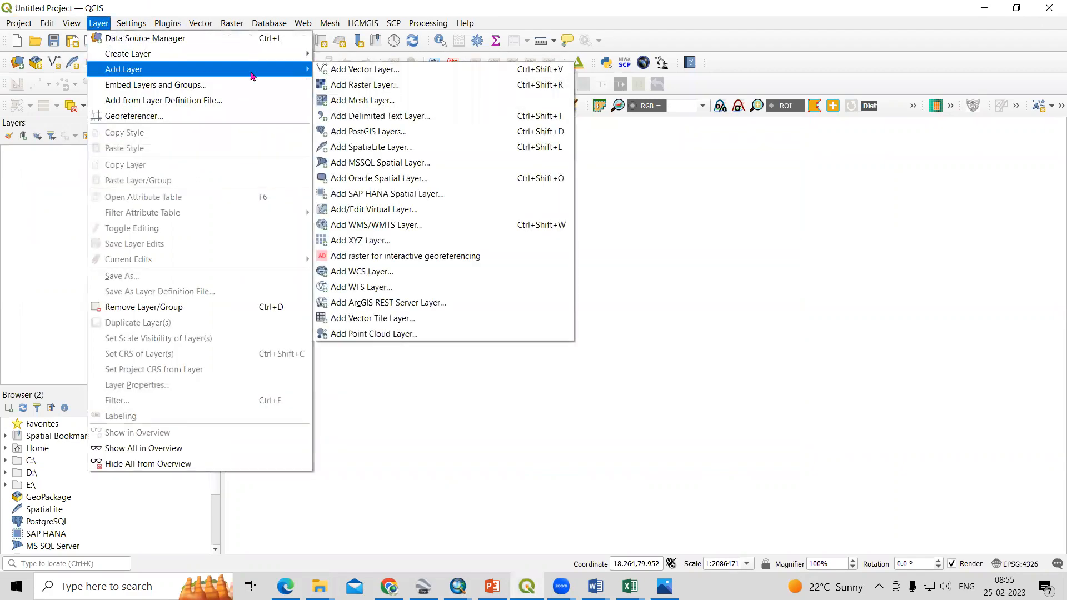
{"action": "left_click", "coordinate": [366, 84]}
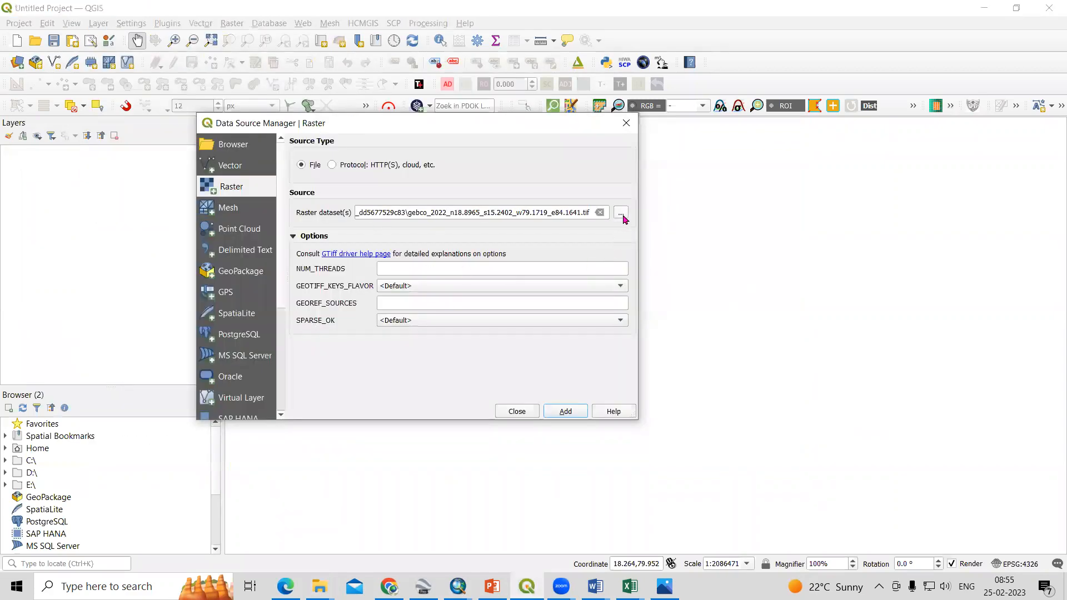
{"action": "left_click", "coordinate": [620, 212]}
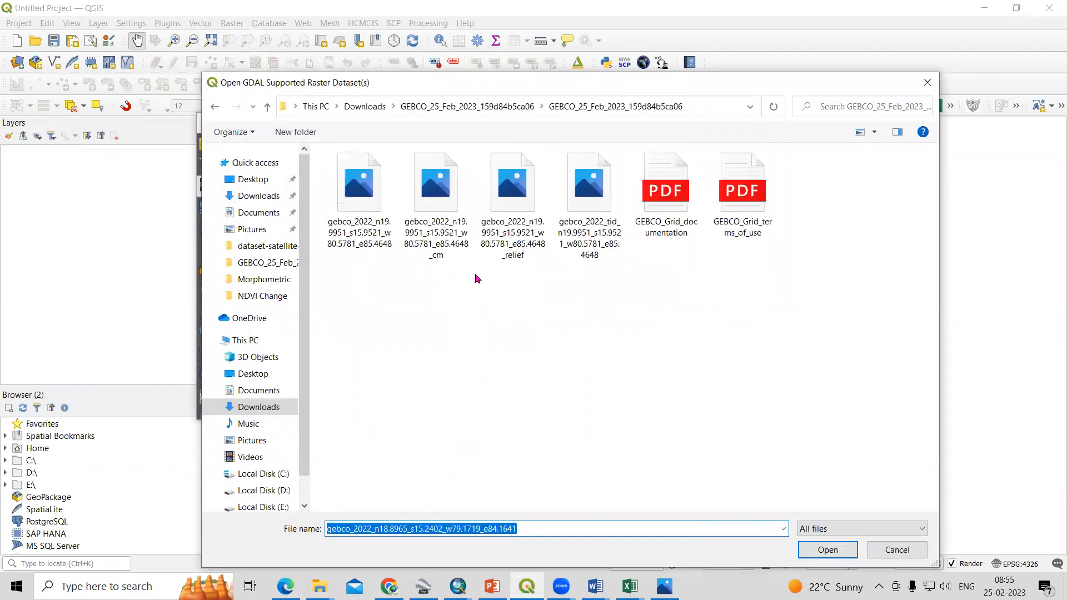
- Load the downloaded GEBCO 2022 elevation .tif as a greyscale raster layer
{"action": "left_click", "coordinate": [359, 181]}
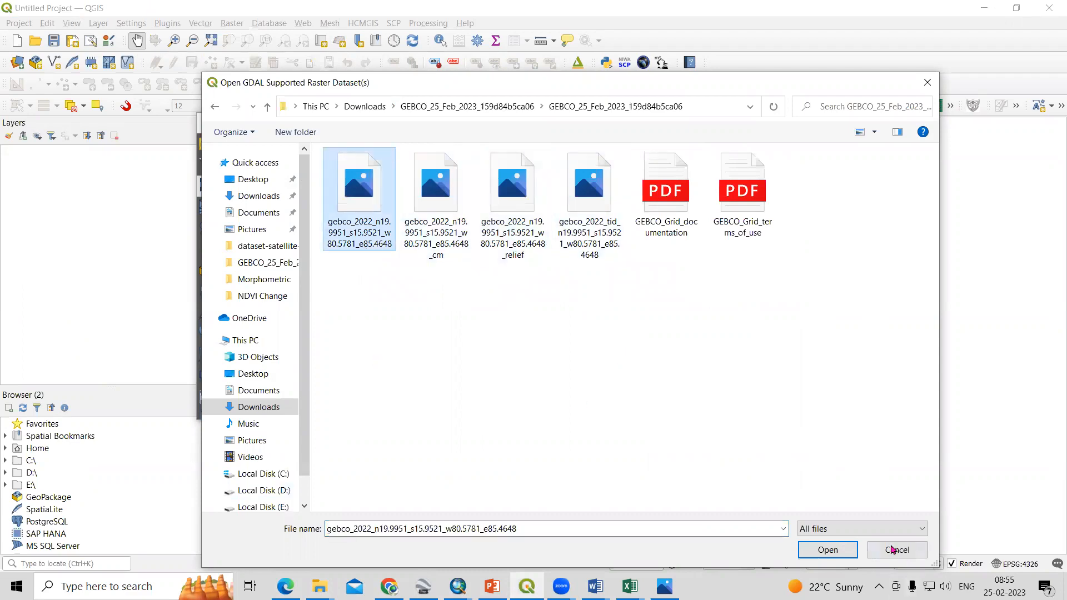
{"action": "left_click", "coordinate": [827, 550]}
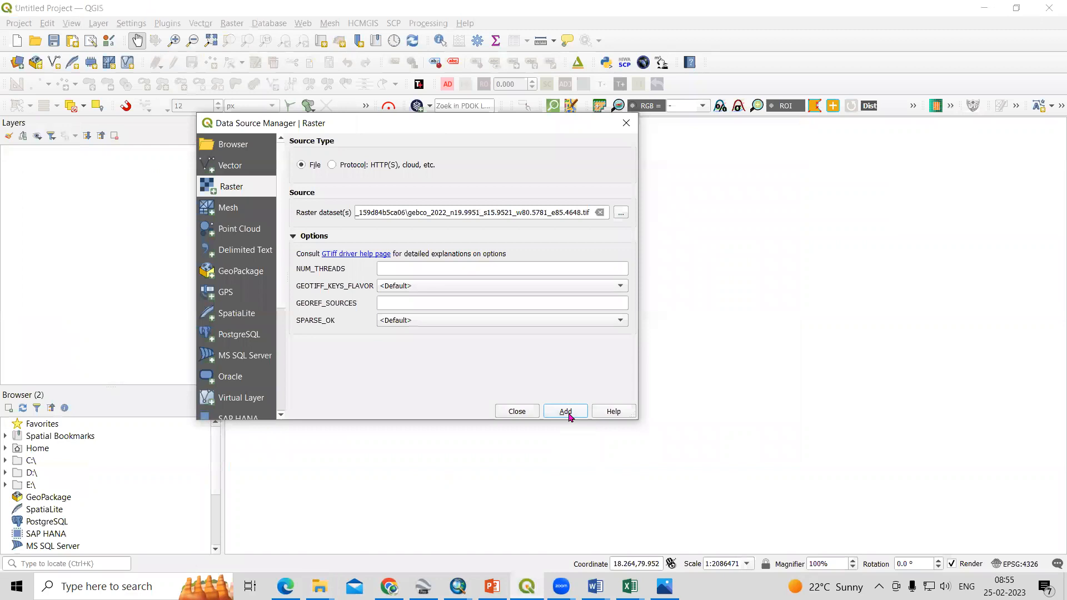
{"action": "left_click", "coordinate": [565, 411]}
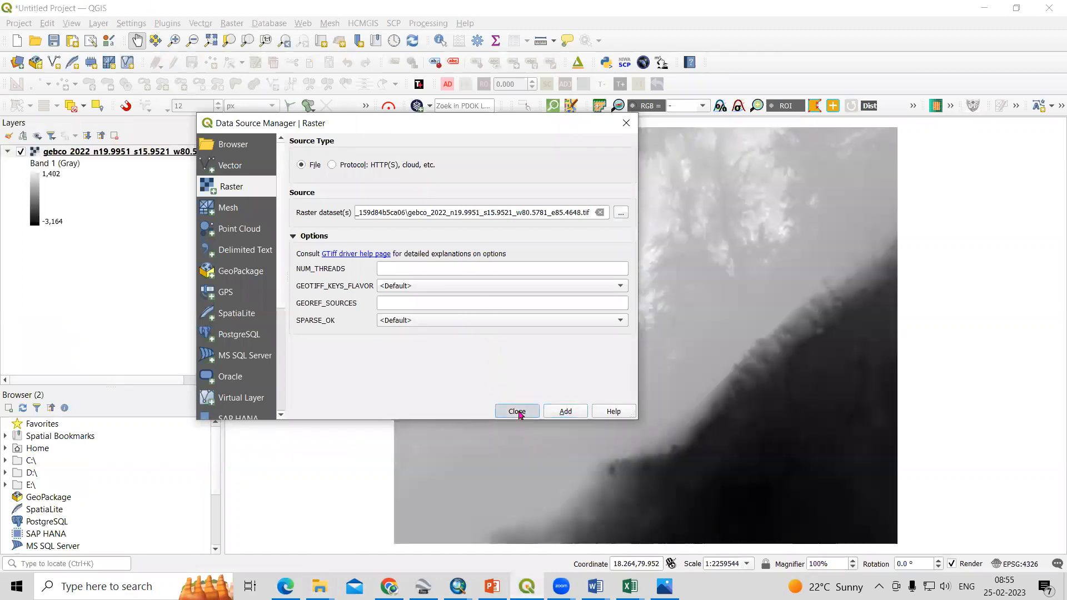
{"action": "left_click", "coordinate": [517, 411]}
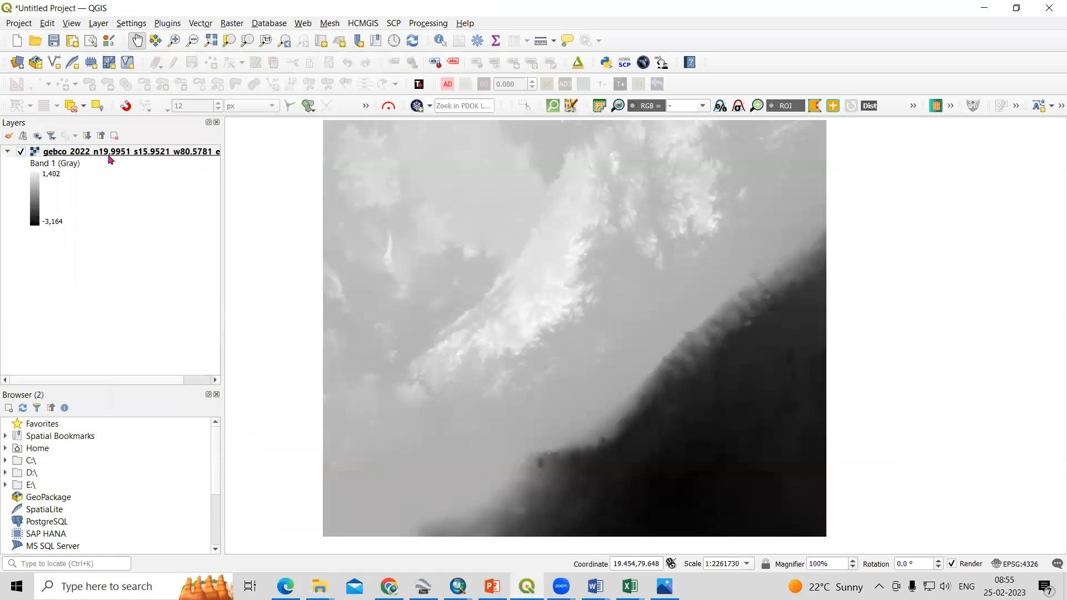
- Render the GEBCO layer as Singleband pseudocolor with Linear interpolation and apply it
{"action": "left_click", "coordinate": [129, 151]}
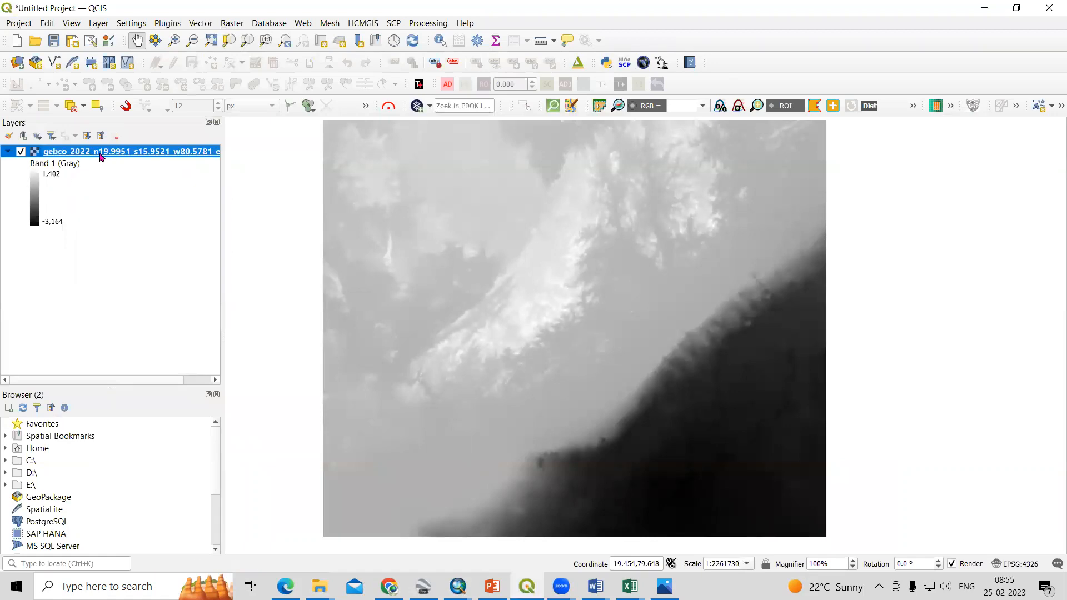
{"action": "double_click", "coordinate": [102, 151]}
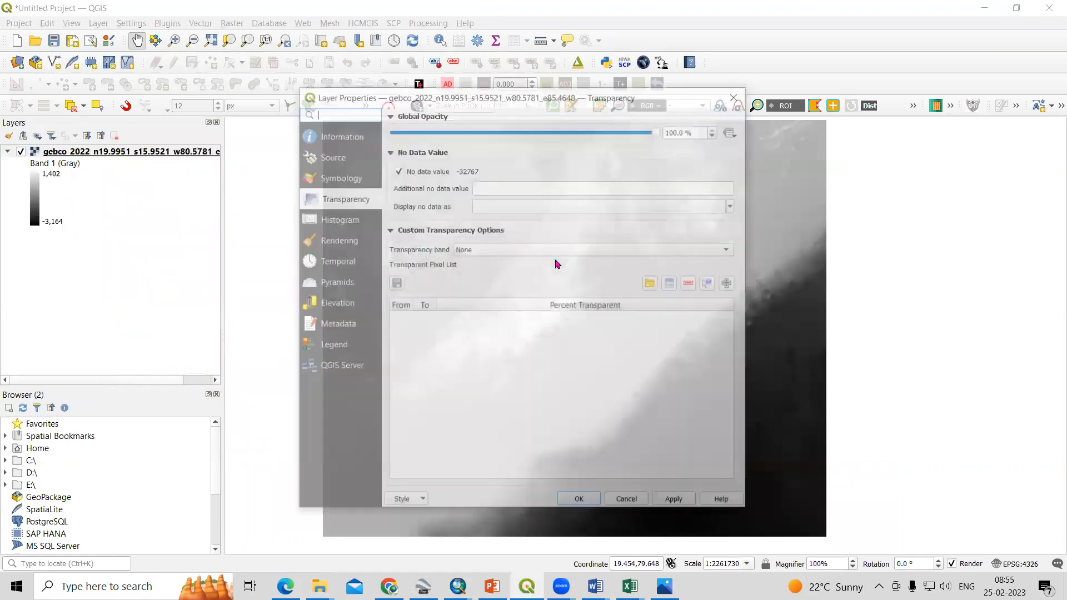
{"action": "left_click", "coordinate": [342, 177]}
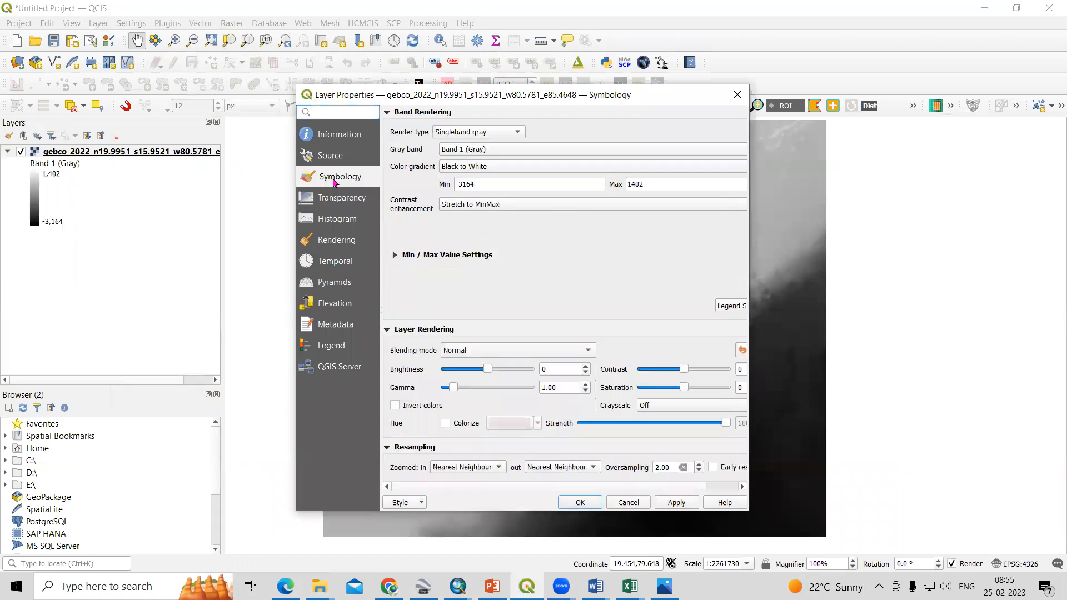
{"action": "left_click", "coordinate": [476, 131]}
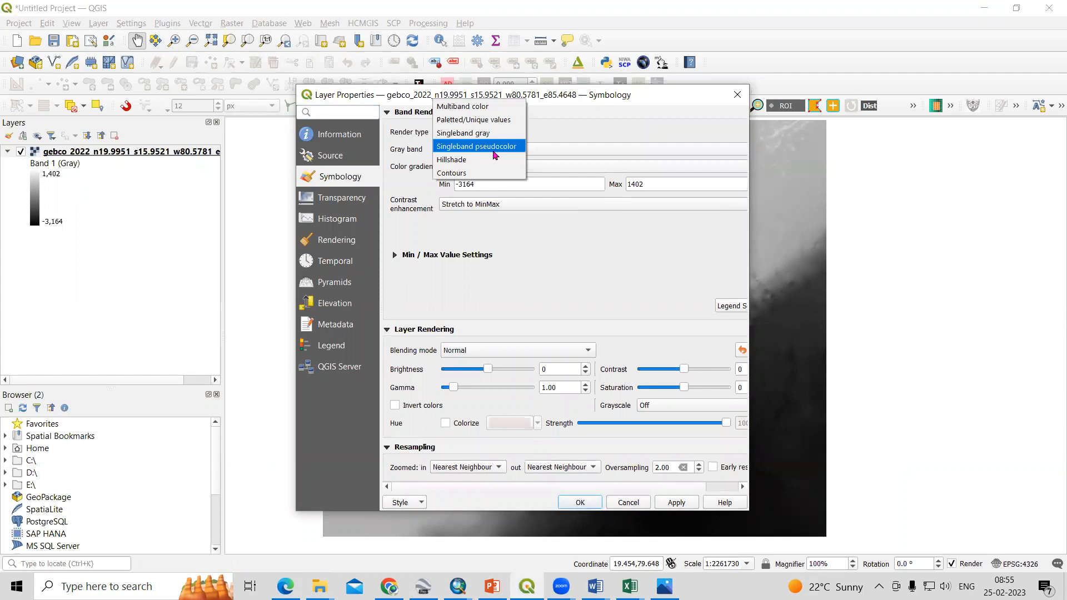
{"action": "left_click", "coordinate": [477, 146]}
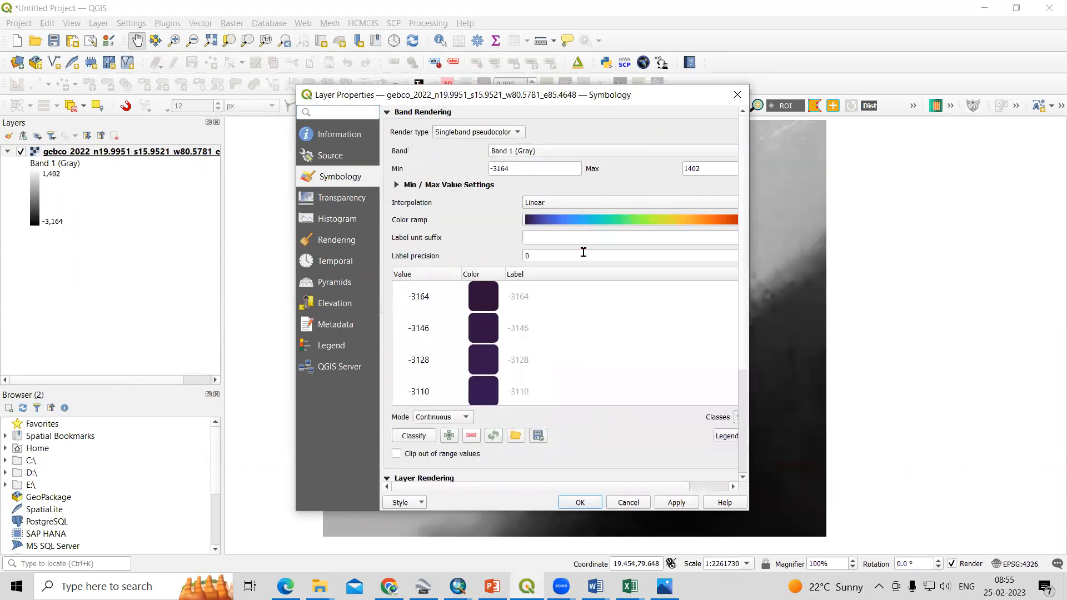
{"action": "left_click", "coordinate": [629, 202]}
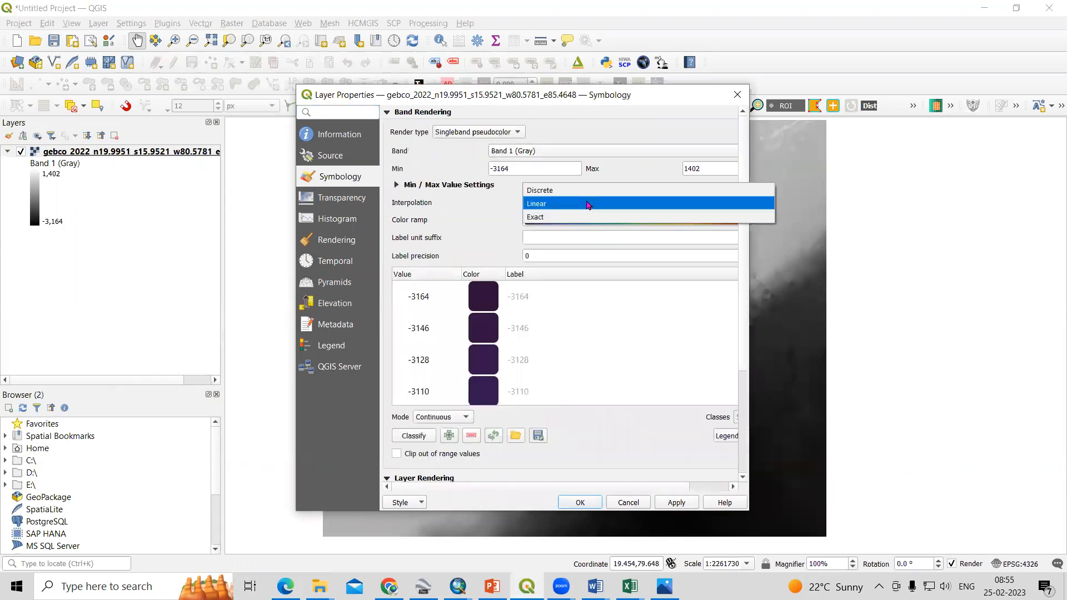
{"action": "left_click", "coordinate": [537, 203]}
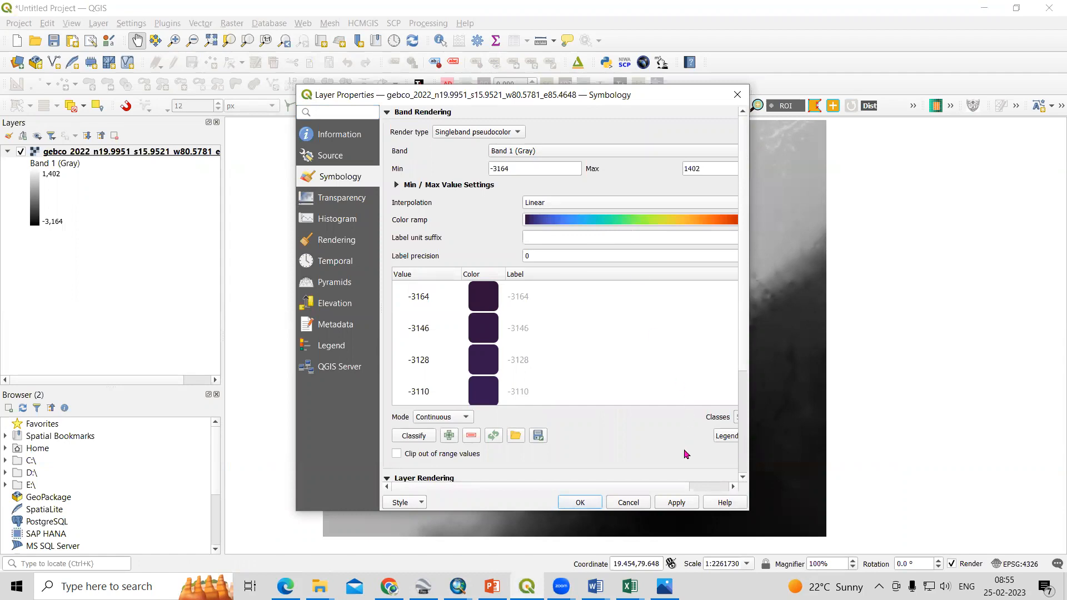
{"action": "left_click", "coordinate": [676, 501]}
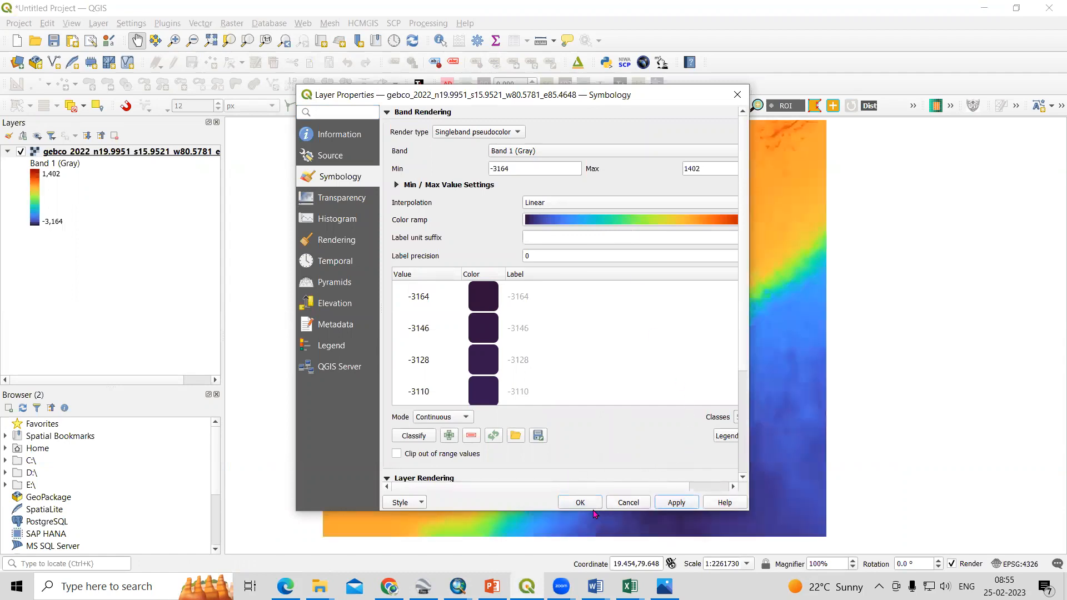
{"action": "left_click", "coordinate": [579, 502]}
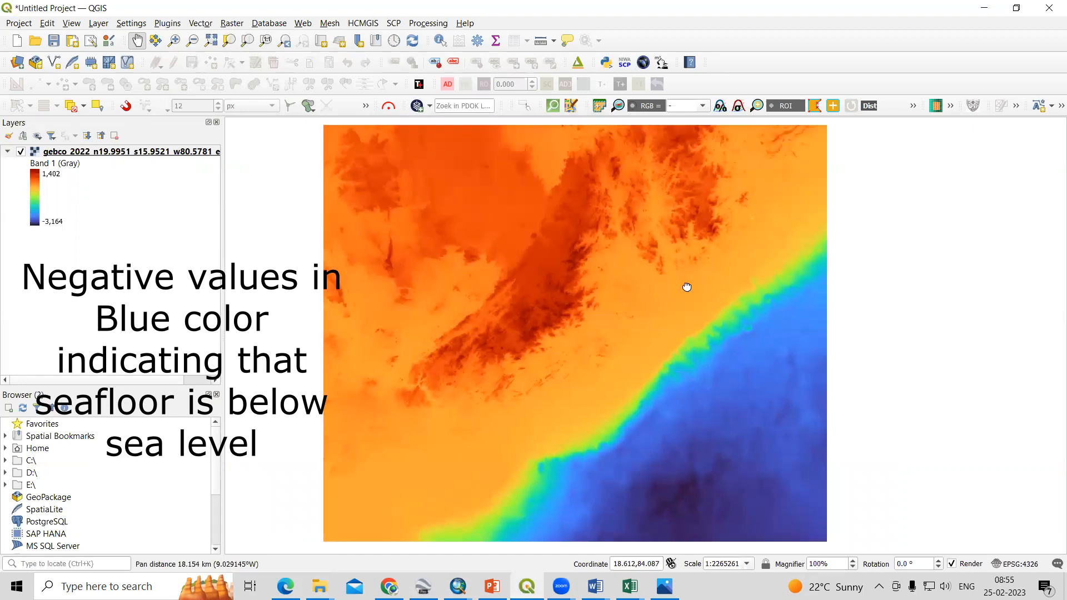
- Run Raster > Analysis > Hillshade on the GEBCO raster with Z factor 10
{"action": "left_click_drag", "start_coordinate": [687, 286], "coordinate": [406, 298]}
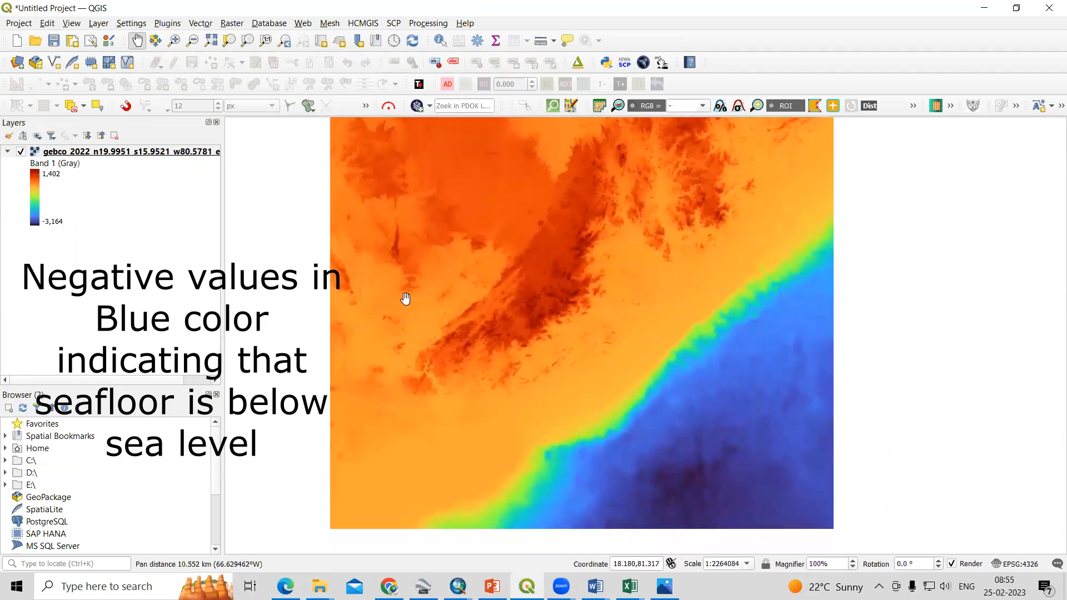
{"action": "mouse_move", "coordinate": [189, 31]}
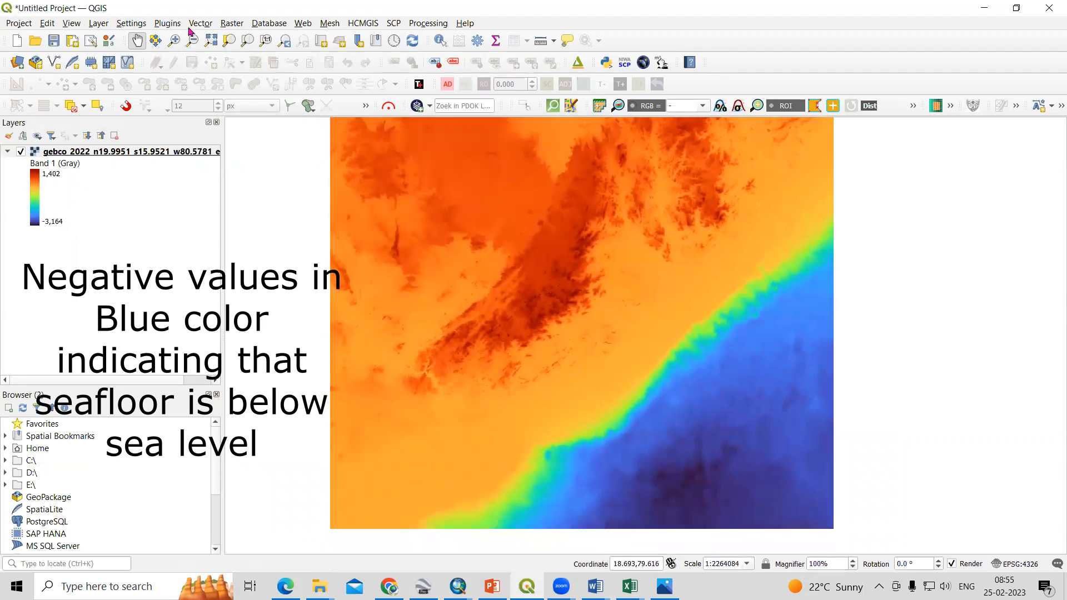
{"action": "left_click", "coordinate": [232, 22]}
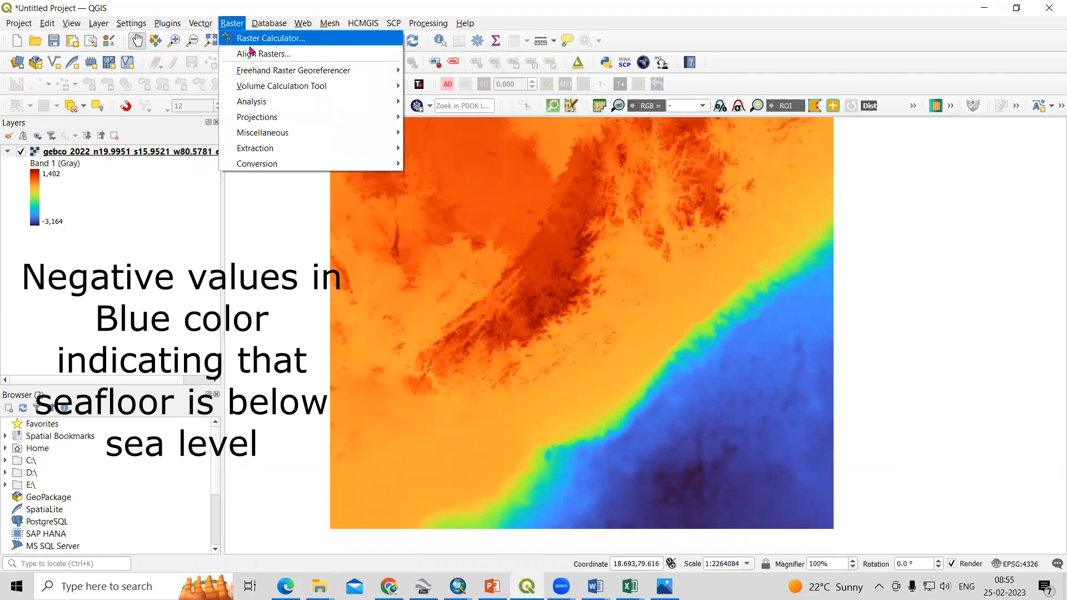
{"action": "mouse_move", "coordinate": [252, 101]}
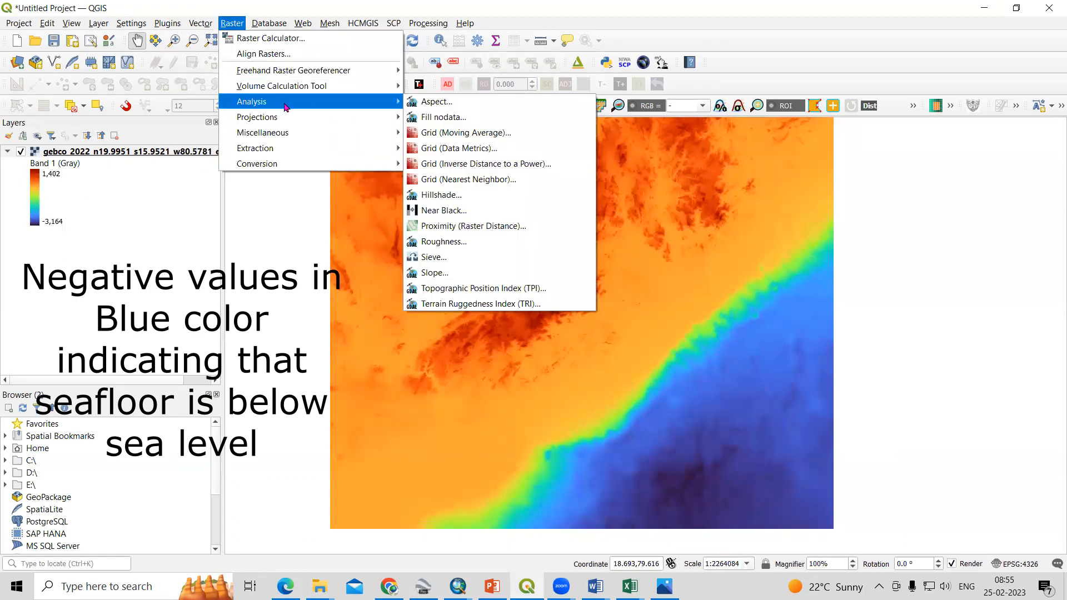
{"action": "left_click", "coordinate": [441, 195]}
{"action": "type", "text": "10.000000"}
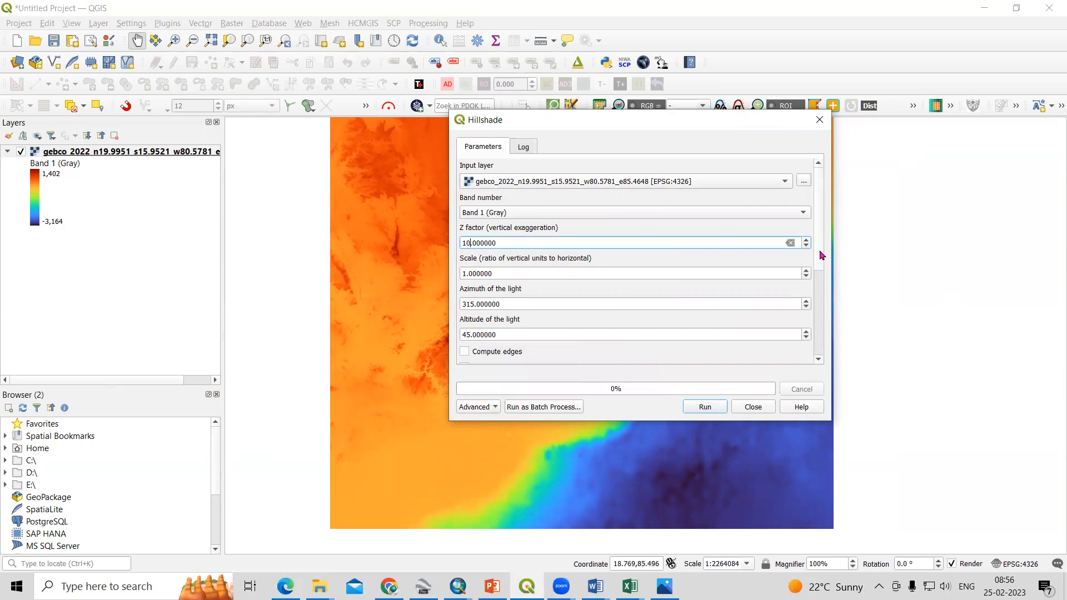
{"action": "scroll", "scroll_direction": "down", "scroll_amount": 3}
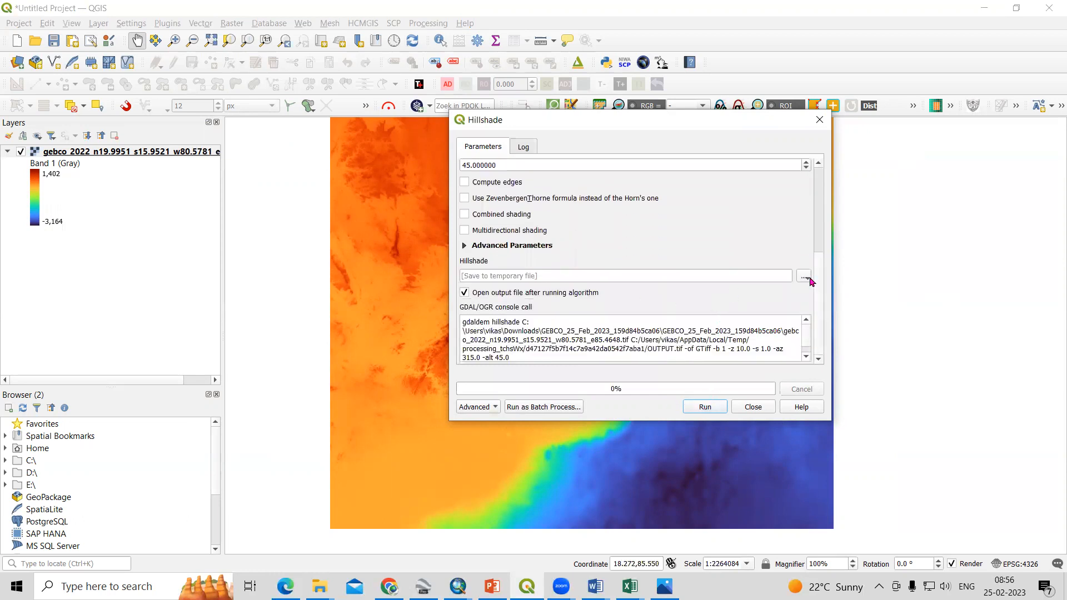
{"action": "left_click", "coordinate": [705, 407]}
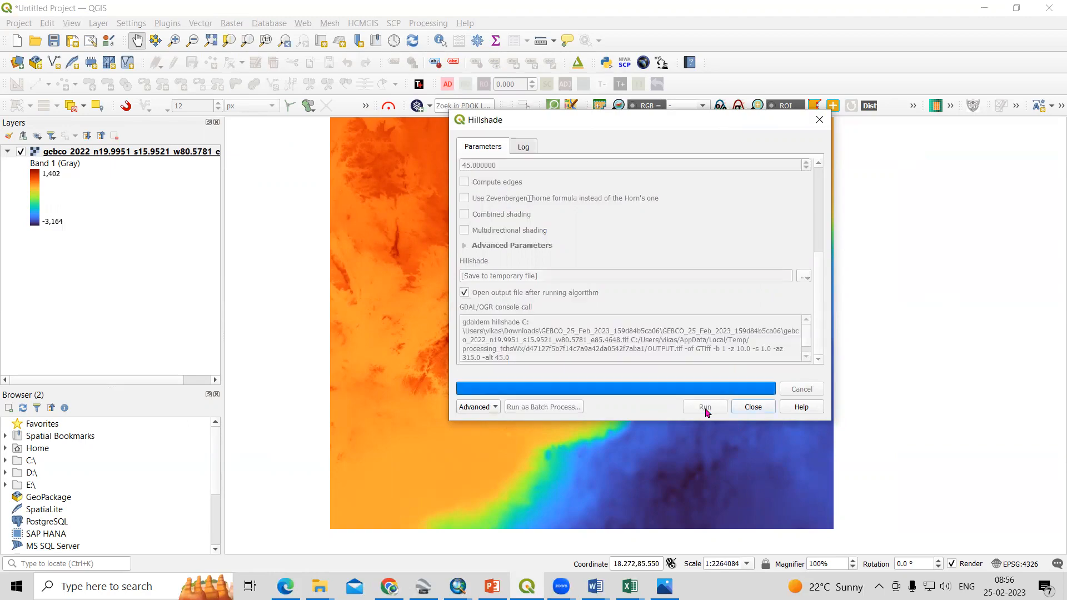
{"action": "left_click", "coordinate": [705, 406]}
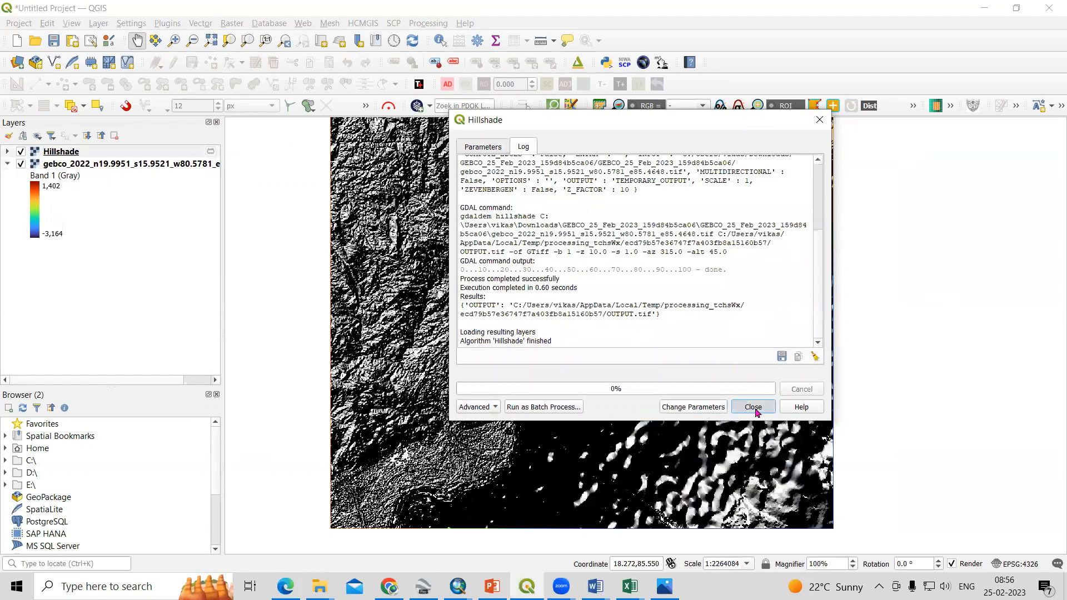
{"action": "left_click", "coordinate": [752, 407]}
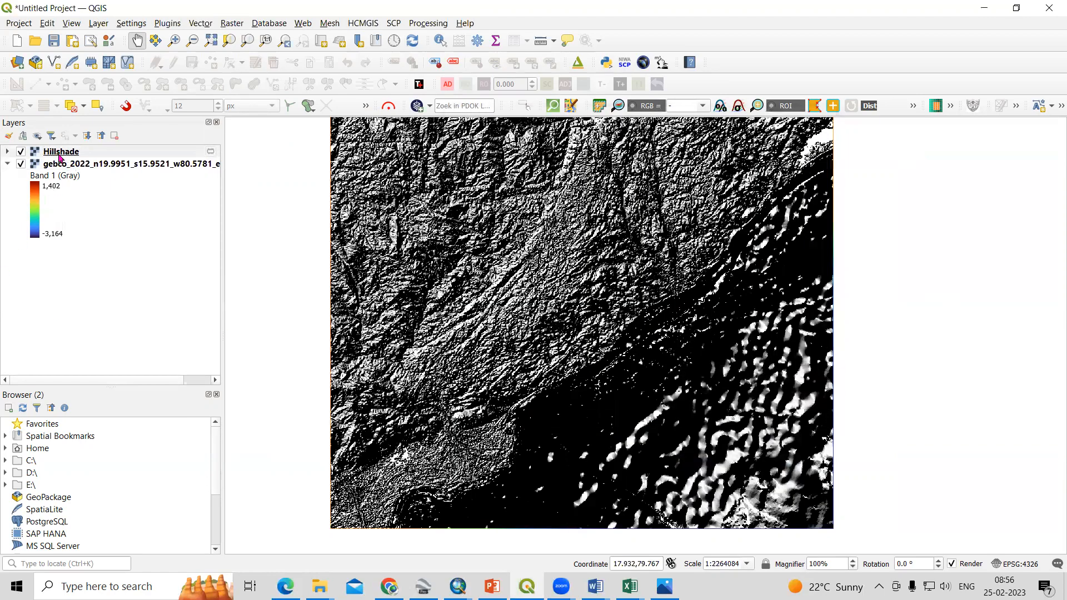
- Set the Hillshade layer's Global Opacity to 28.8% in its Transparency settings
{"action": "double_click", "coordinate": [60, 151]}
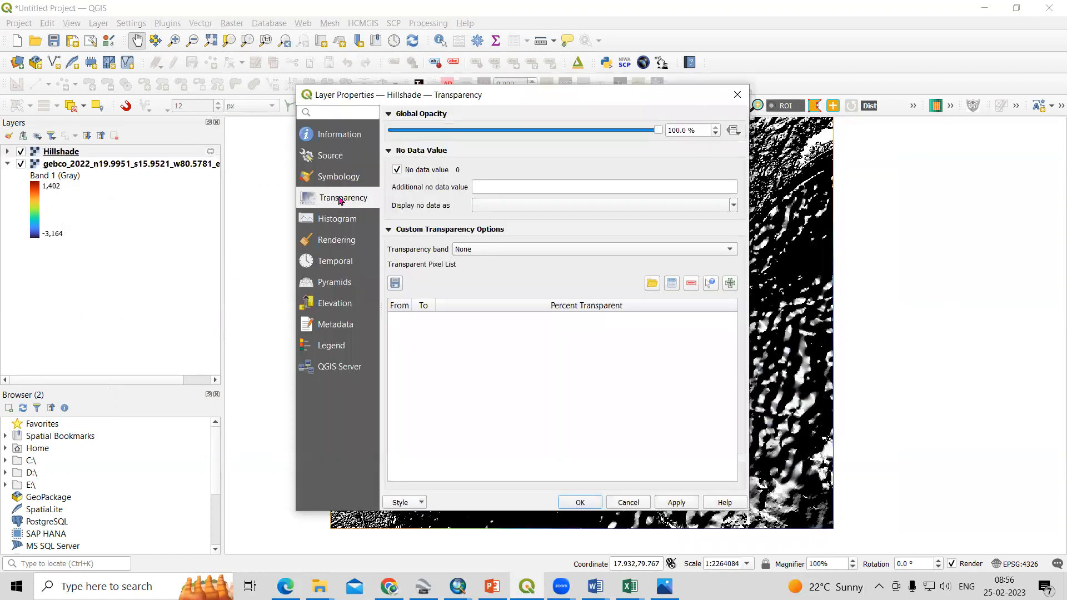
{"action": "left_click_drag", "start_coordinate": [656, 130], "coordinate": [513, 130]}
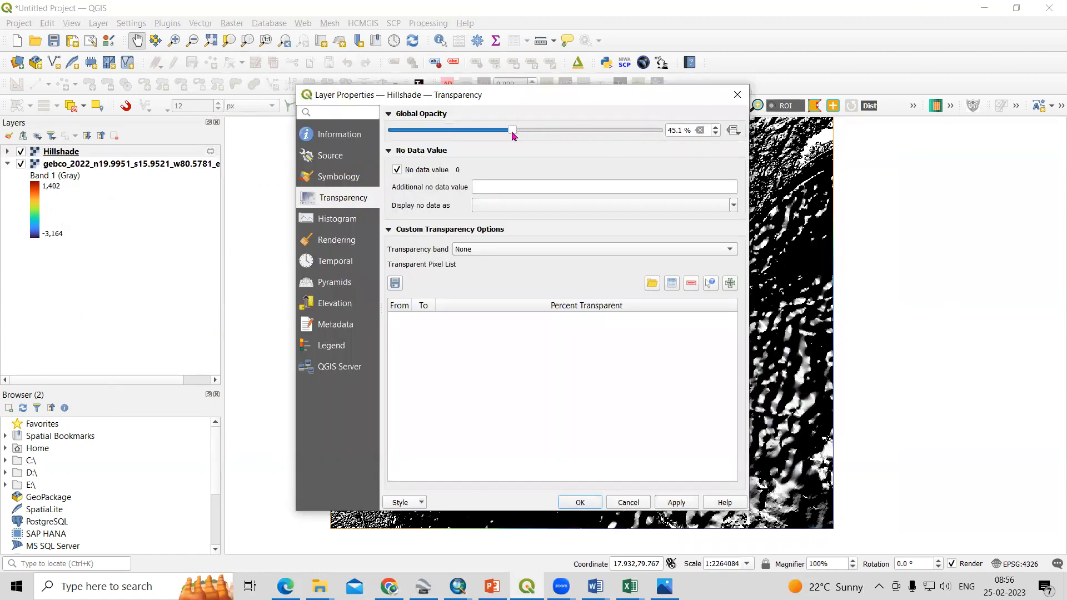
{"action": "left_click_drag", "start_coordinate": [513, 130], "coordinate": [469, 130]}
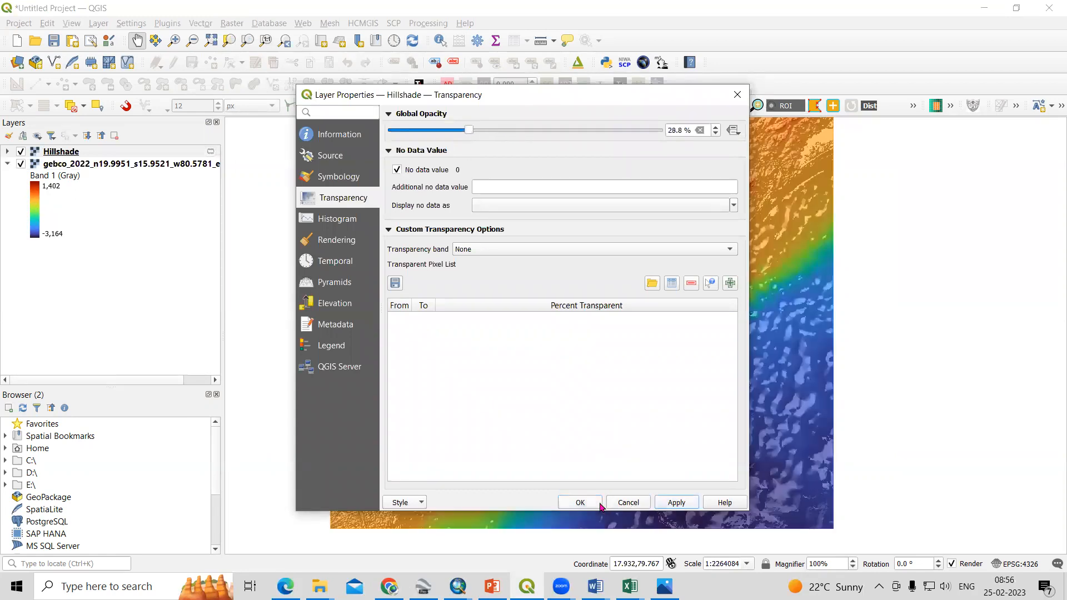
{"action": "left_click", "coordinate": [580, 502]}
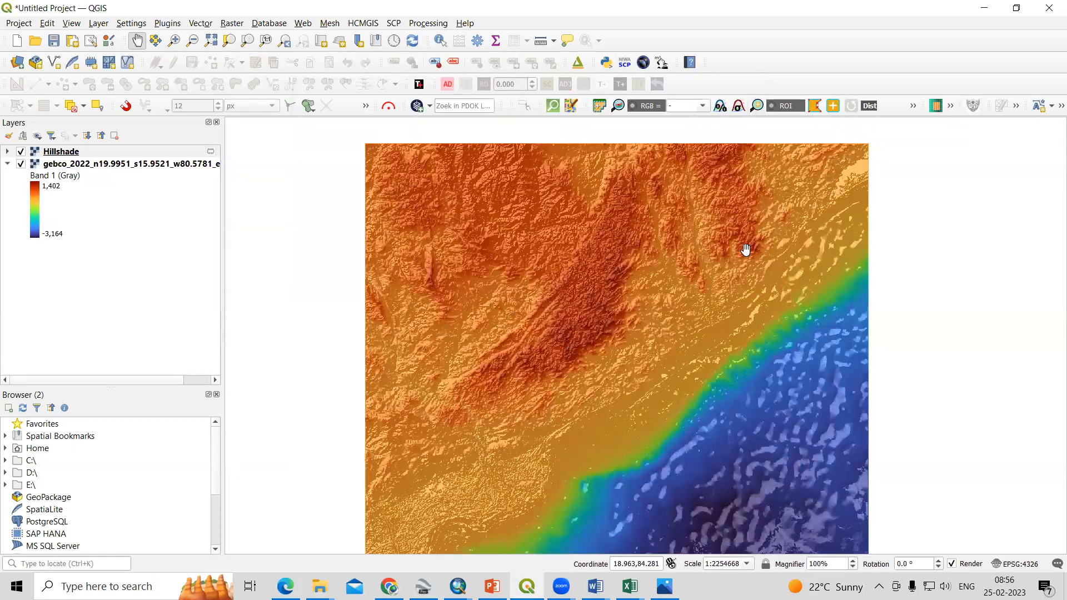
{"action": "left_click_drag", "start_coordinate": [747, 248], "coordinate": [673, 340]}
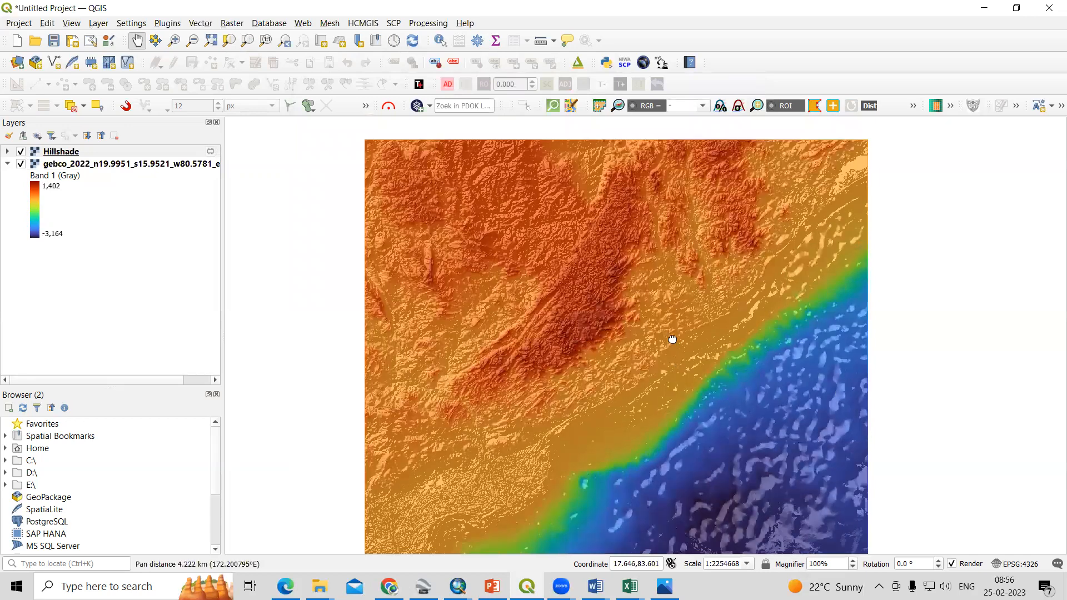
{"action": "left_click_drag", "start_coordinate": [671, 340], "coordinate": [540, 236]}
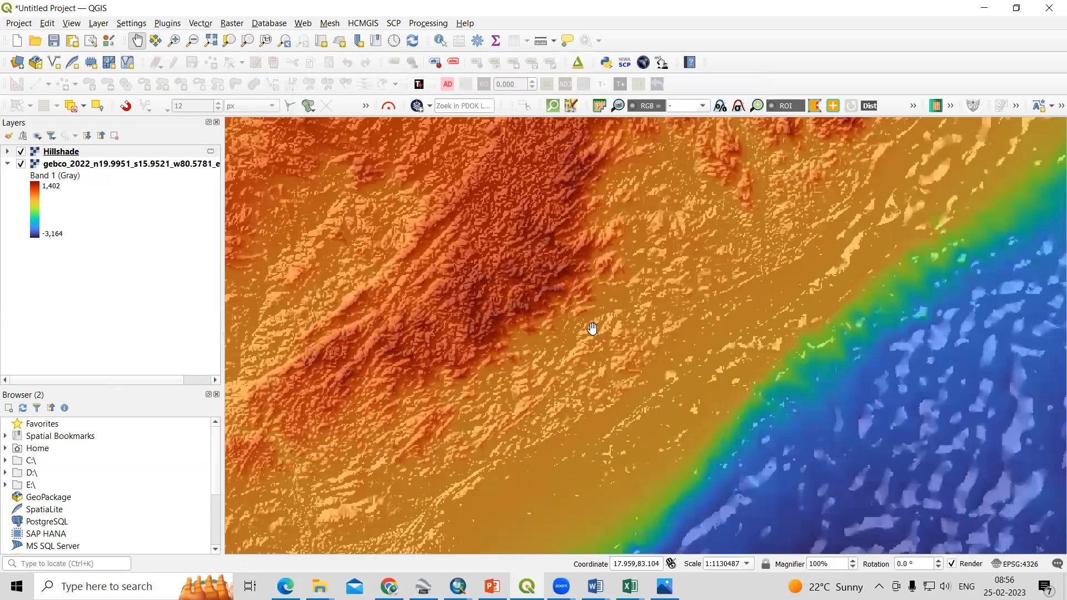
{"action": "scroll", "scroll_direction": "down", "scroll_amount": 3}
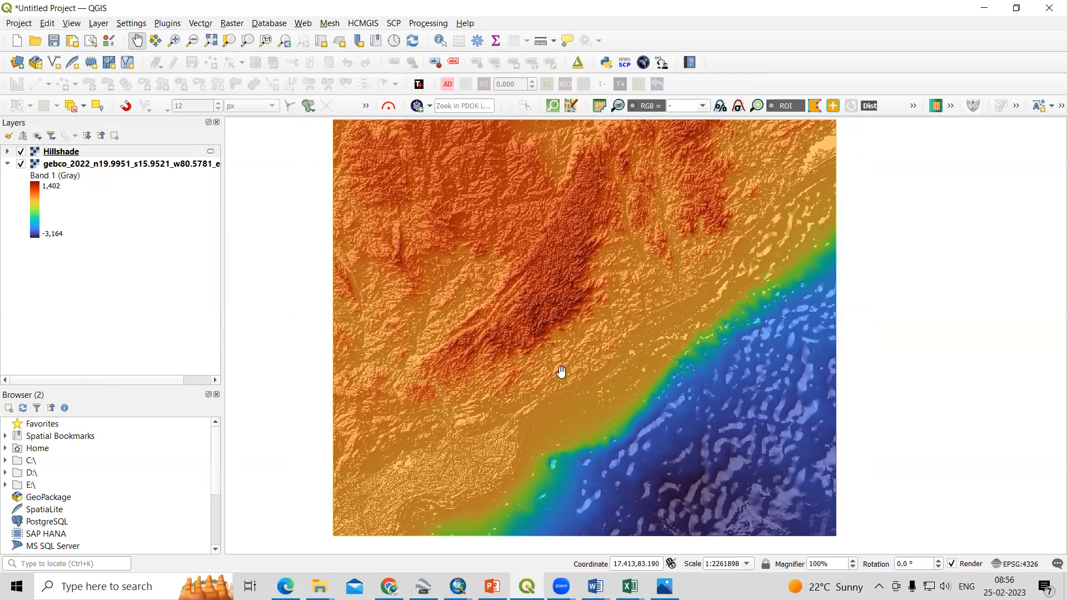
{"action": "left_click_drag", "start_coordinate": [560, 371], "coordinate": [625, 198]}
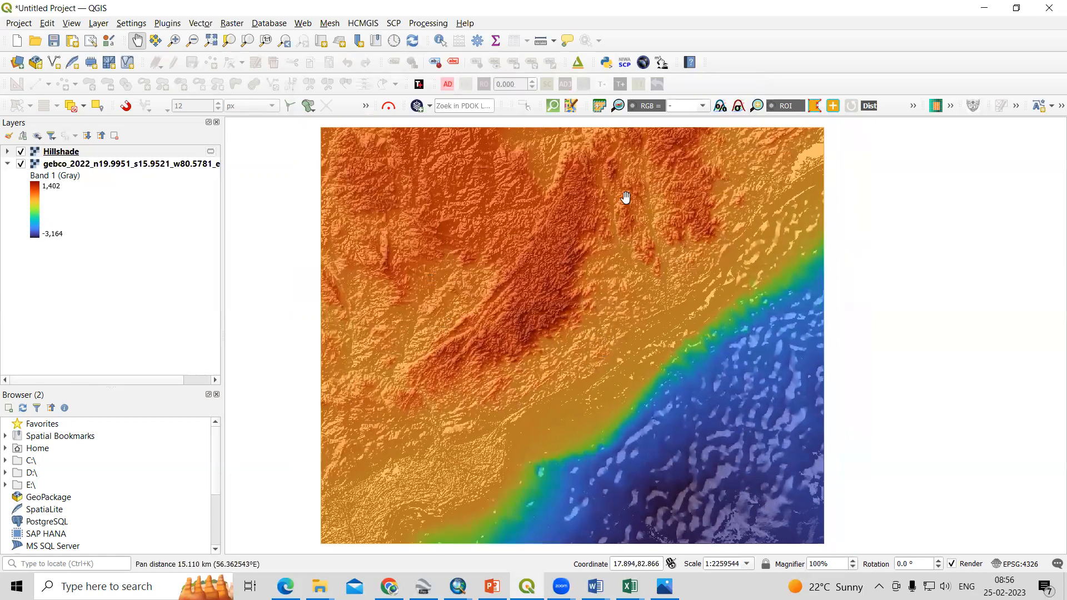